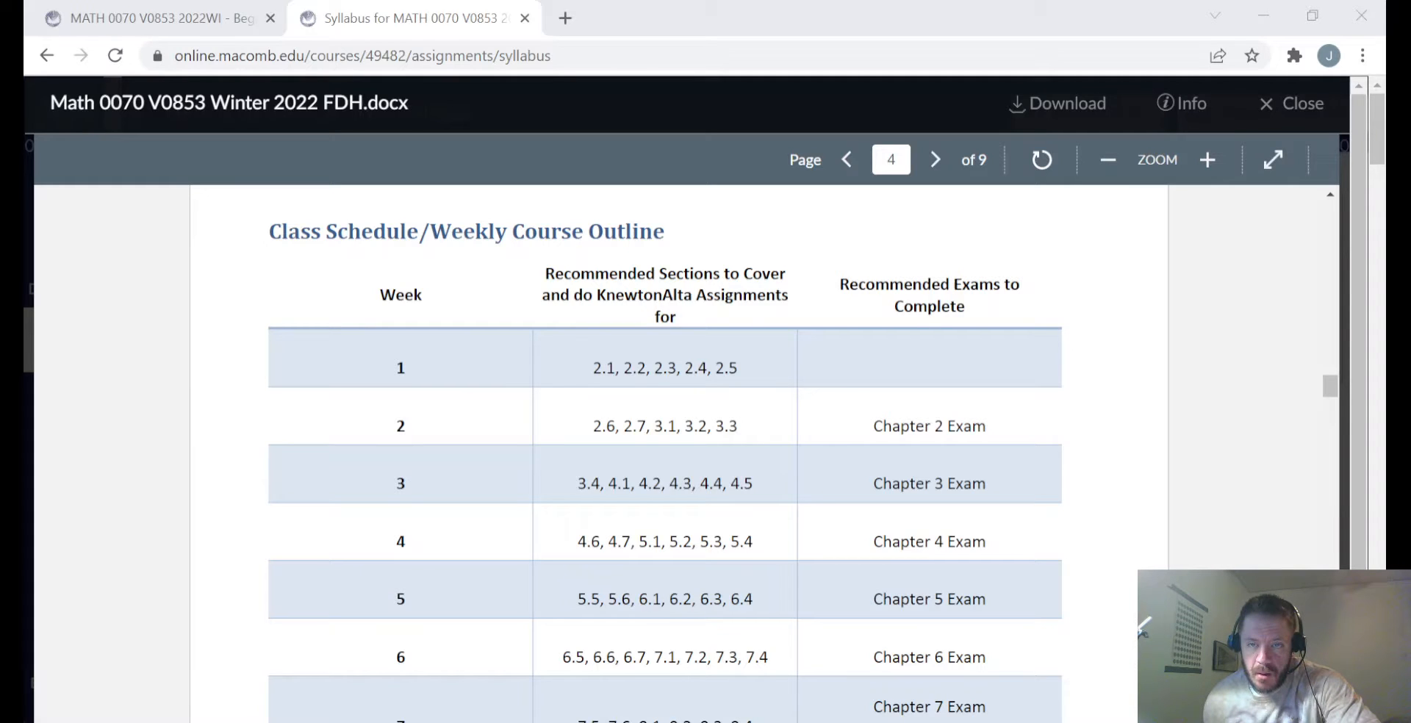
mouse_move(751, 236)
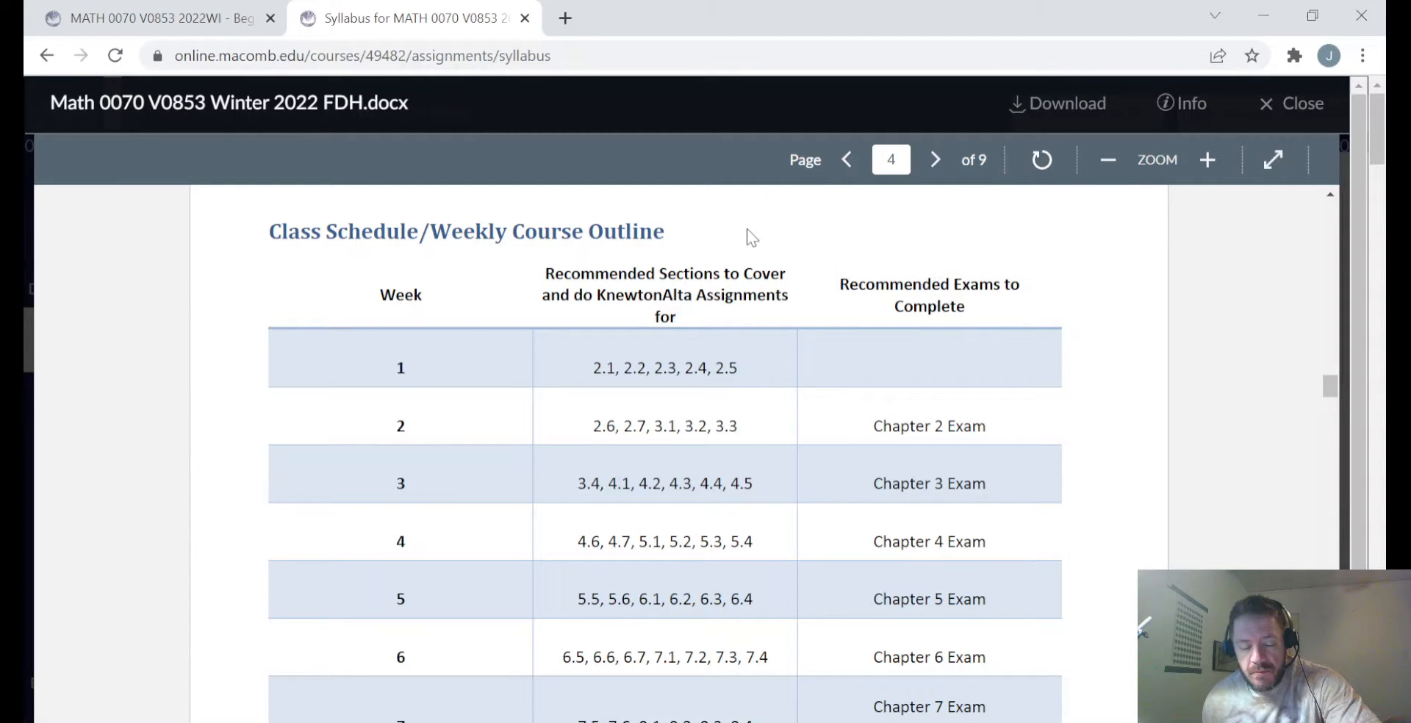
mouse_move(592, 432)
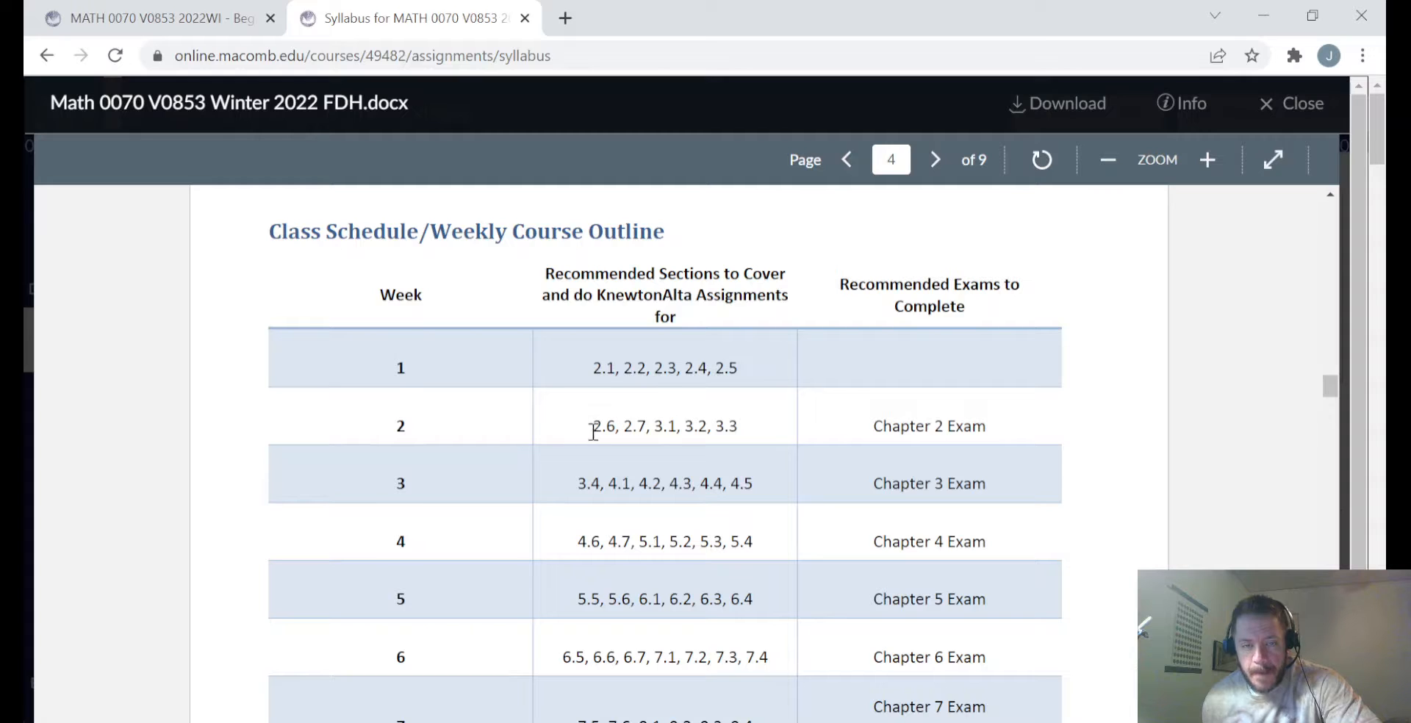
mouse_move(766, 429)
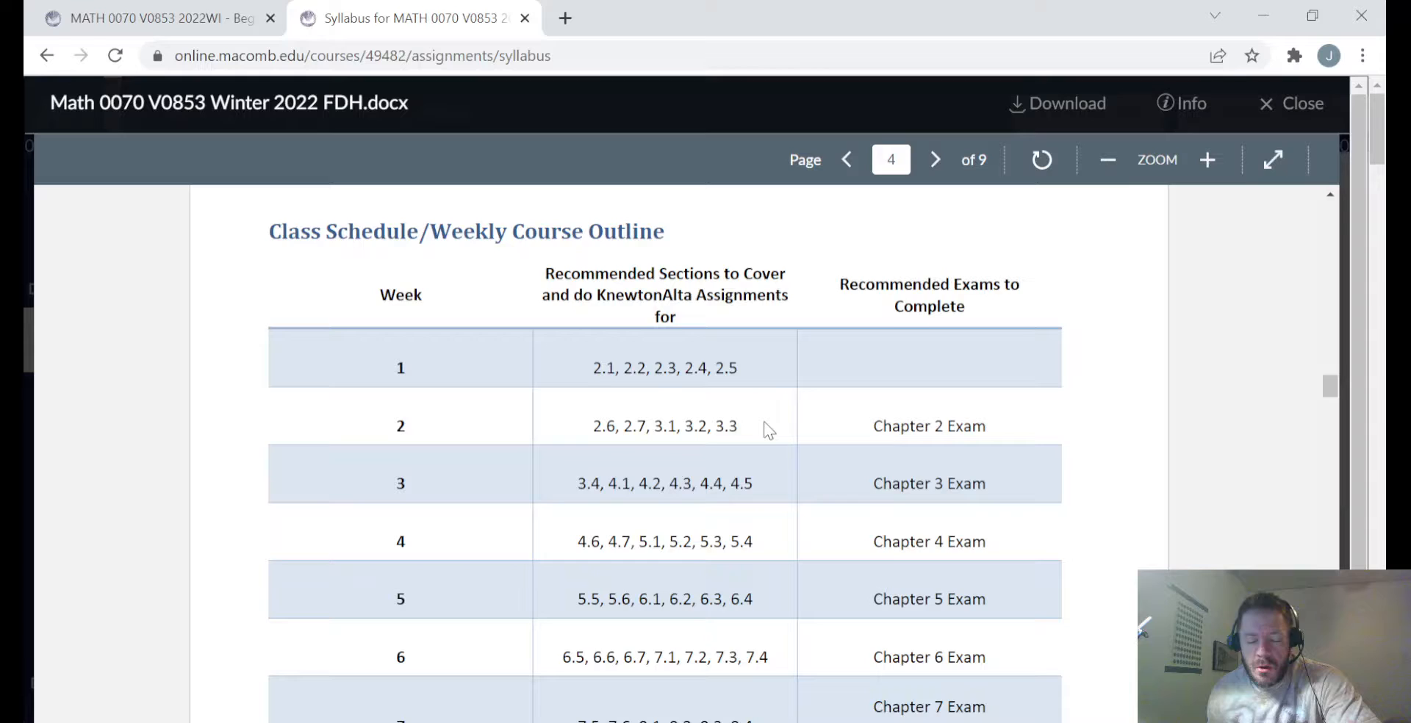
Step: Scroll the syllabus down to weeks 7 and 8, the Final Exam review and exam
scroll(down, 3)
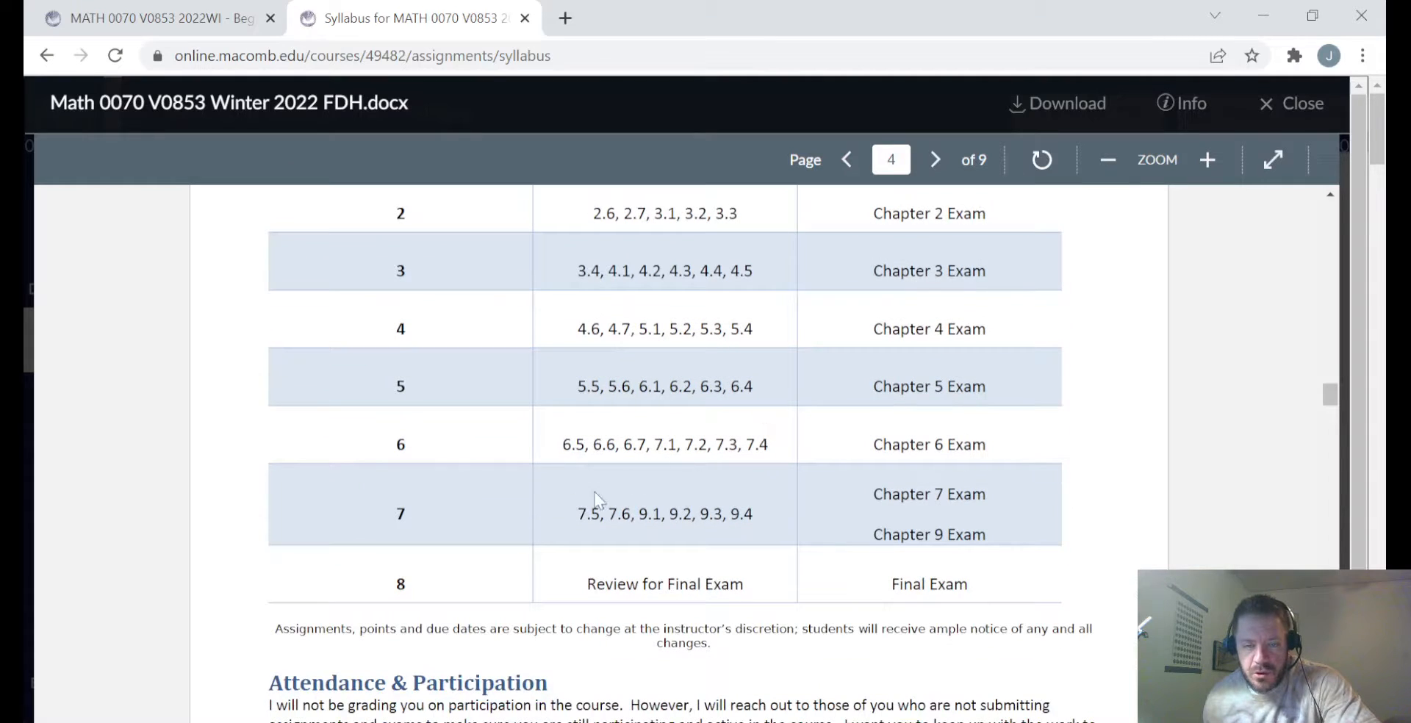
mouse_move(855, 526)
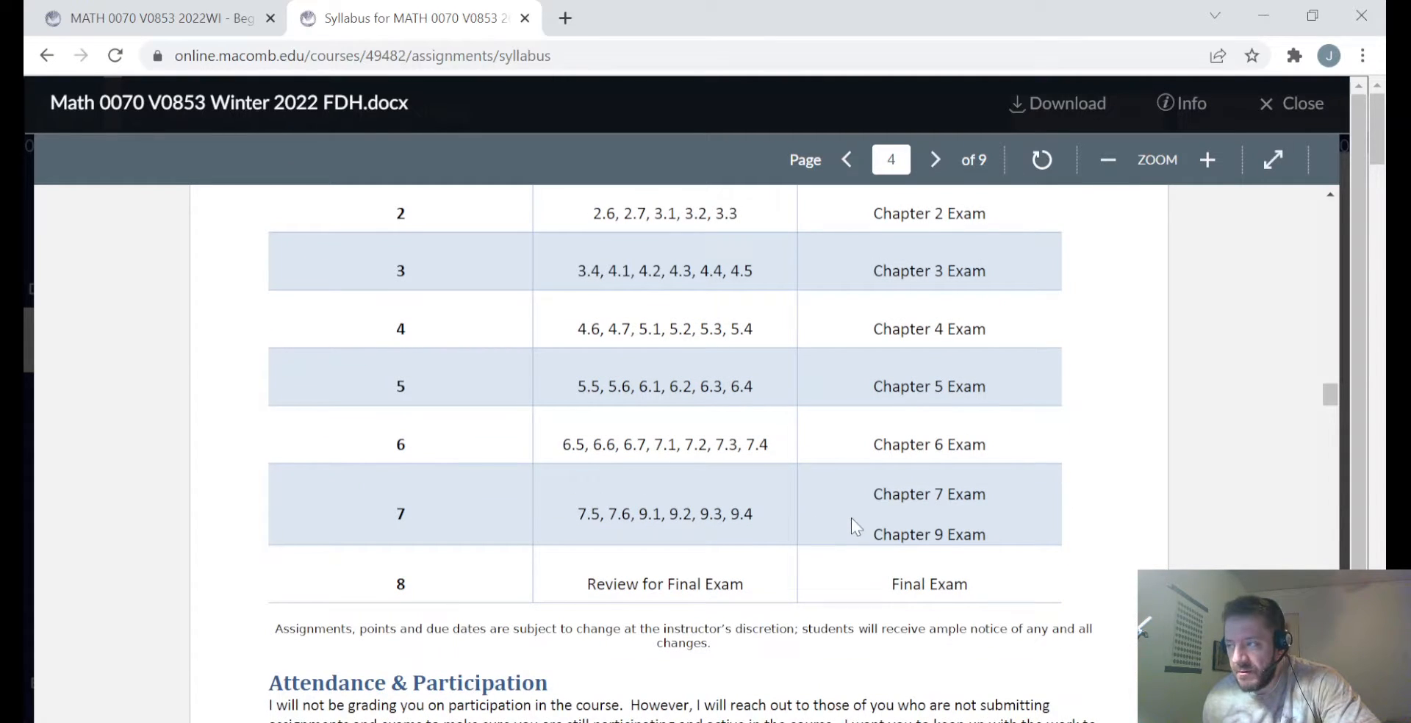
mouse_move(840, 594)
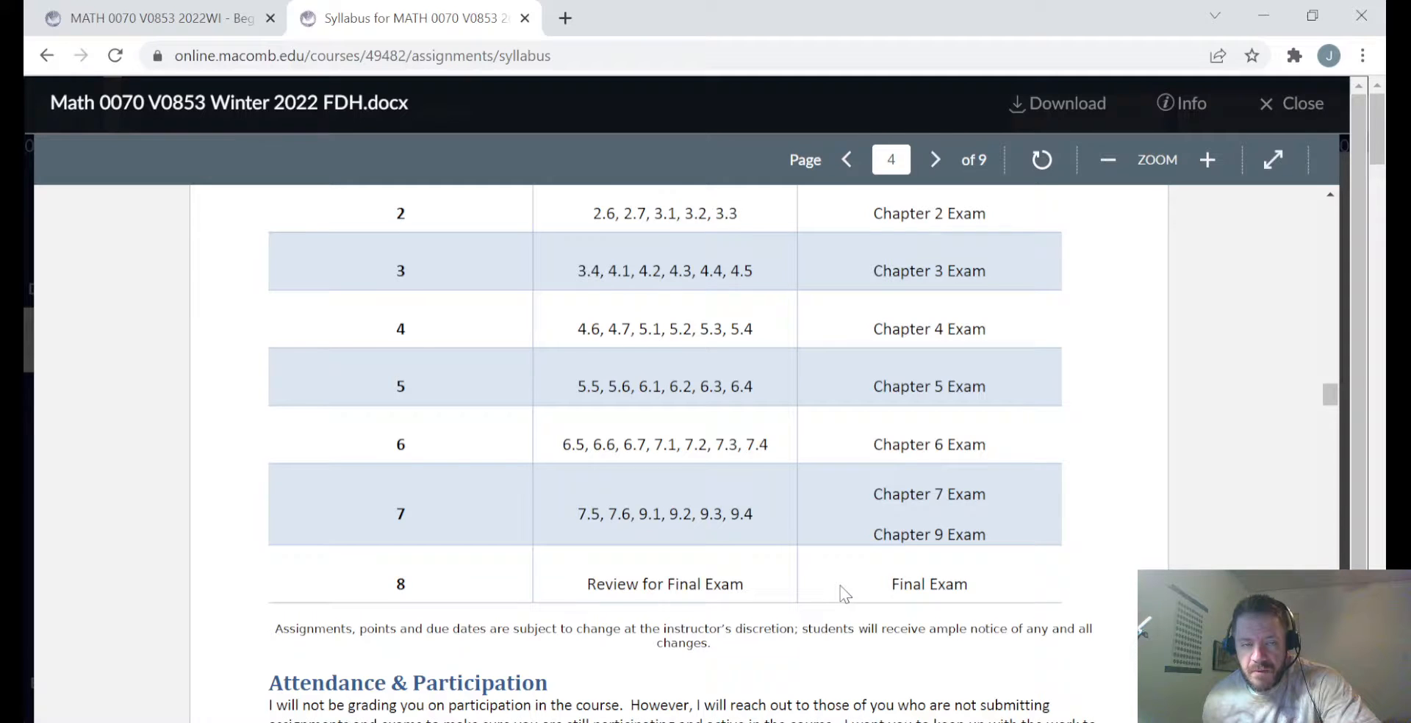
Step: Scroll back up to the outline header and weeks 1 through 6
scroll(up, 3)
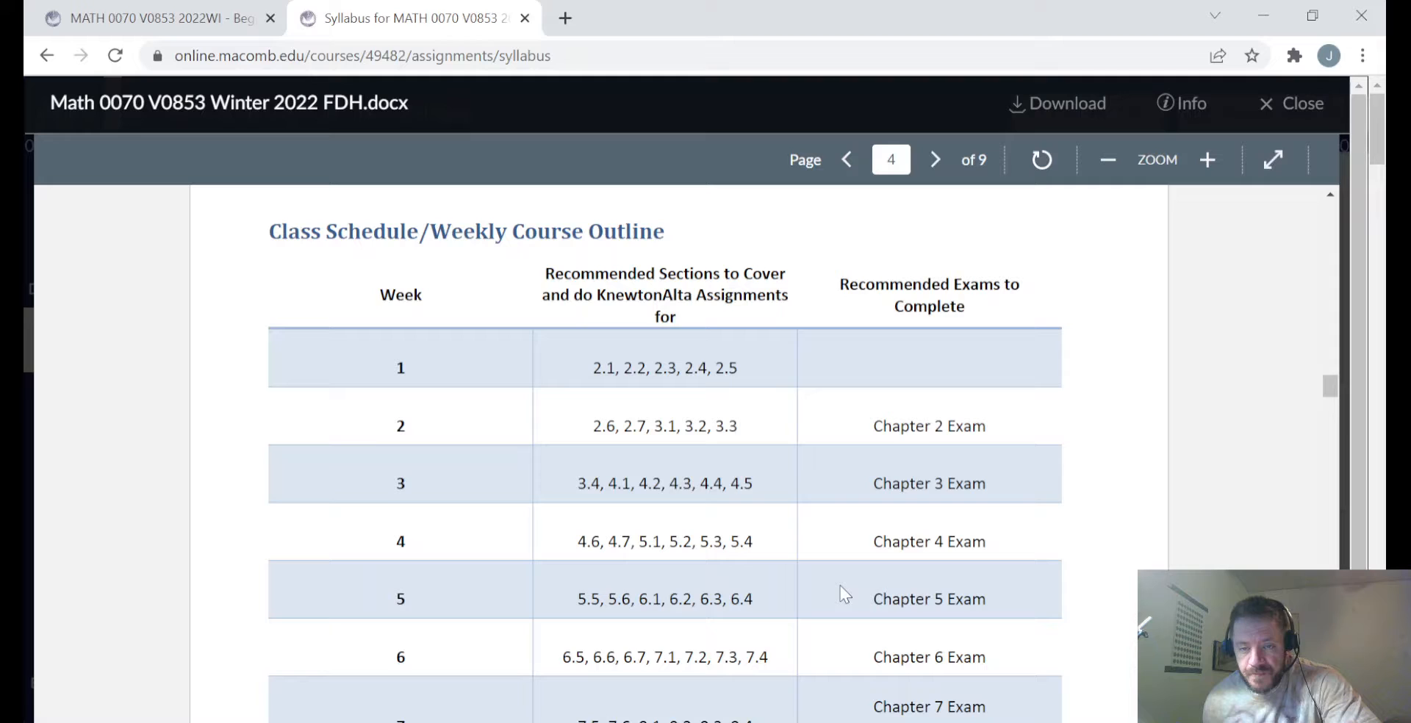
mouse_move(772, 441)
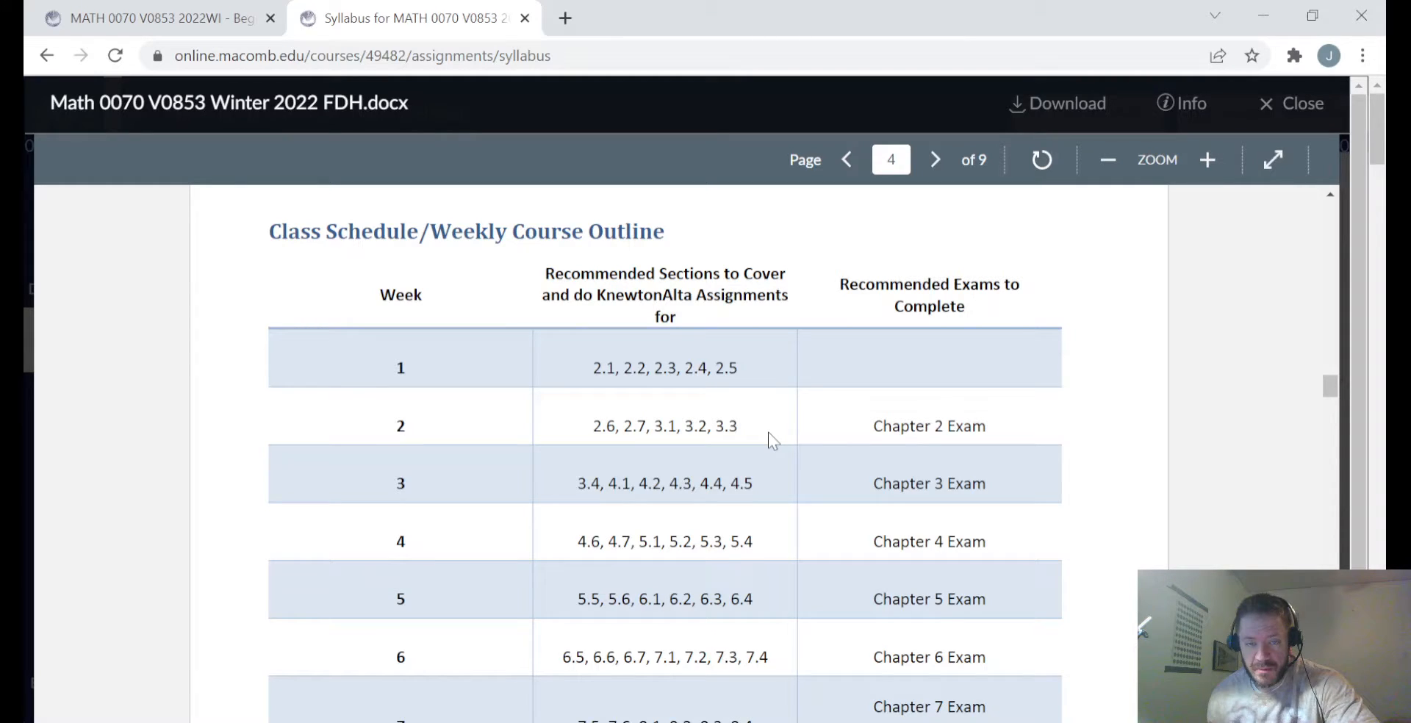
mouse_move(652, 382)
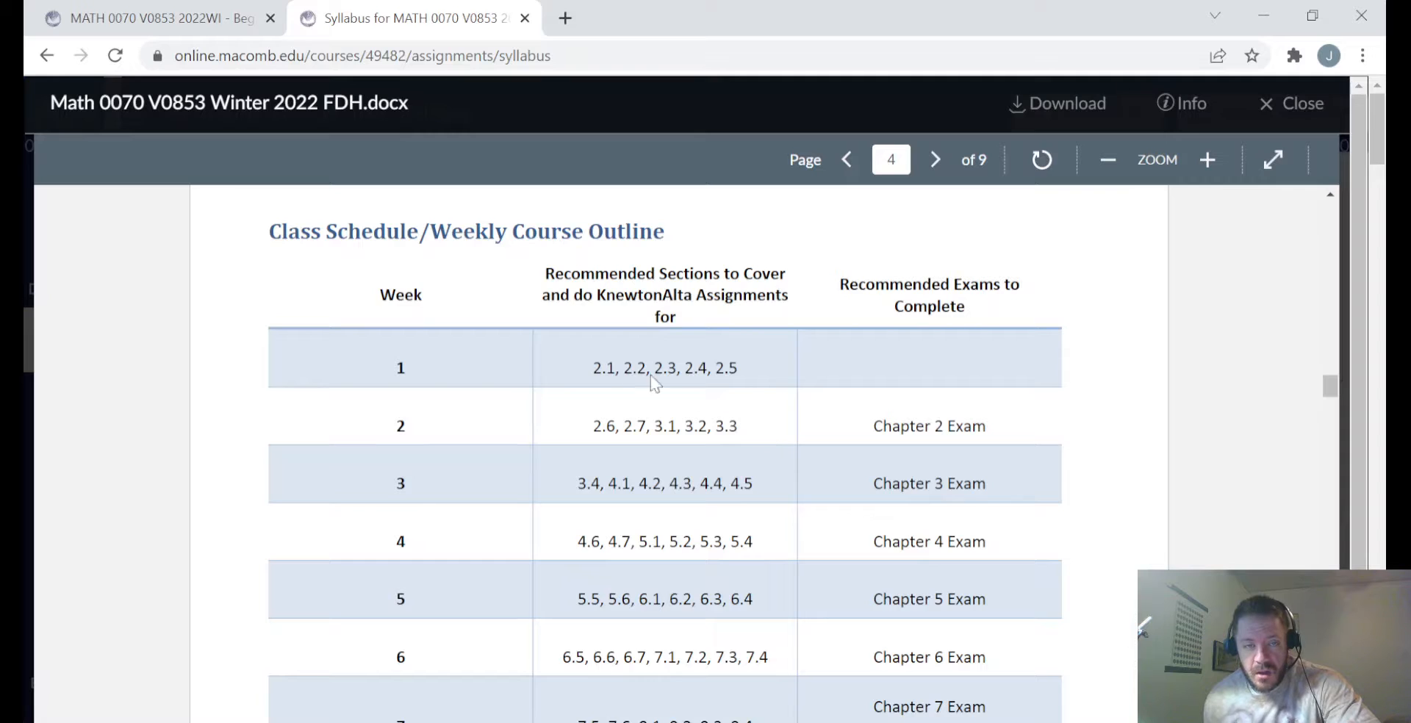
mouse_move(426, 421)
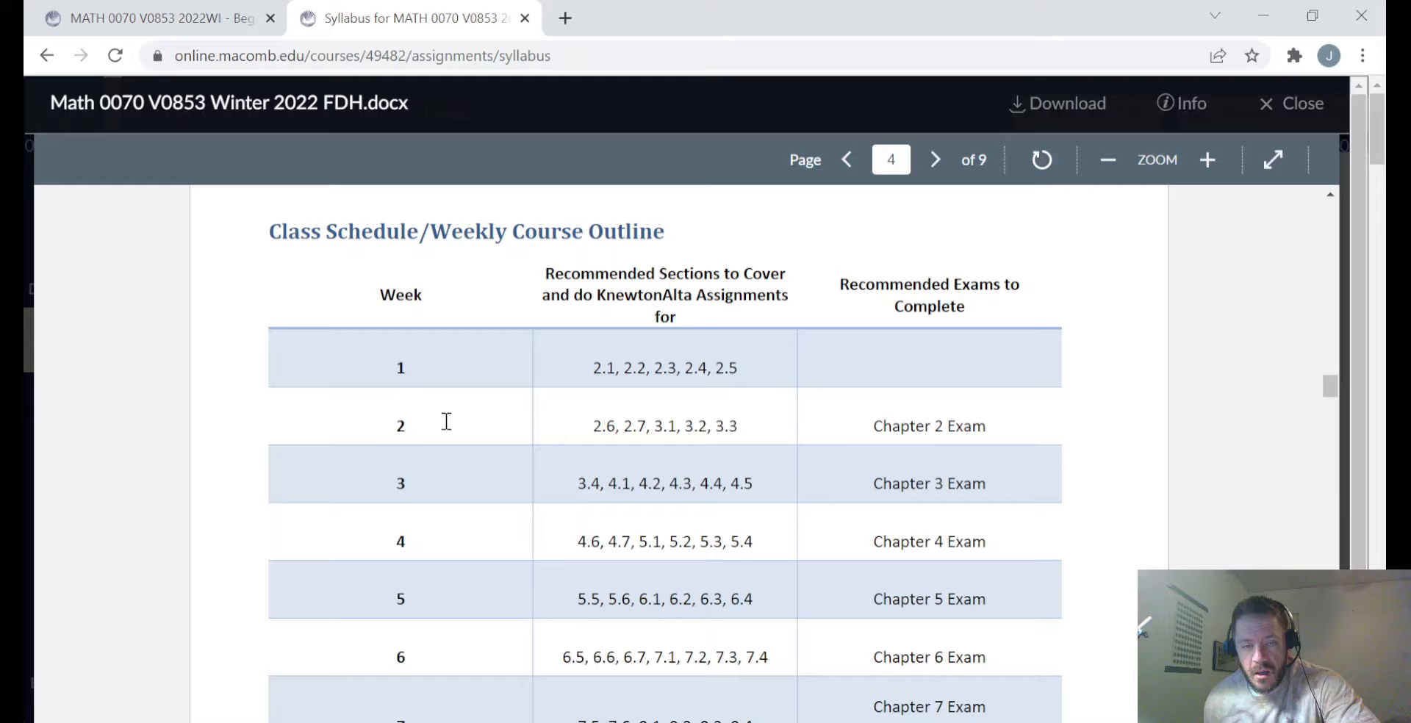
mouse_move(801, 288)
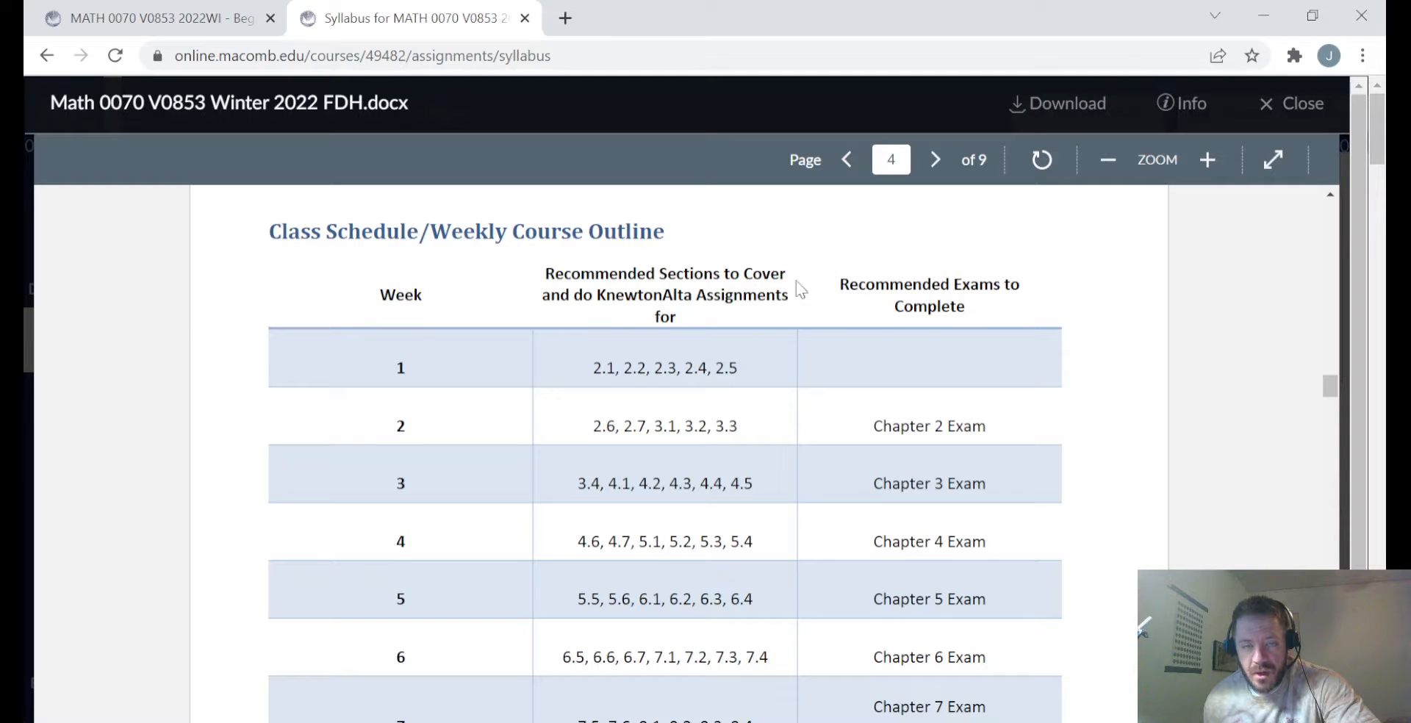
mouse_move(578, 318)
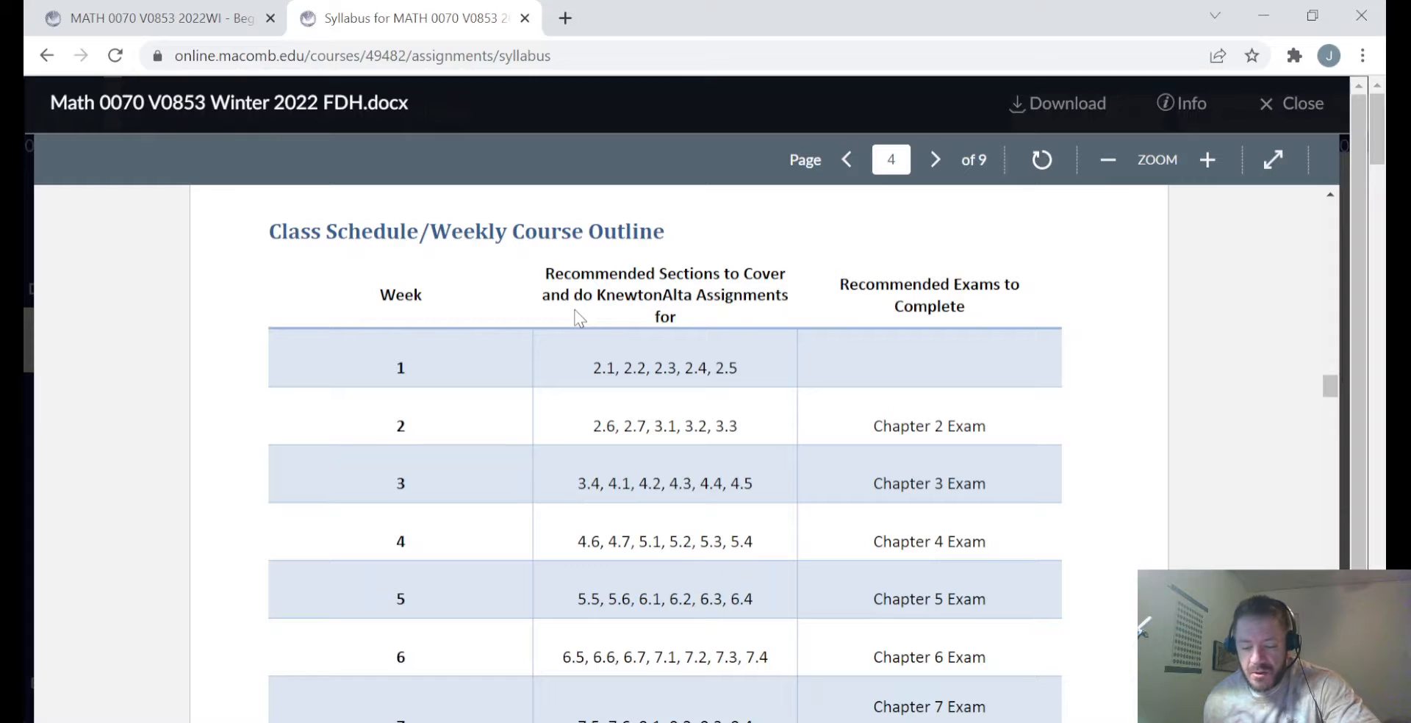
mouse_move(604, 323)
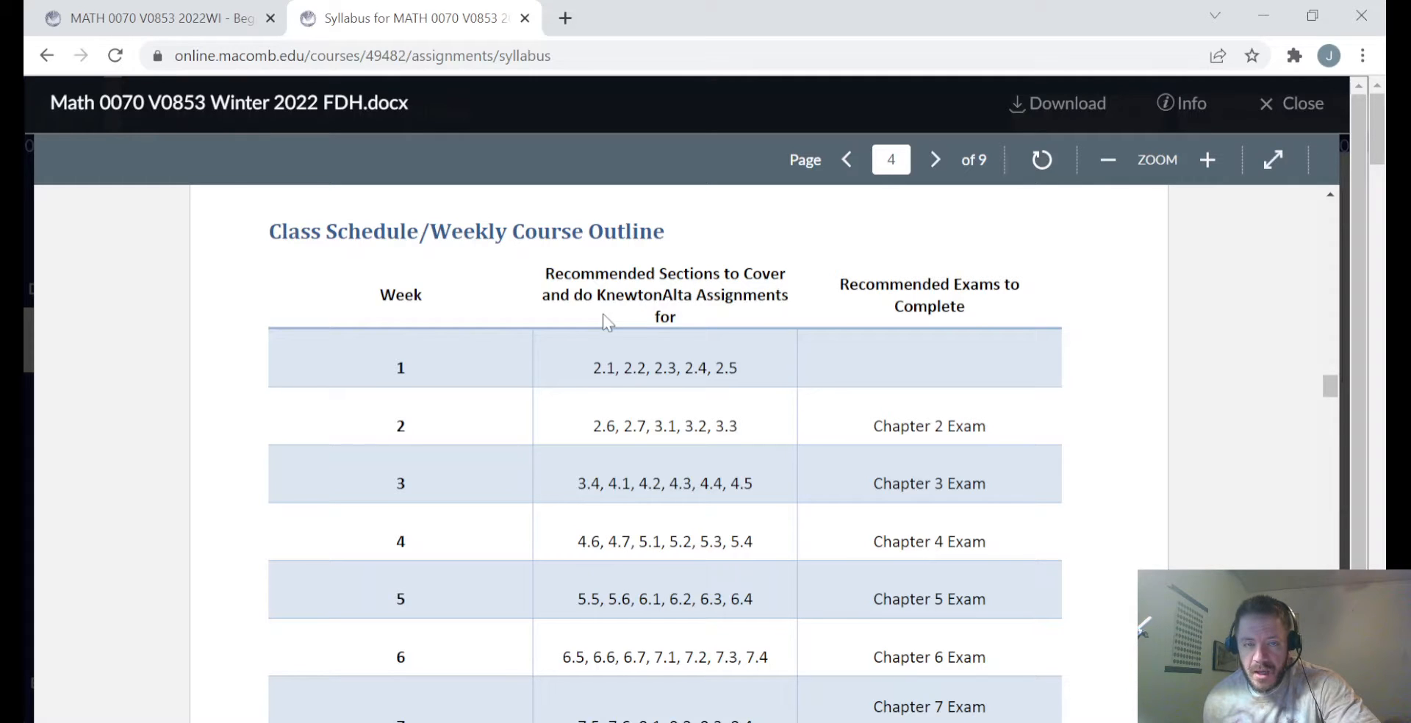
mouse_move(759, 316)
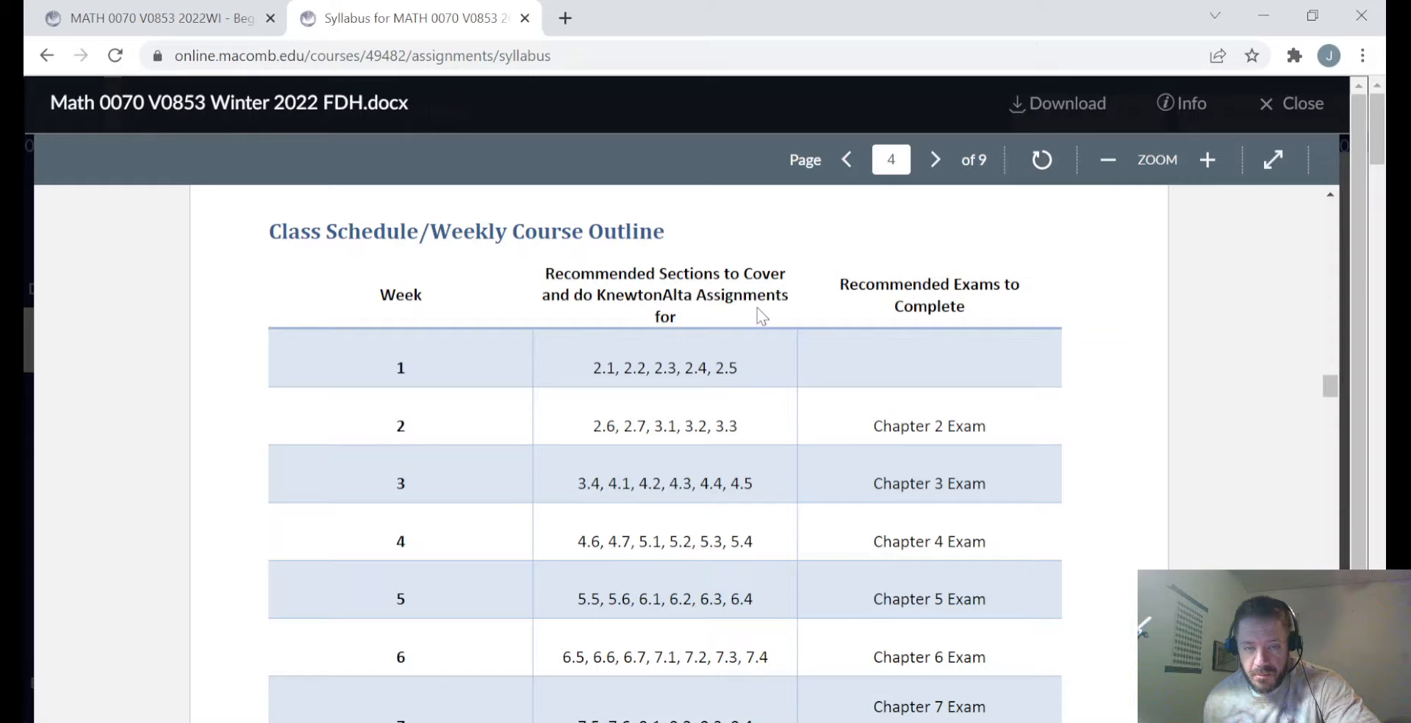
mouse_move(746, 322)
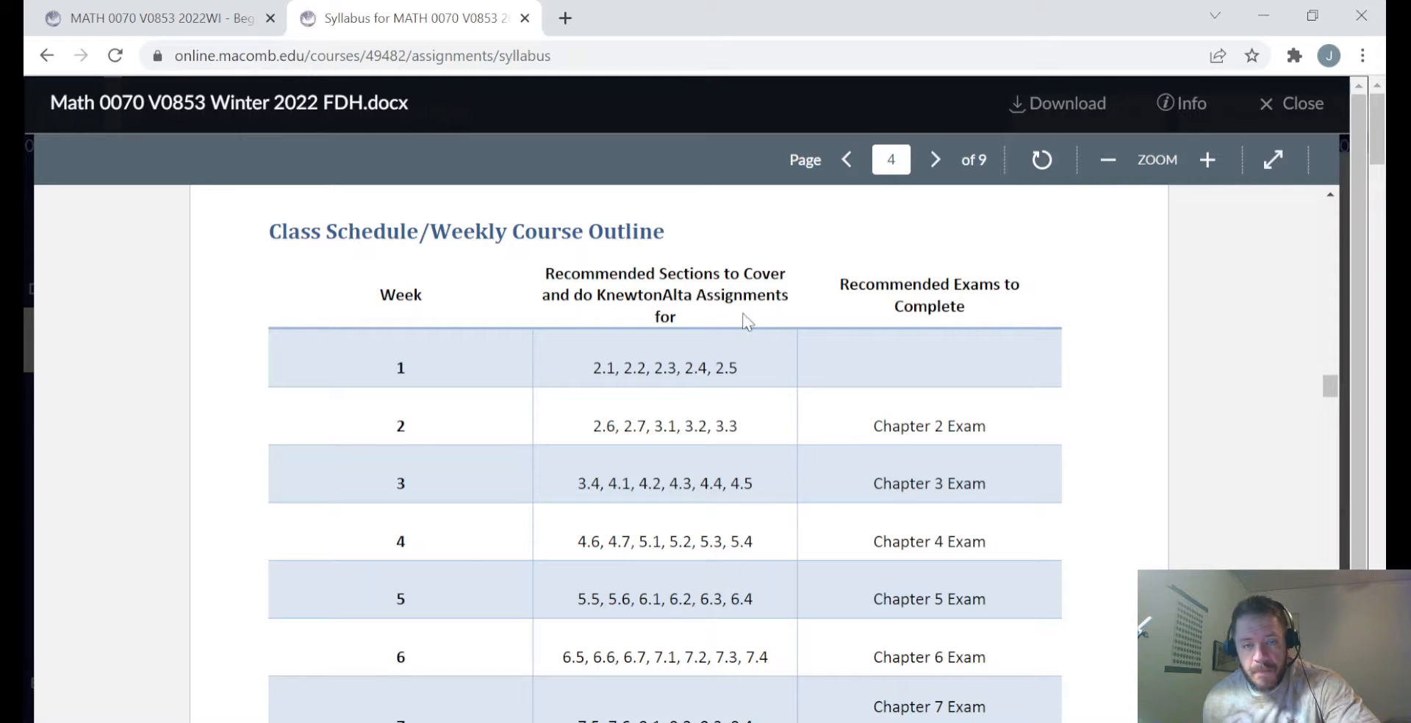
mouse_move(607, 444)
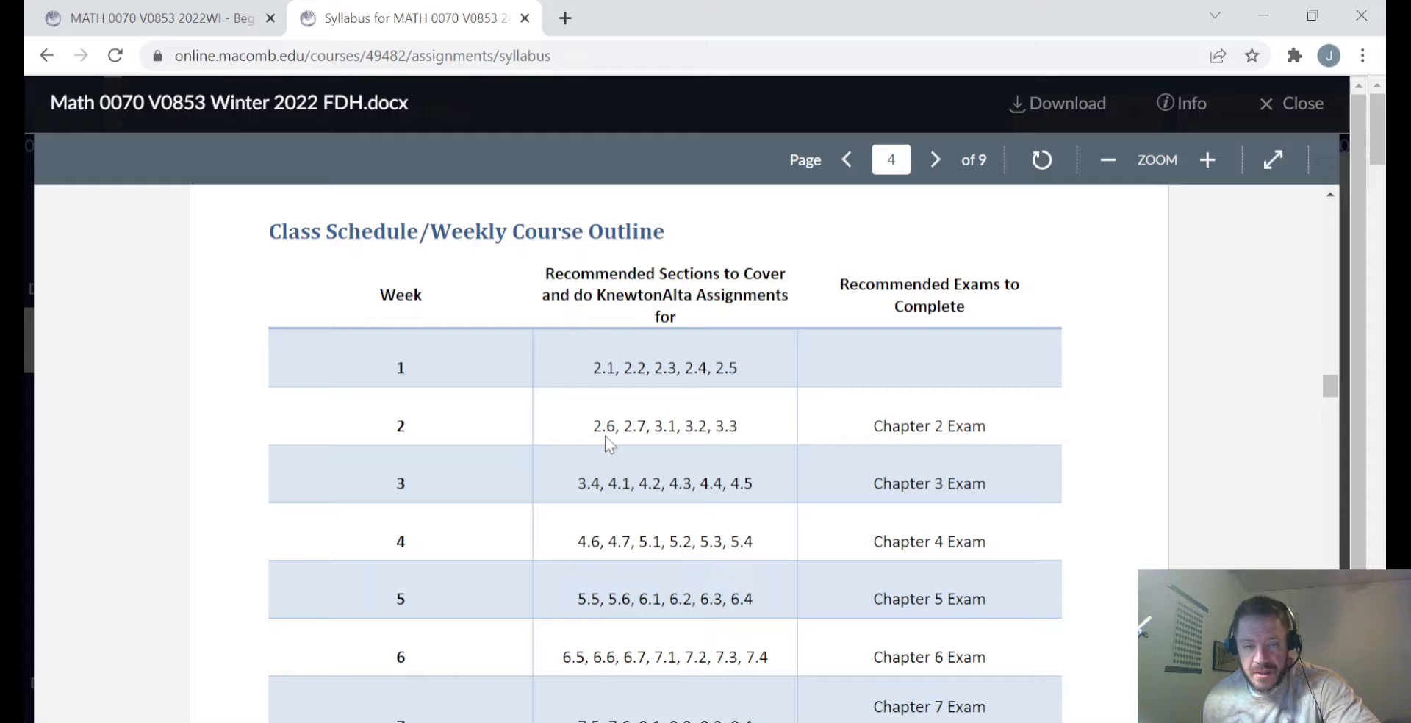
mouse_move(636, 449)
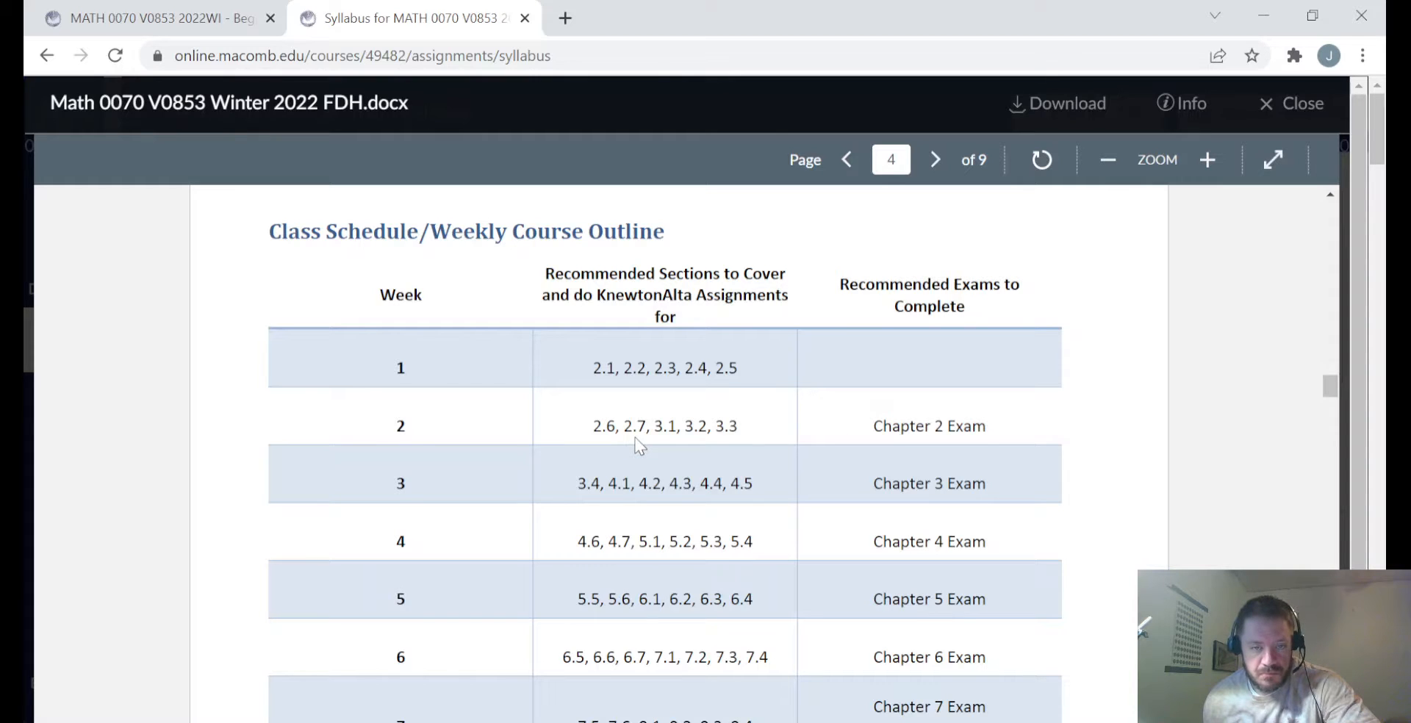
mouse_move(699, 439)
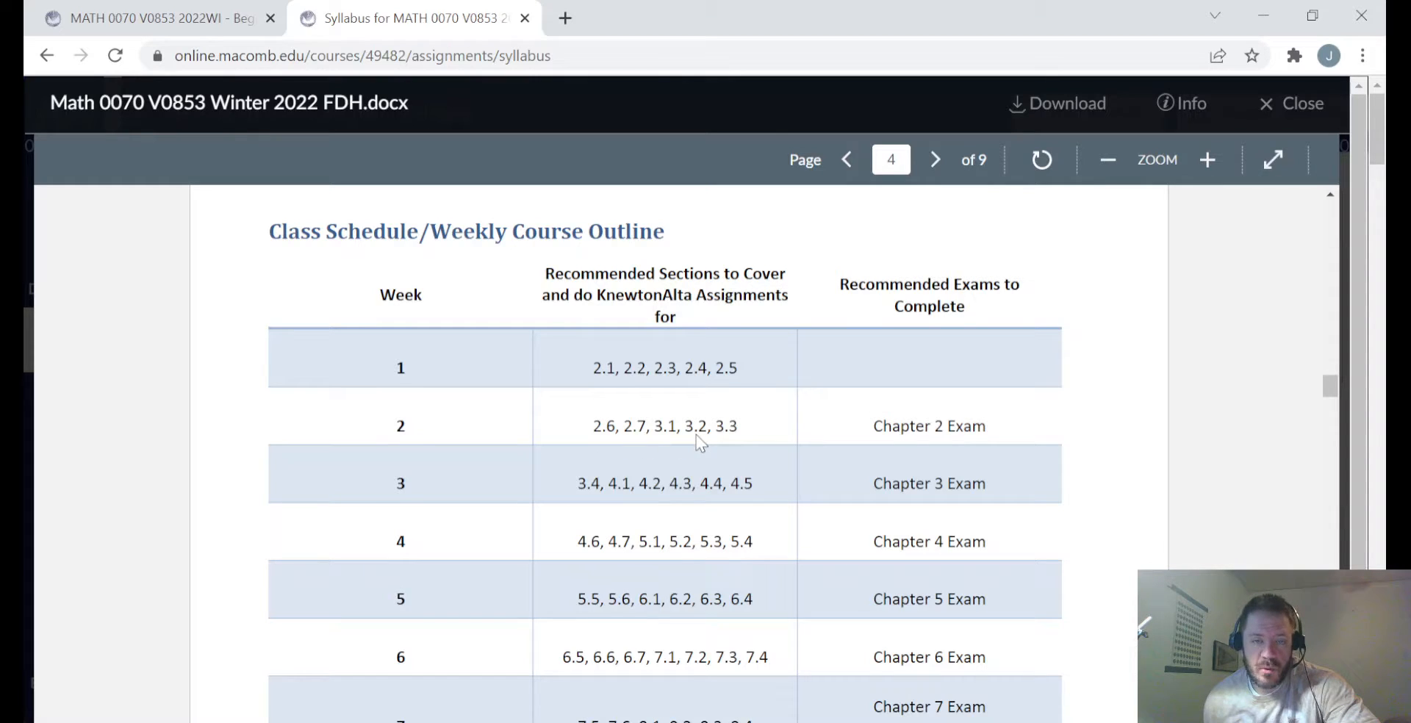
mouse_move(737, 448)
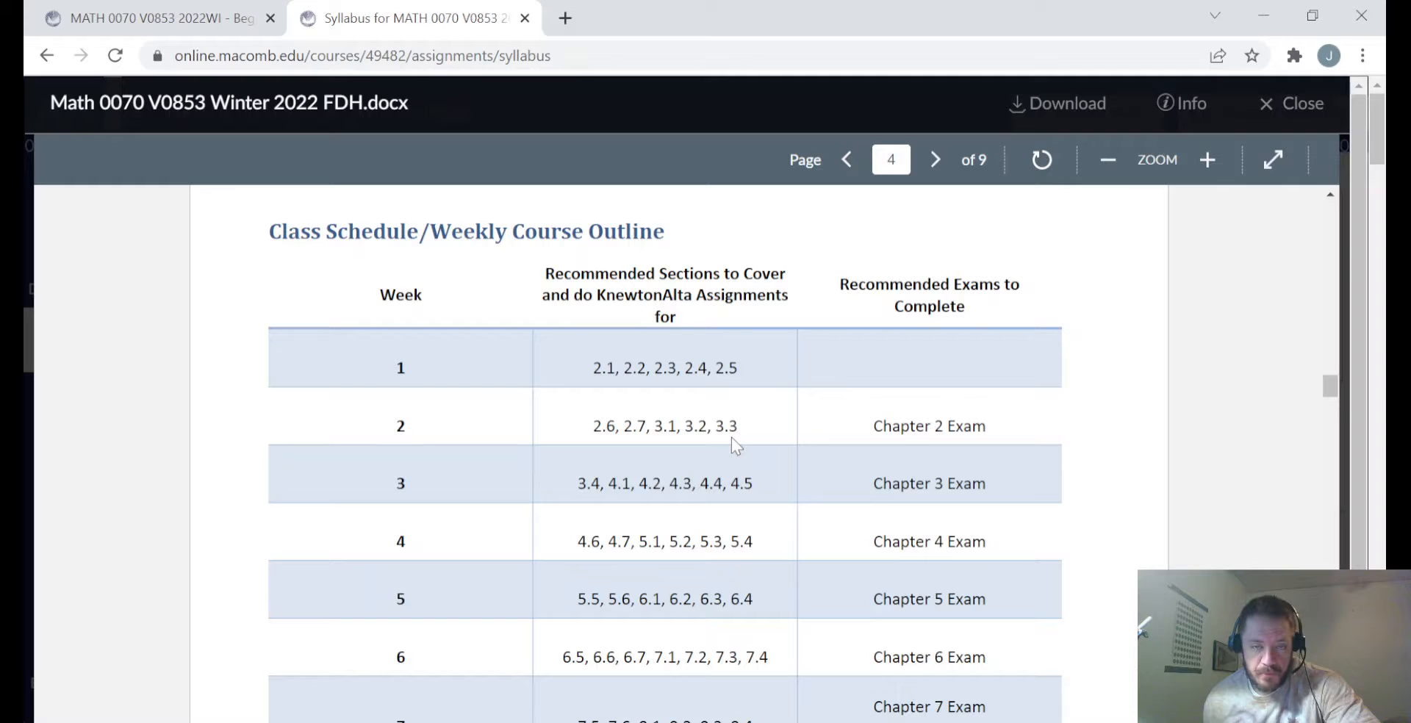
mouse_move(635, 450)
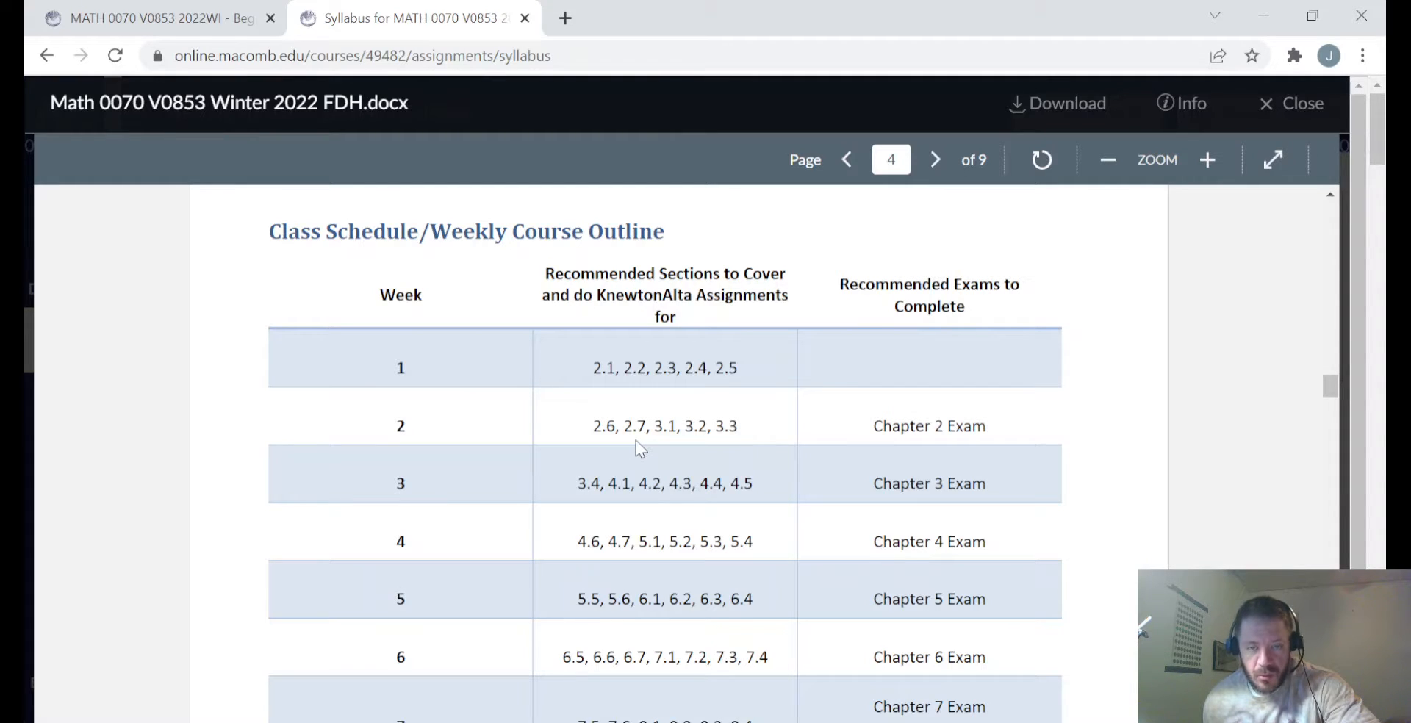
mouse_move(598, 441)
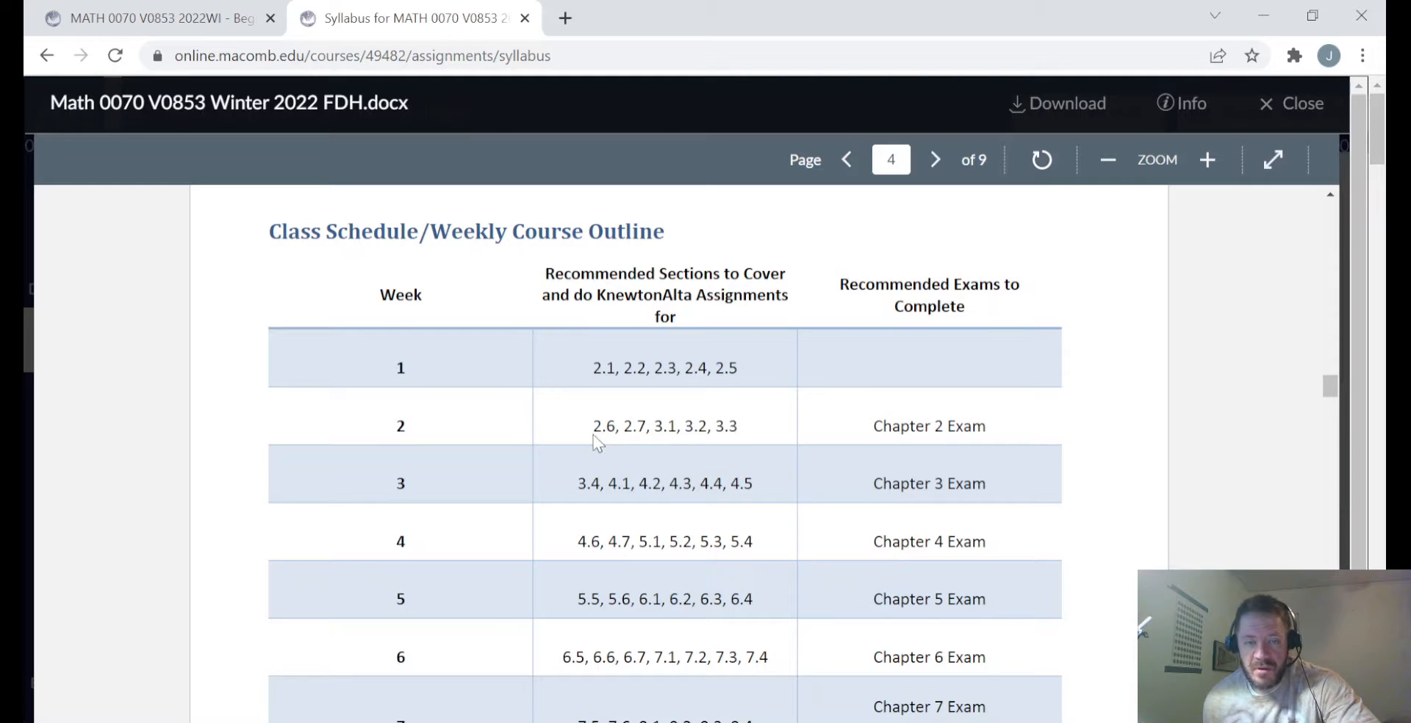
mouse_move(635, 440)
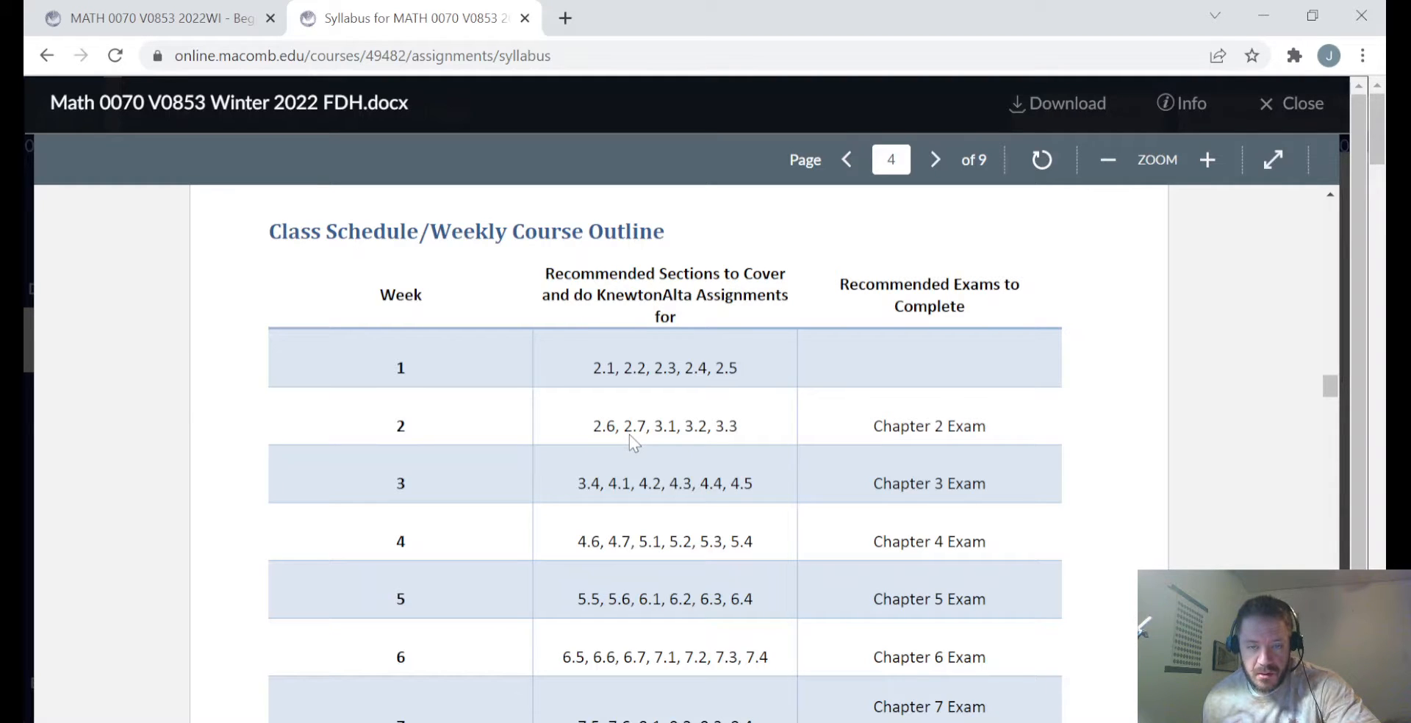
mouse_move(945, 332)
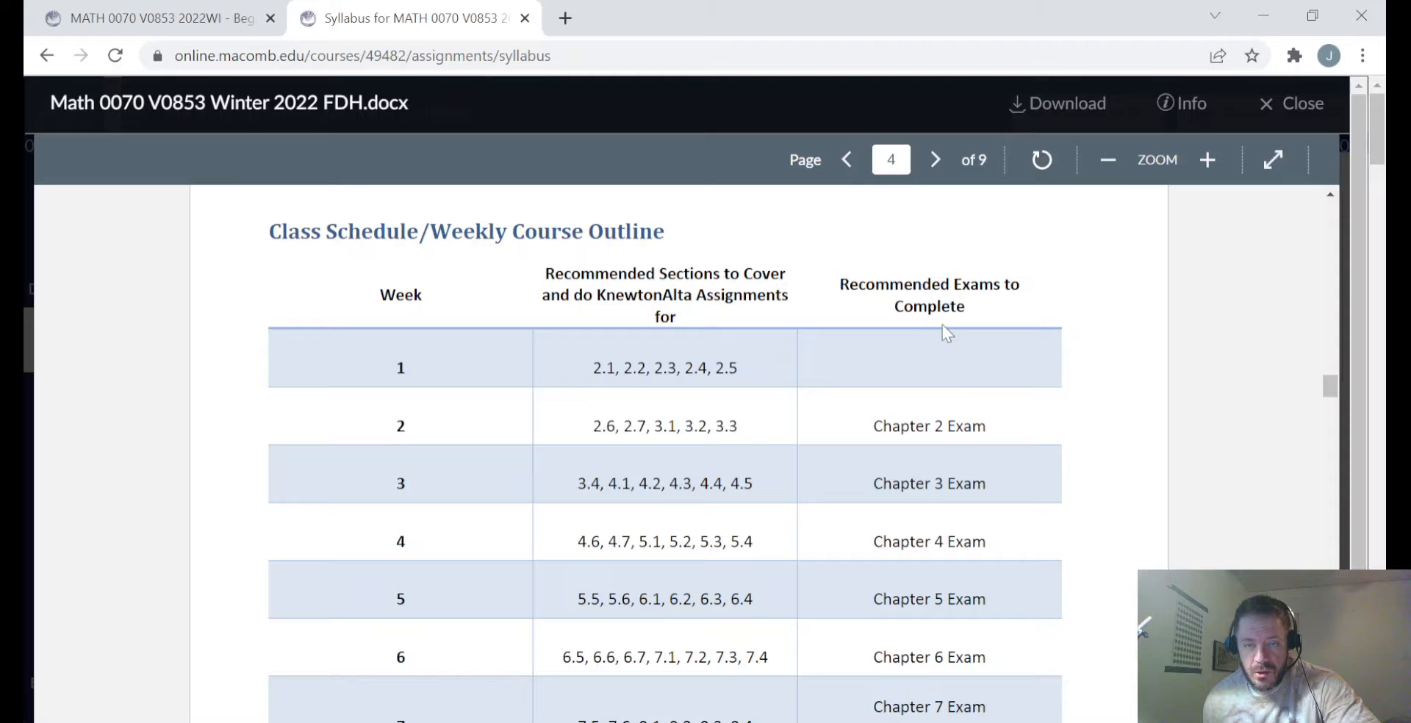
mouse_move(1001, 444)
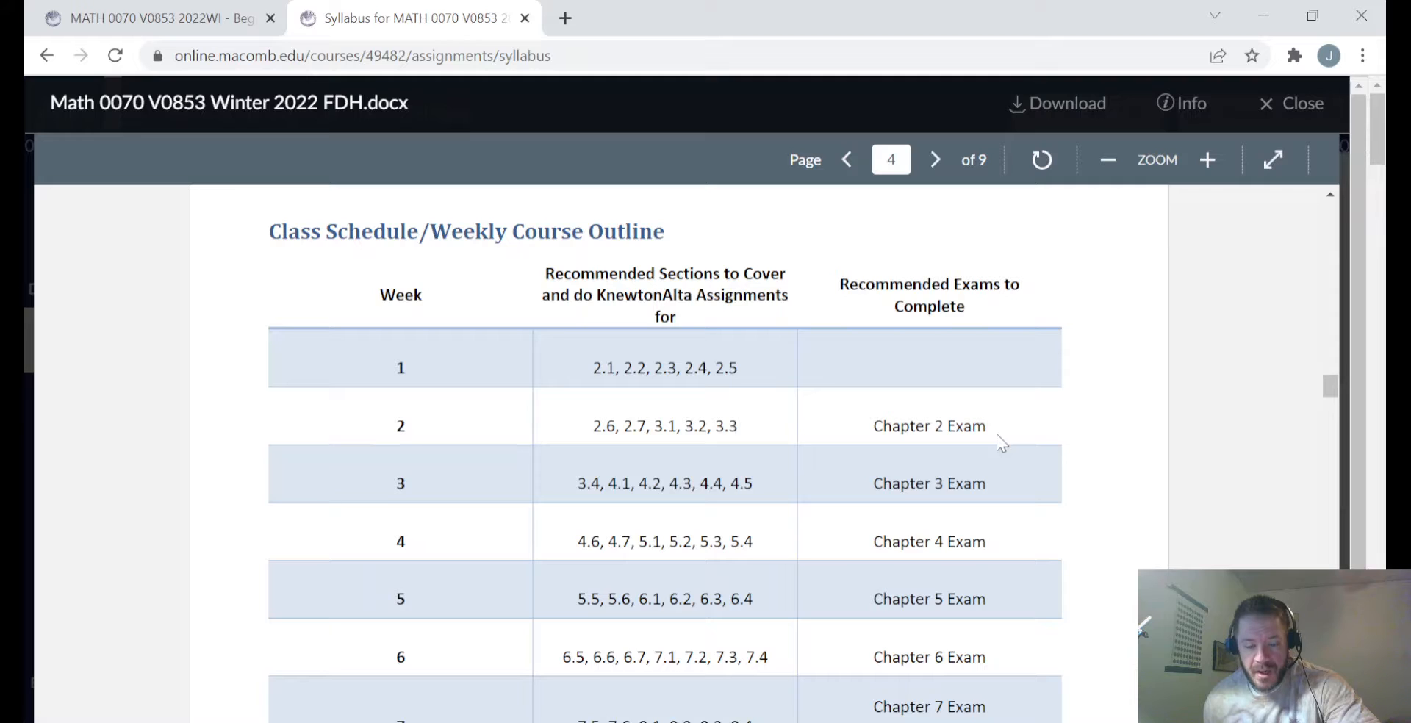
mouse_move(913, 617)
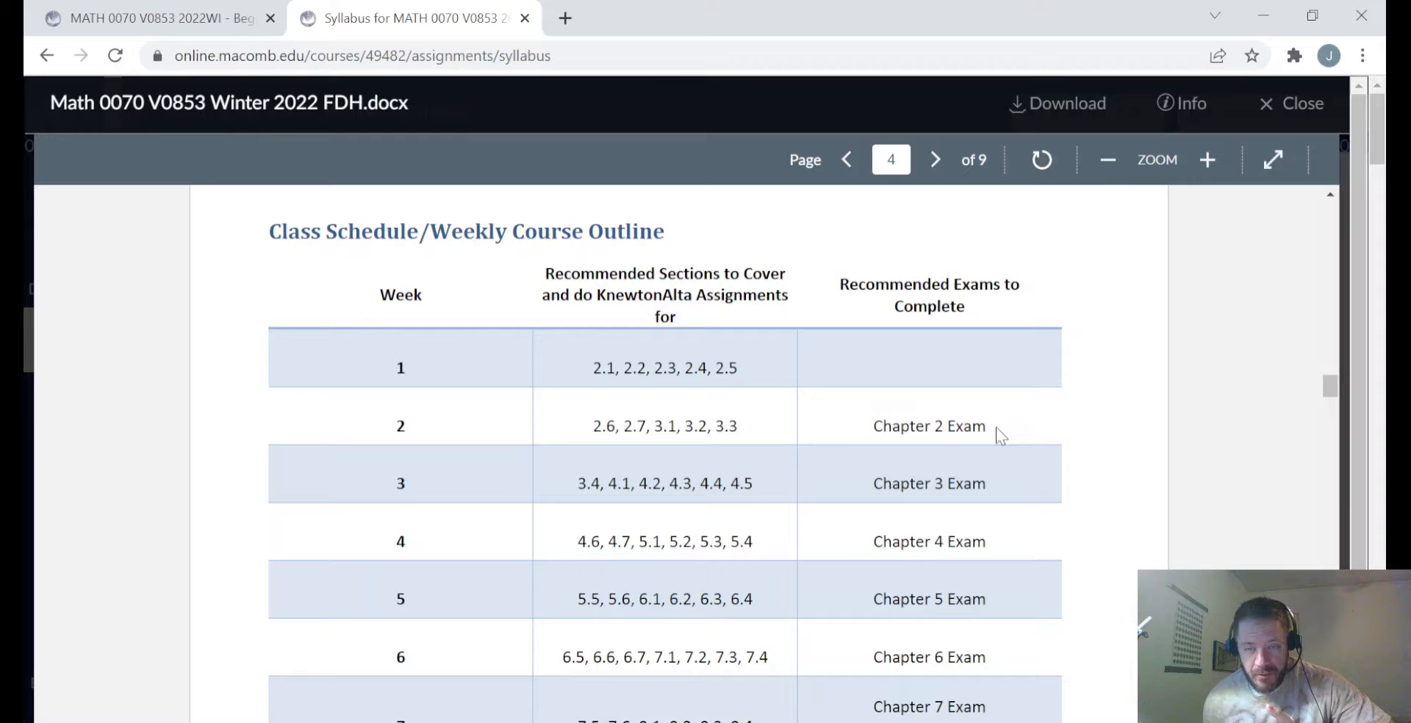
mouse_move(1022, 437)
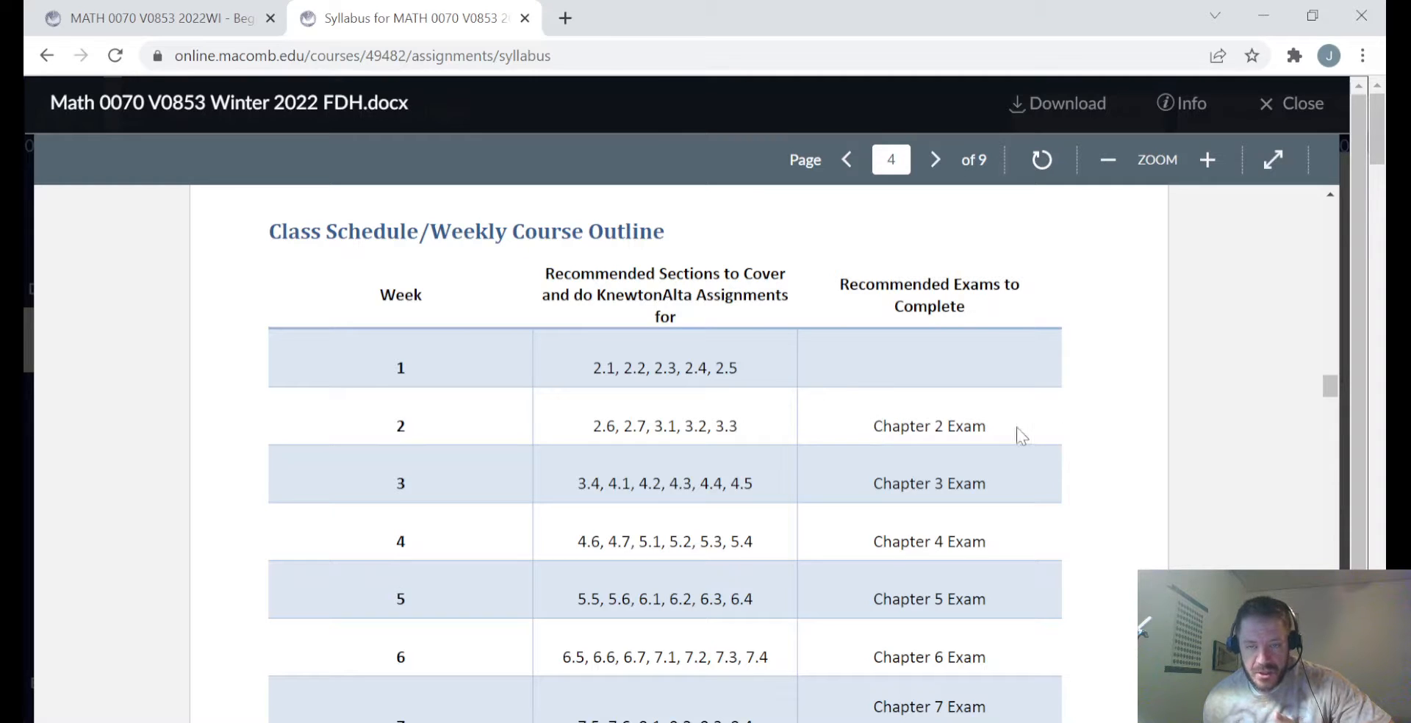
mouse_move(1008, 438)
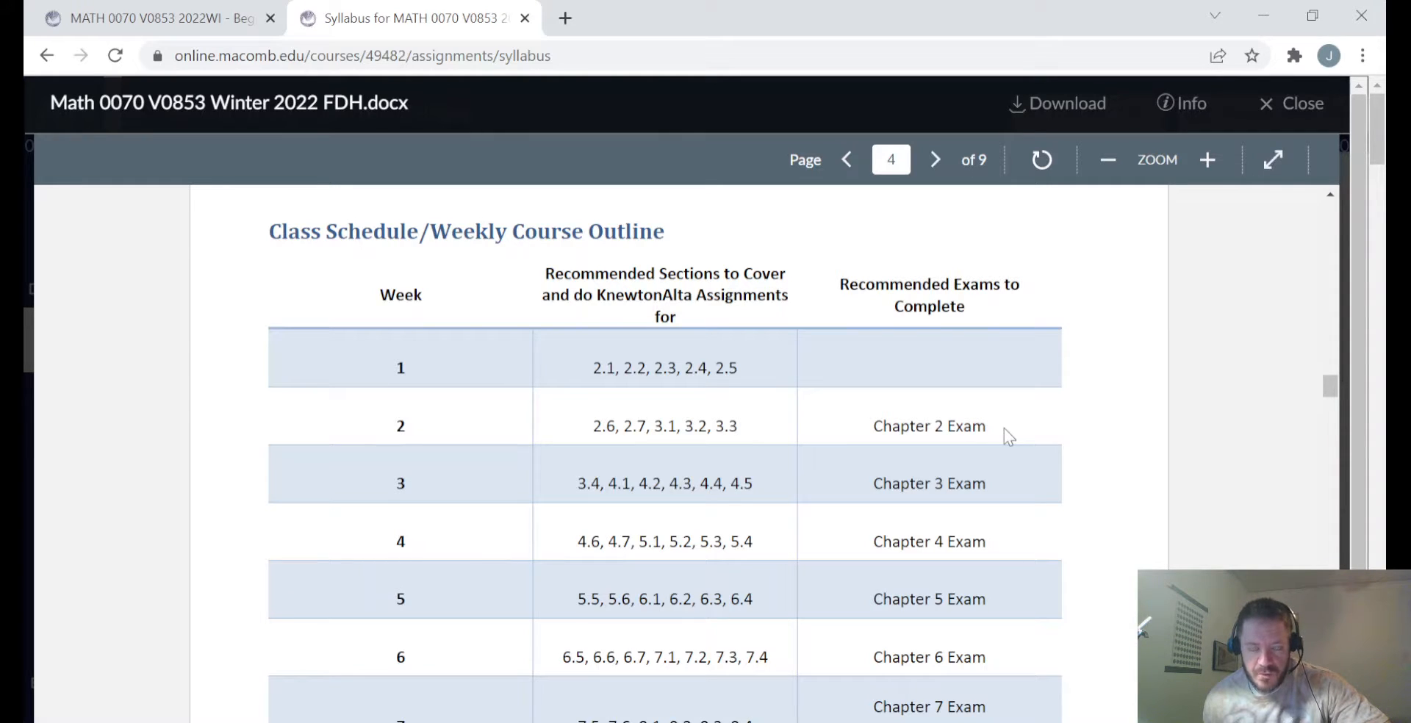
mouse_move(376, 117)
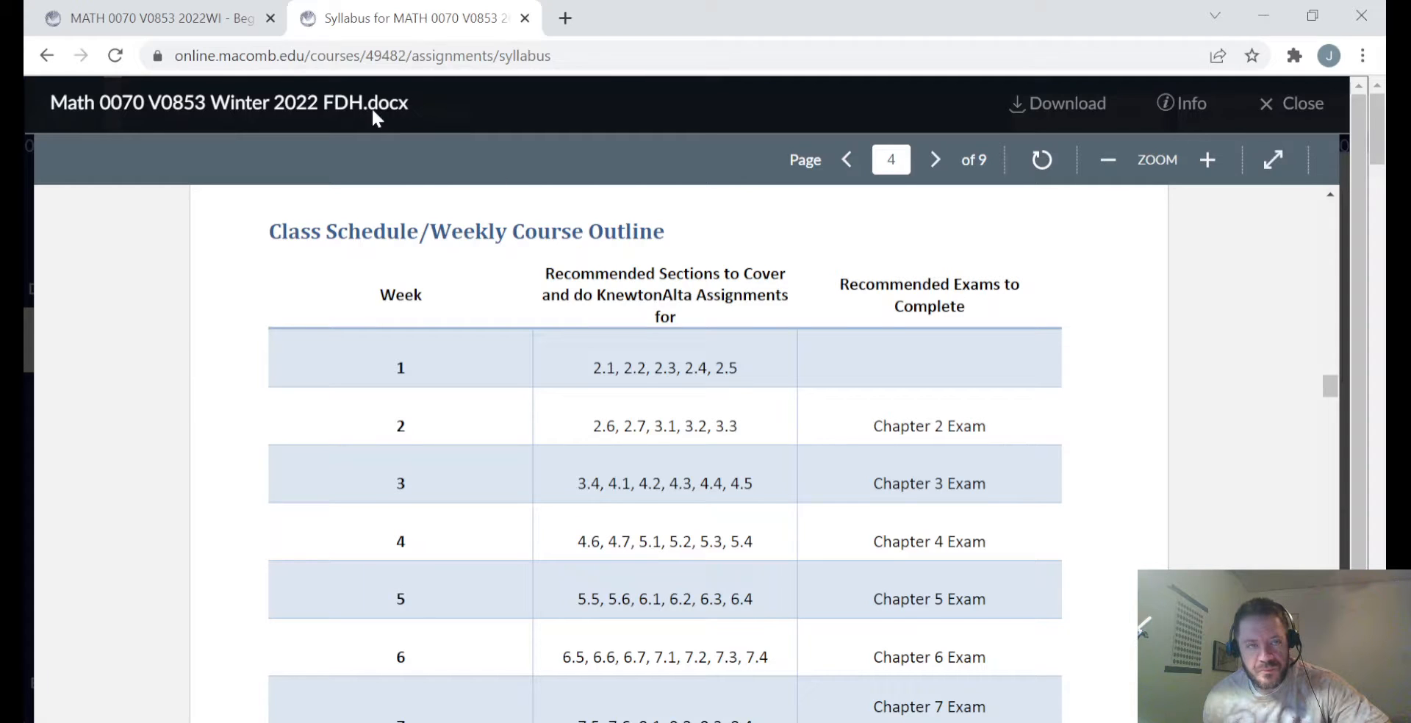
mouse_move(801, 439)
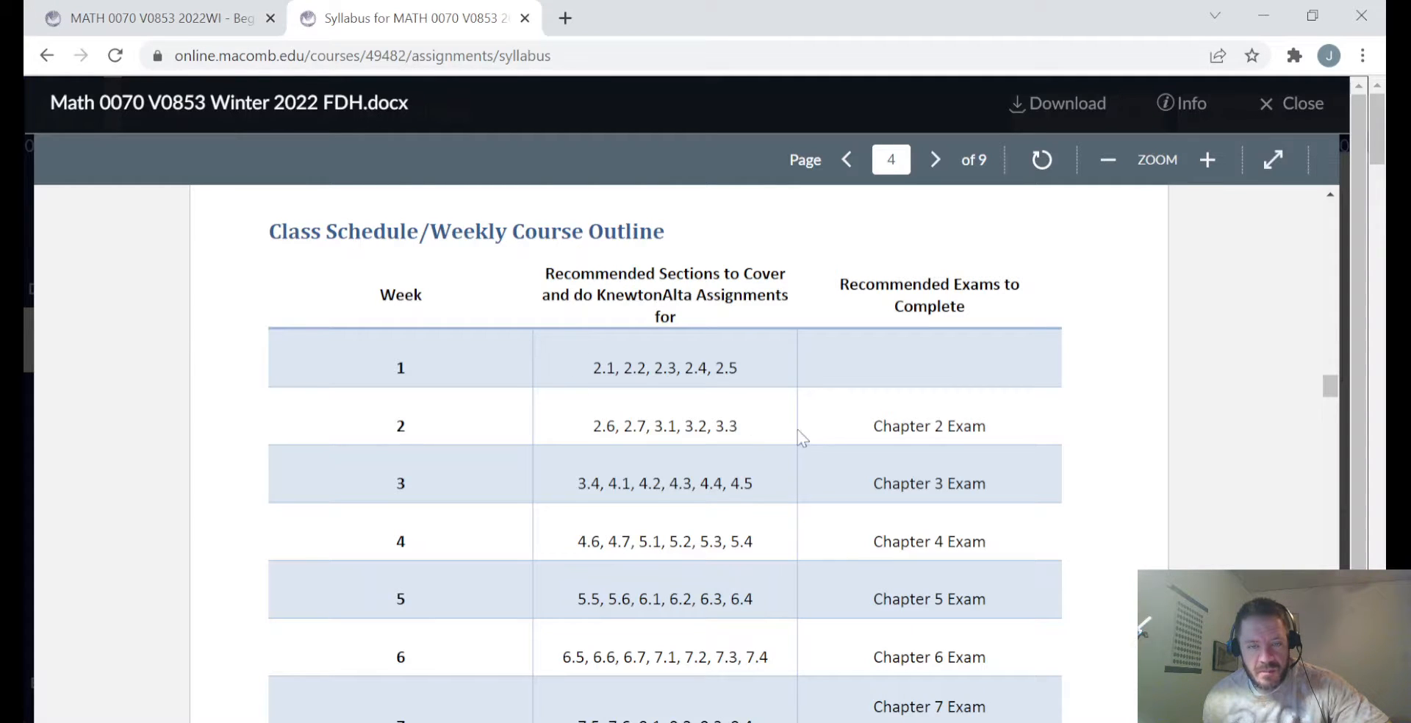
Step: Return to the course tab and scroll down through the Modules list
click(153, 18)
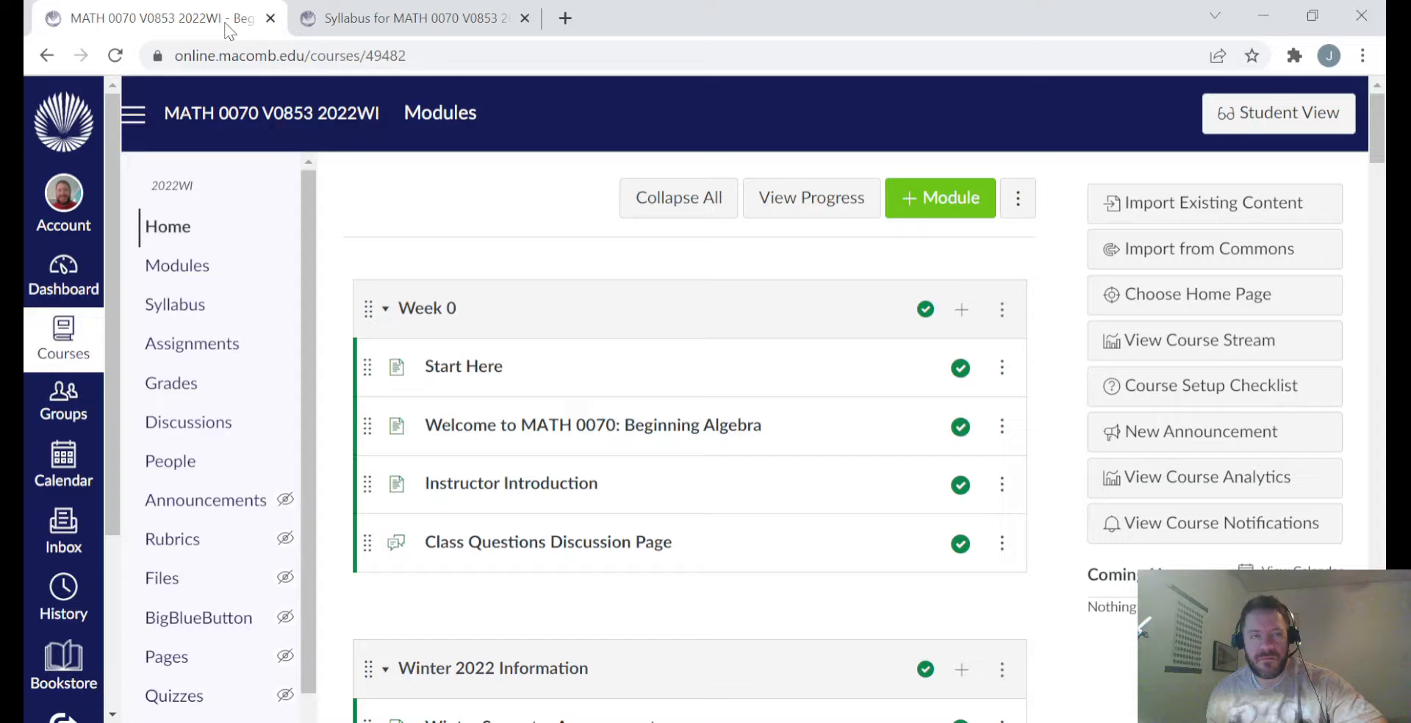
scroll(down, 3)
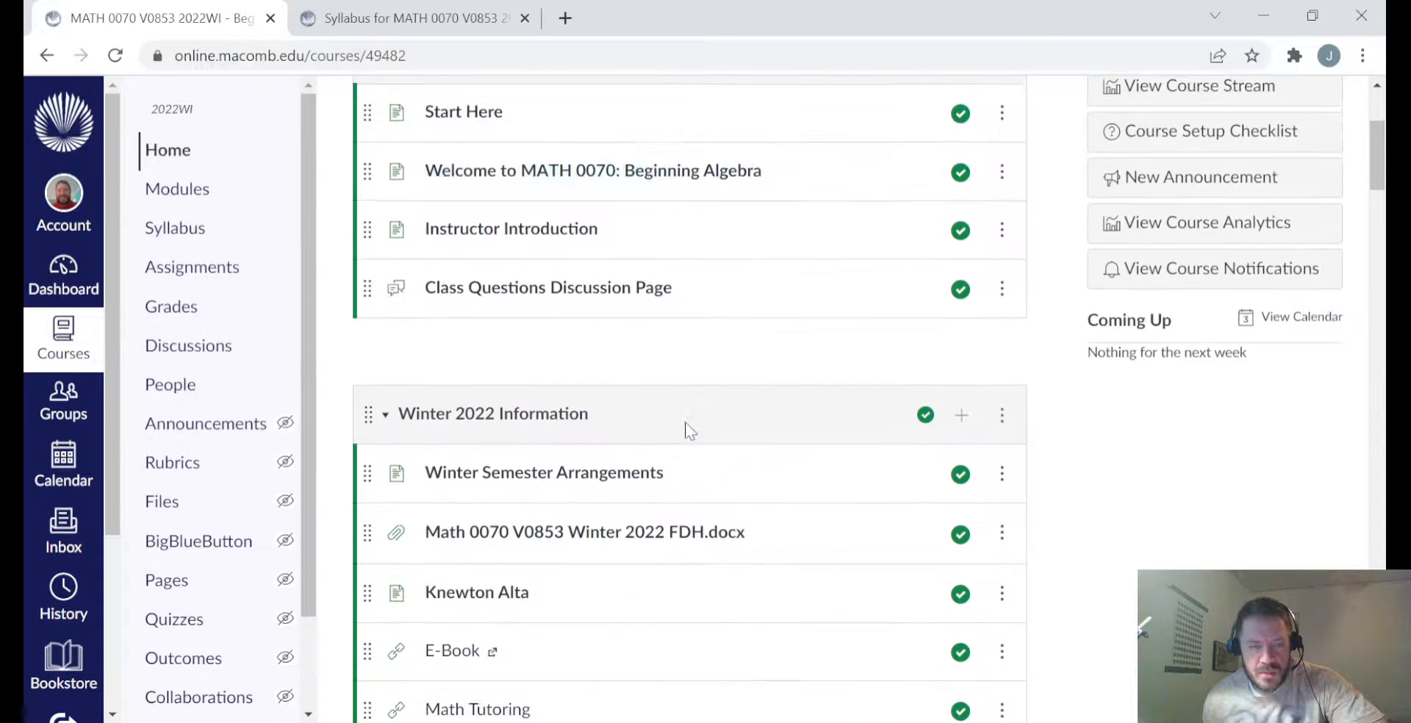
scroll(down, 3)
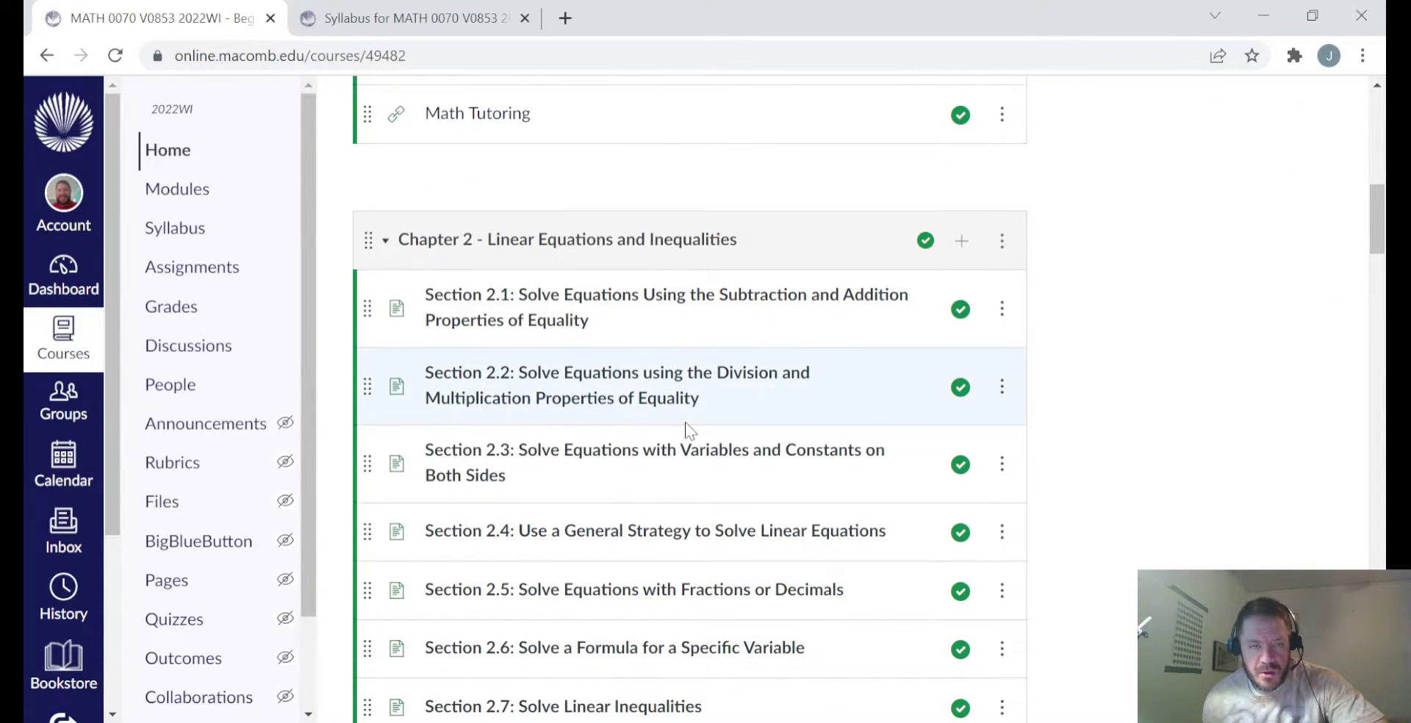
scroll(down, 3)
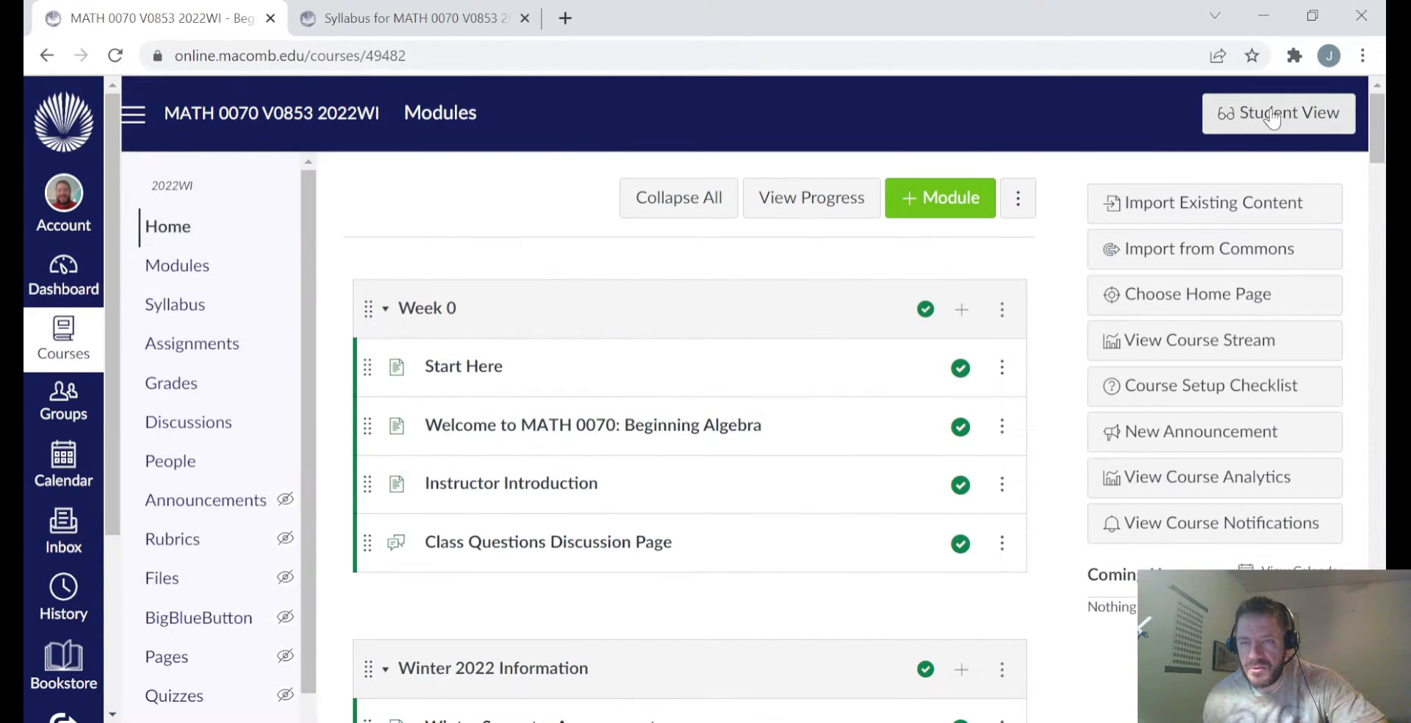
Step: Enter Student View and scroll to the Chapter 2 module's sections, review and exam
click(1277, 112)
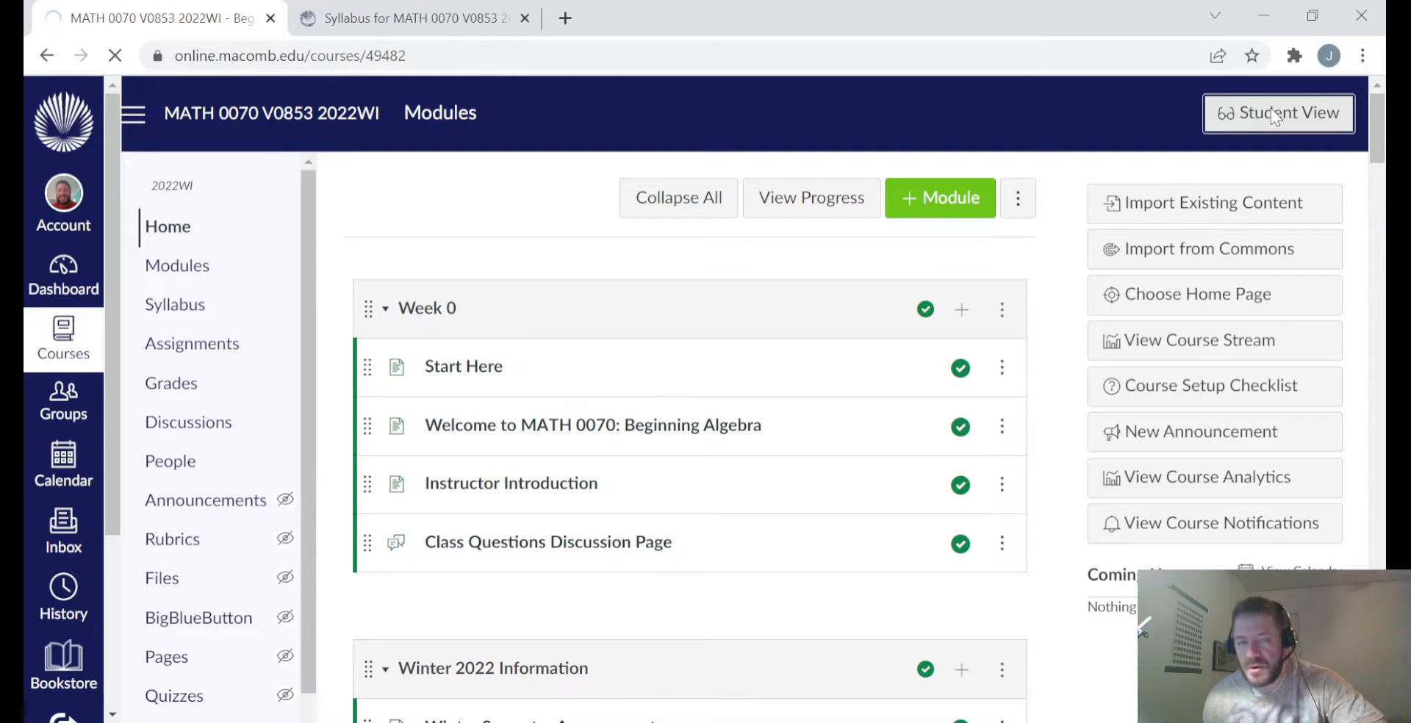
click(1277, 111)
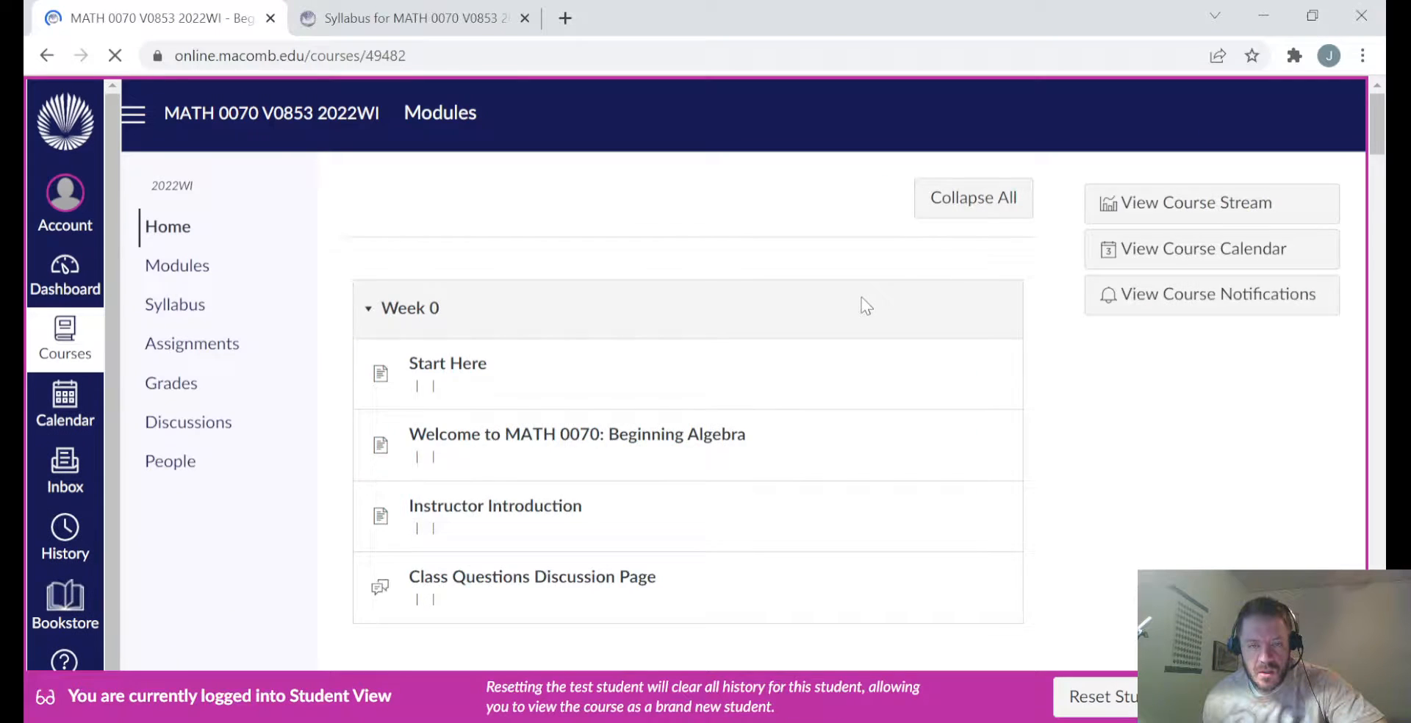
scroll(down, 3)
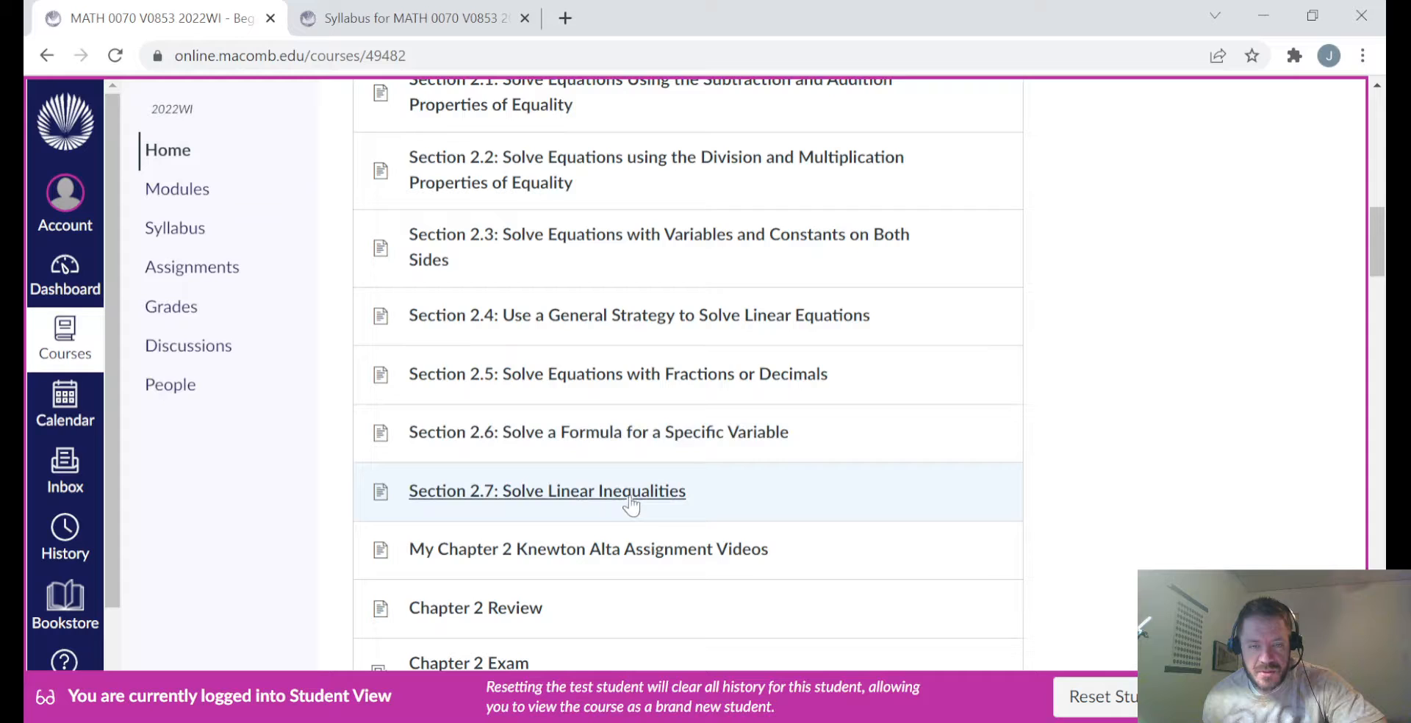
scroll(down, 3)
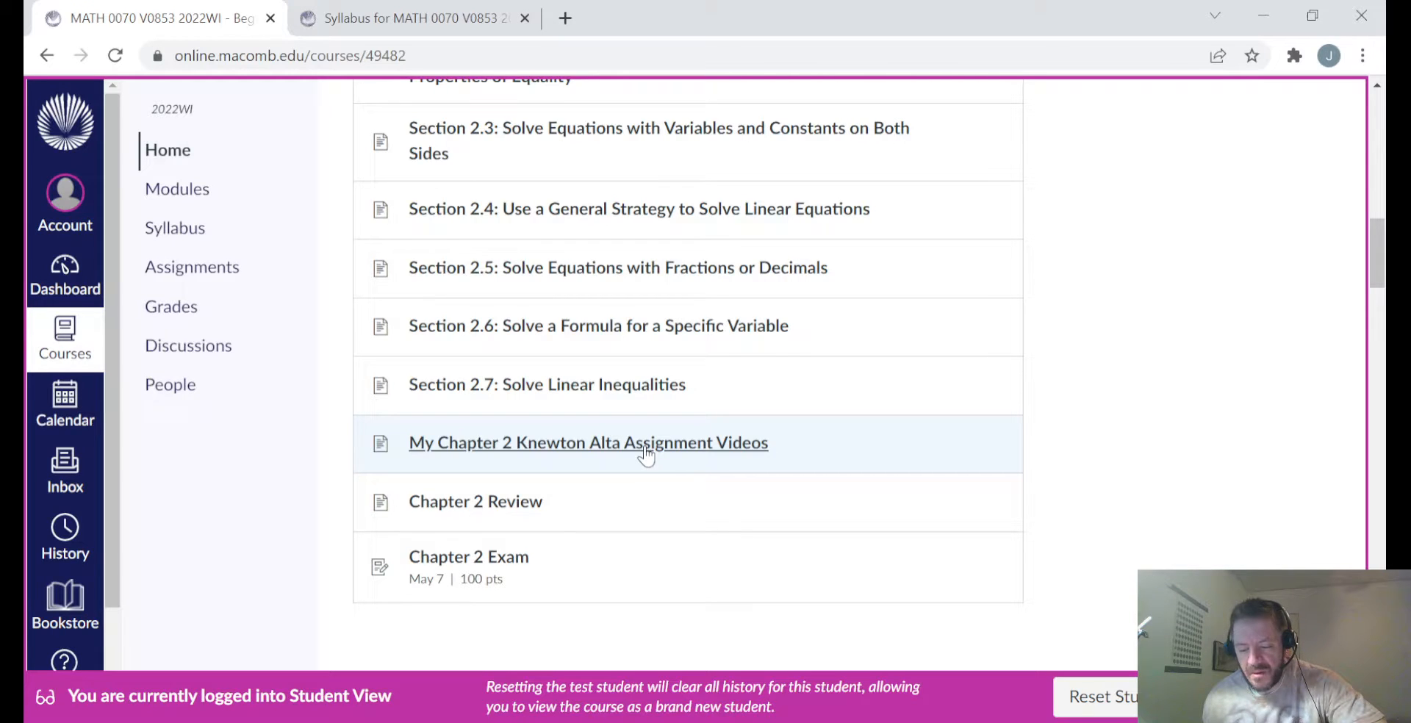
mouse_move(631, 453)
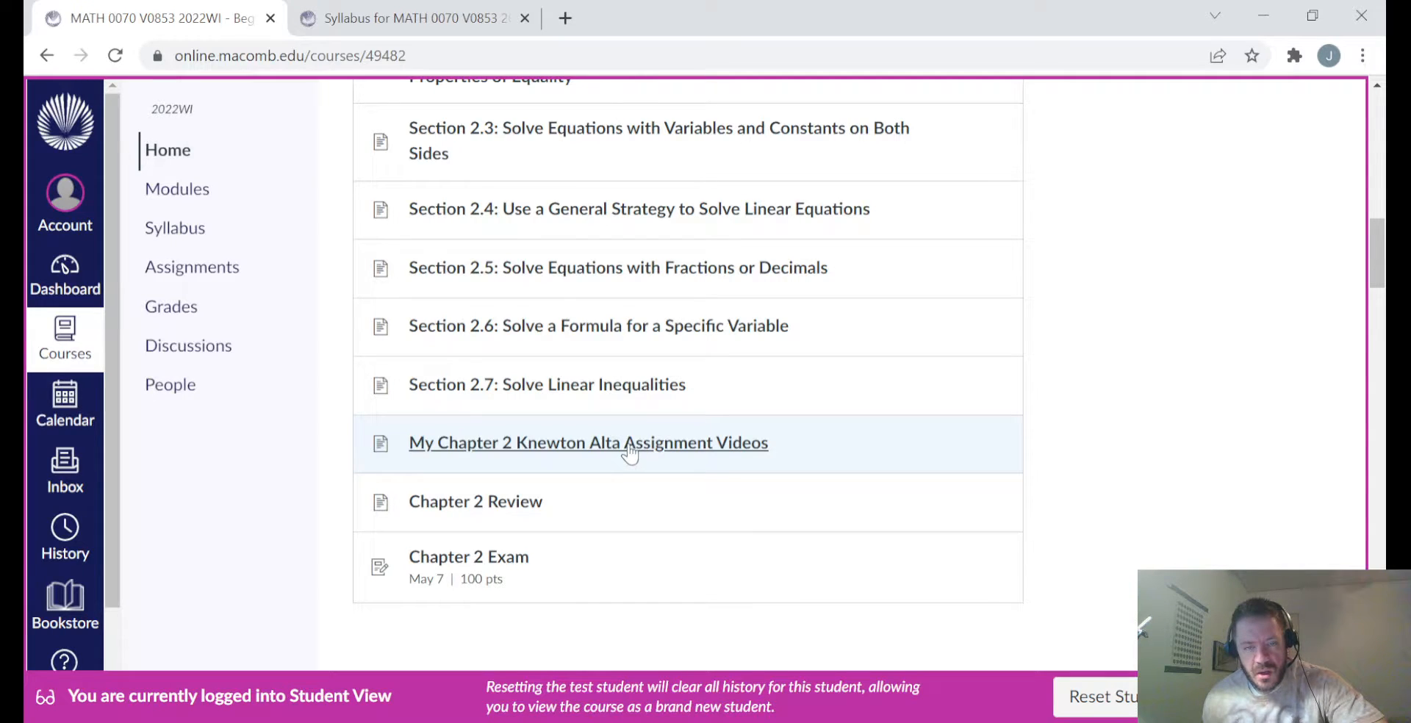
mouse_move(428, 466)
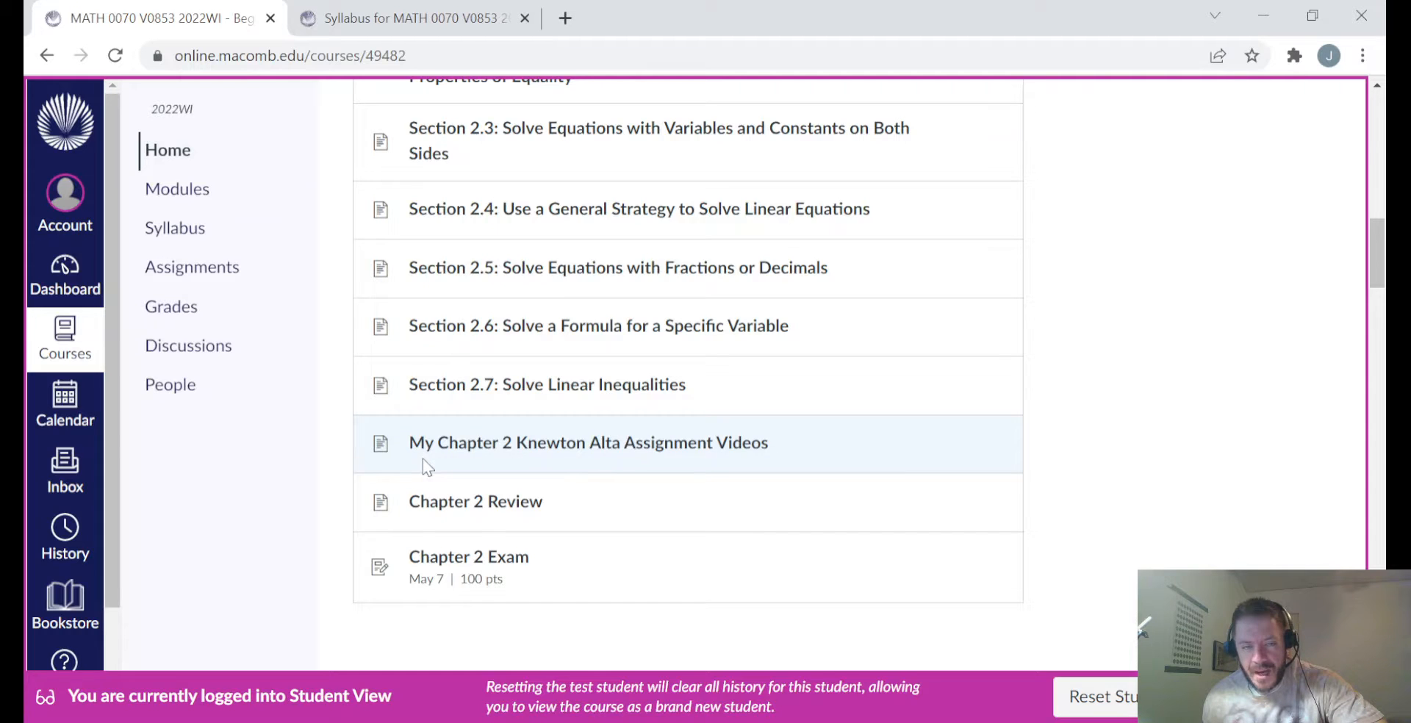
mouse_move(558, 463)
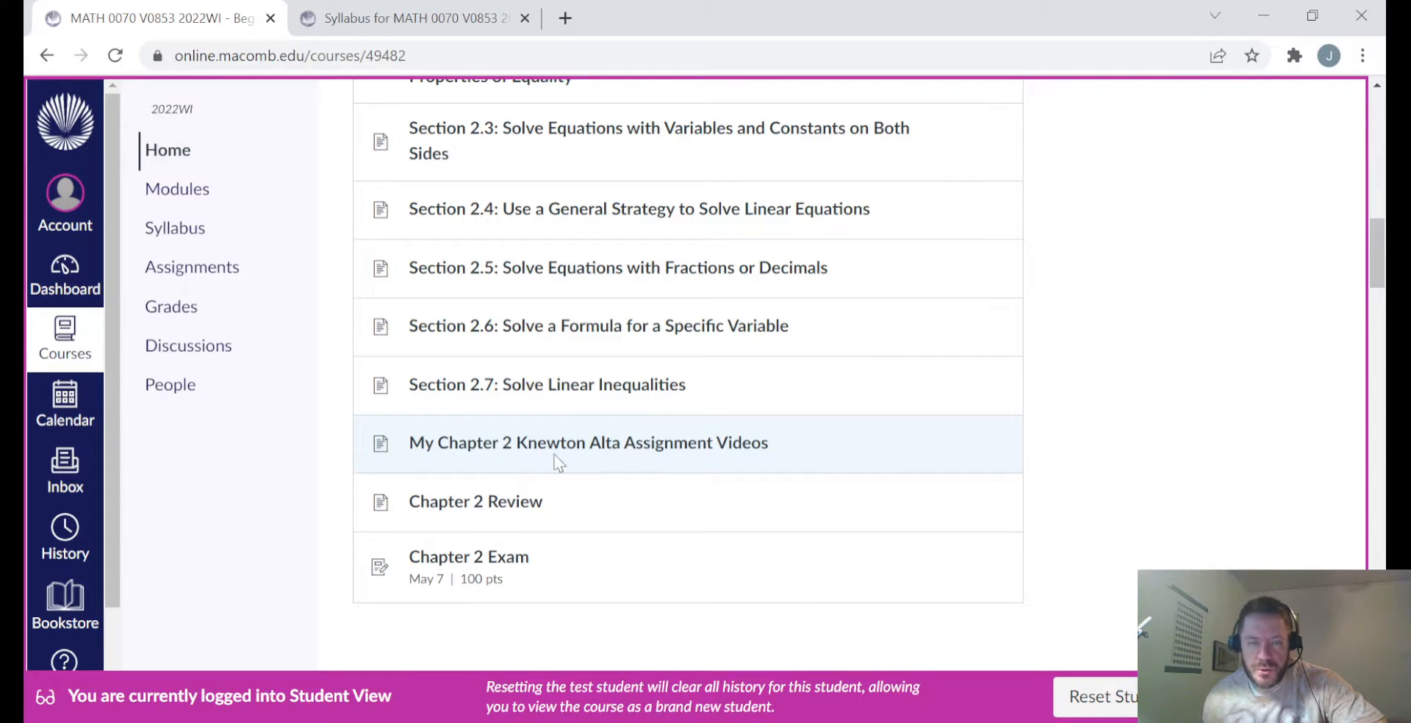
mouse_move(746, 454)
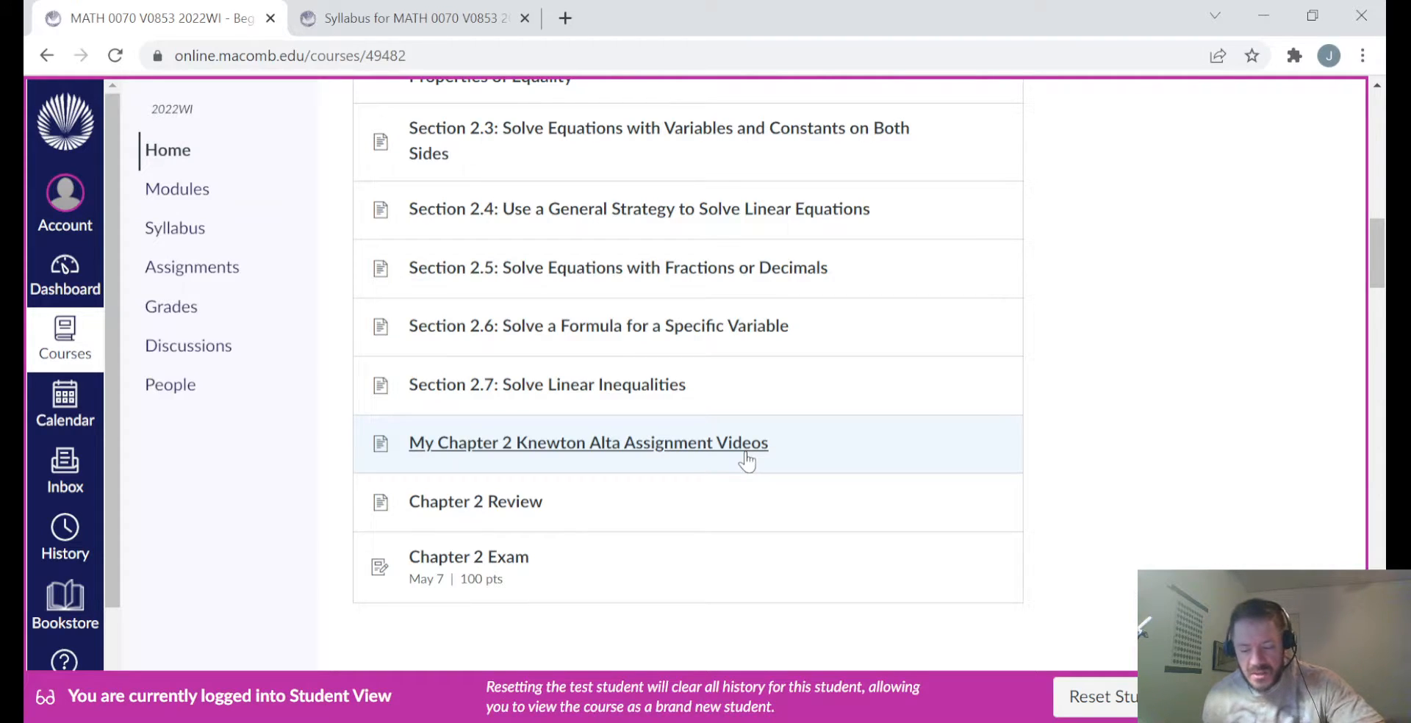
mouse_move(691, 459)
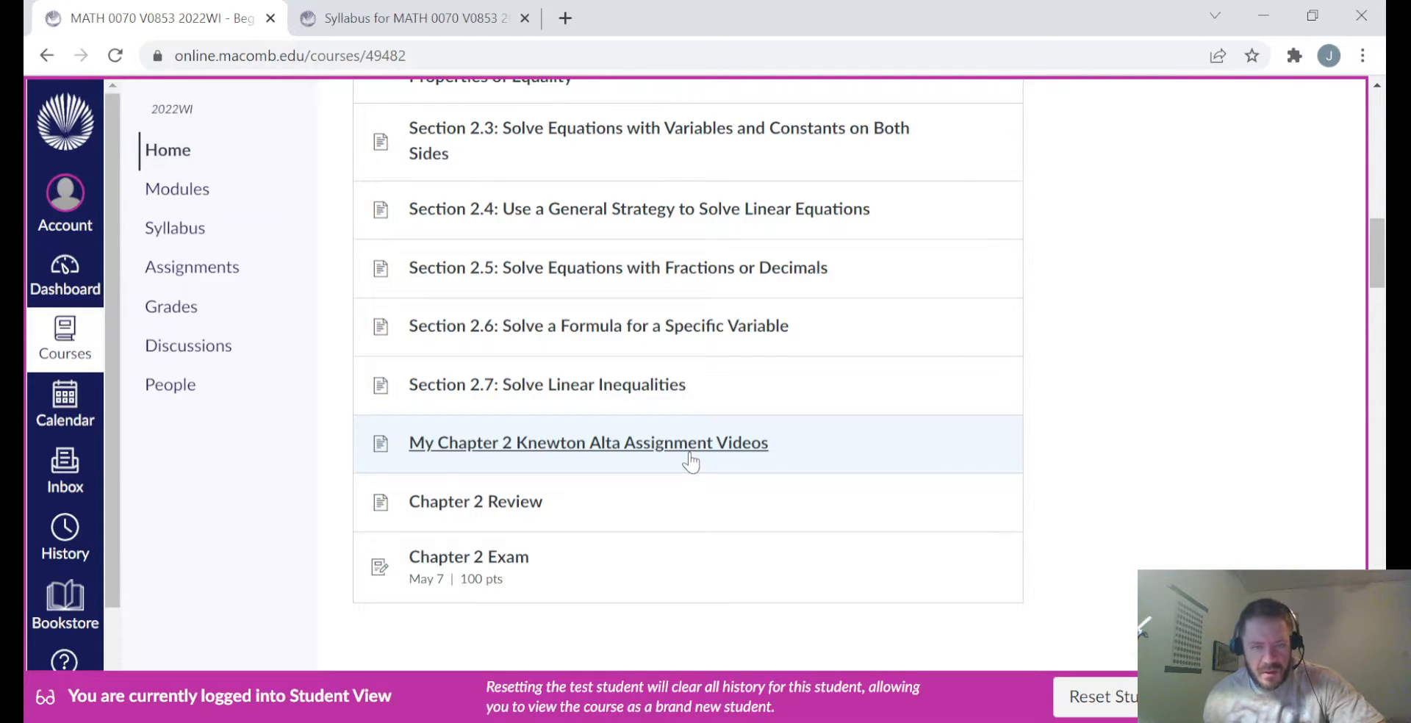
mouse_move(686, 501)
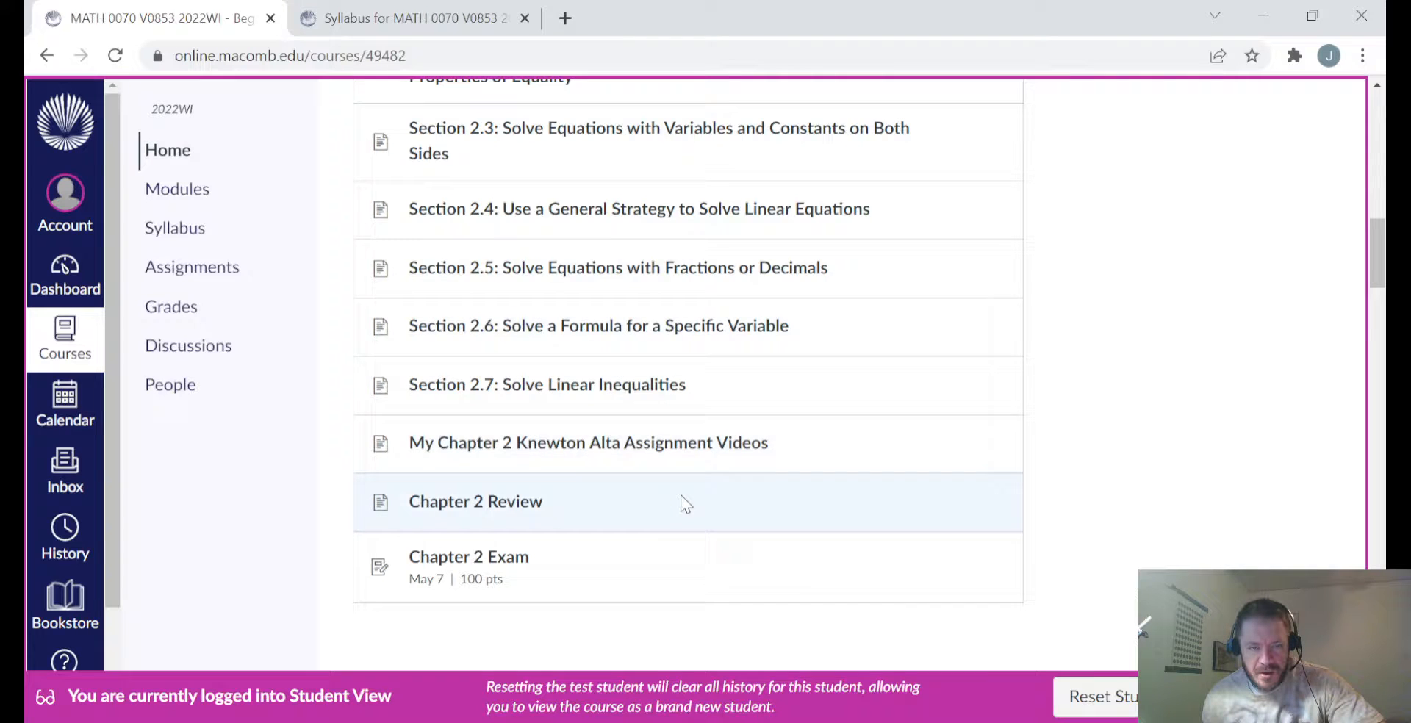
scroll(down, 3)
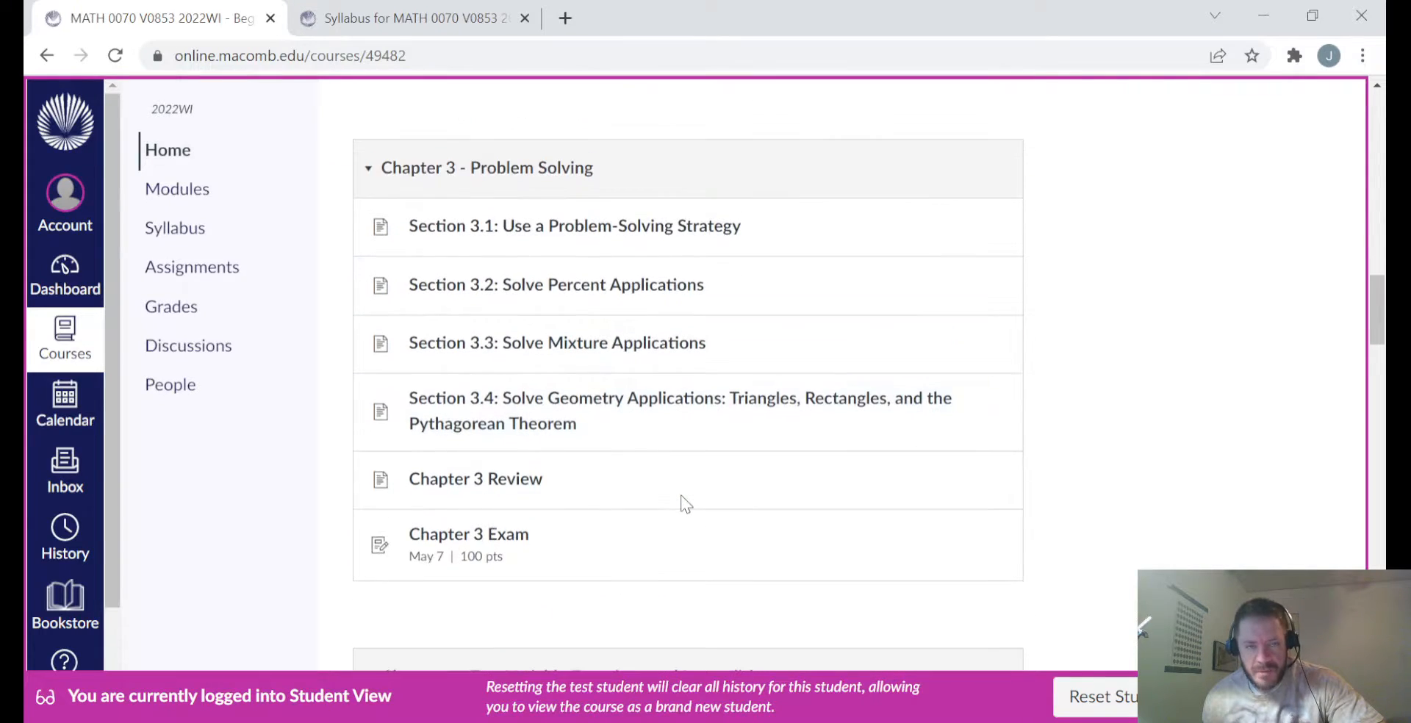
scroll(up, 3)
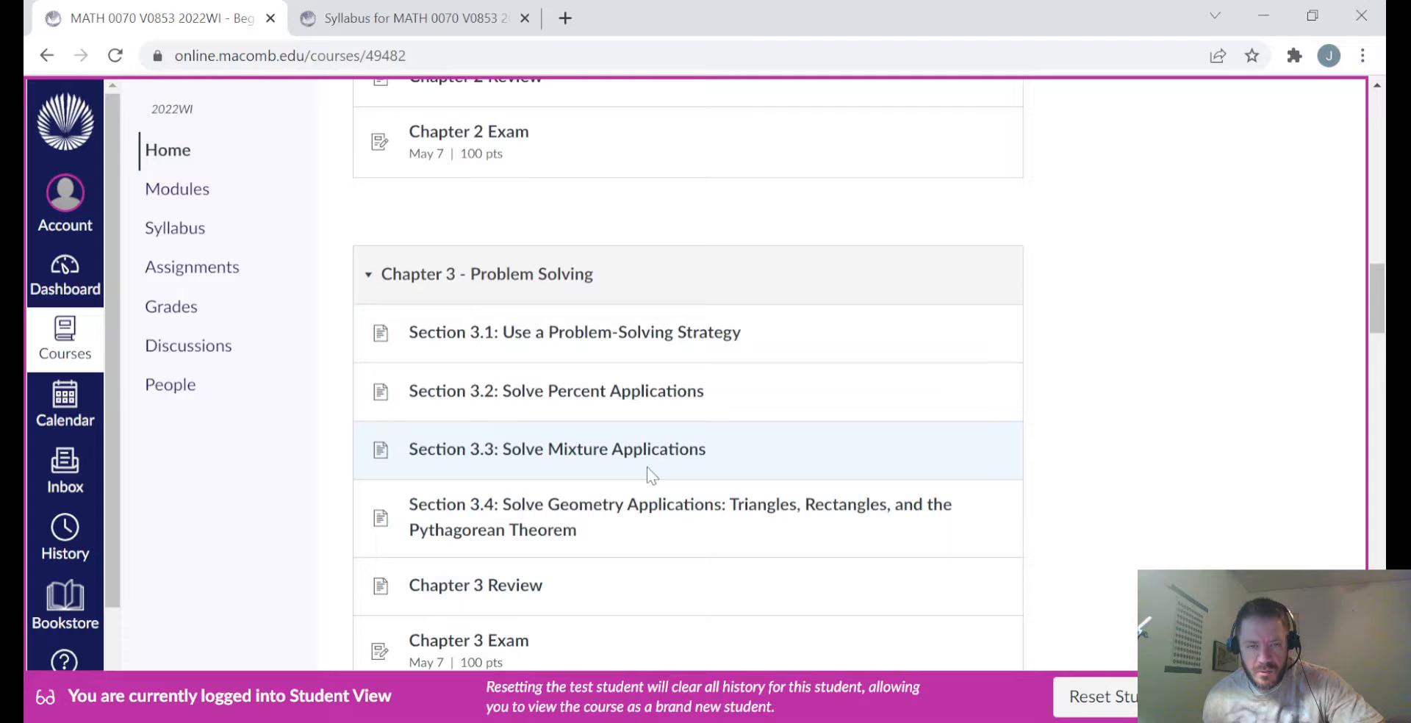
scroll(up, 3)
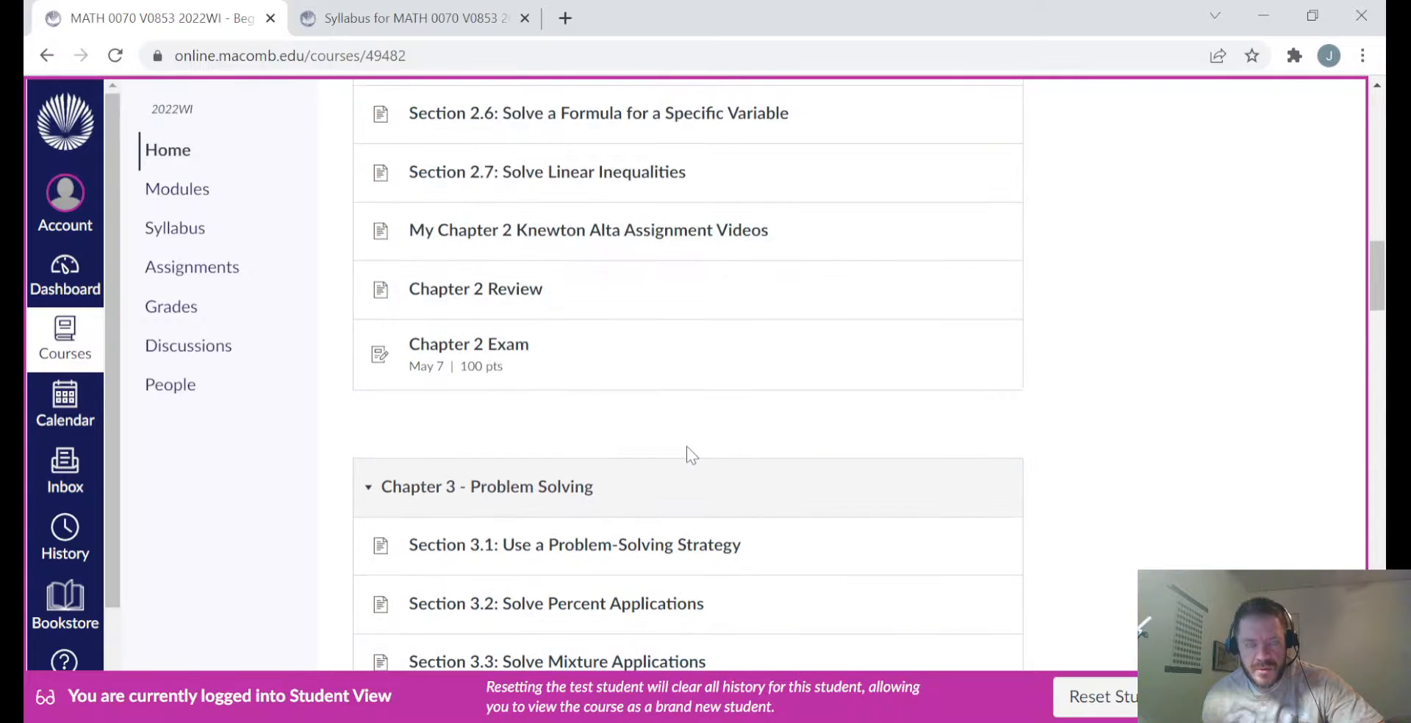
scroll(up, 3)
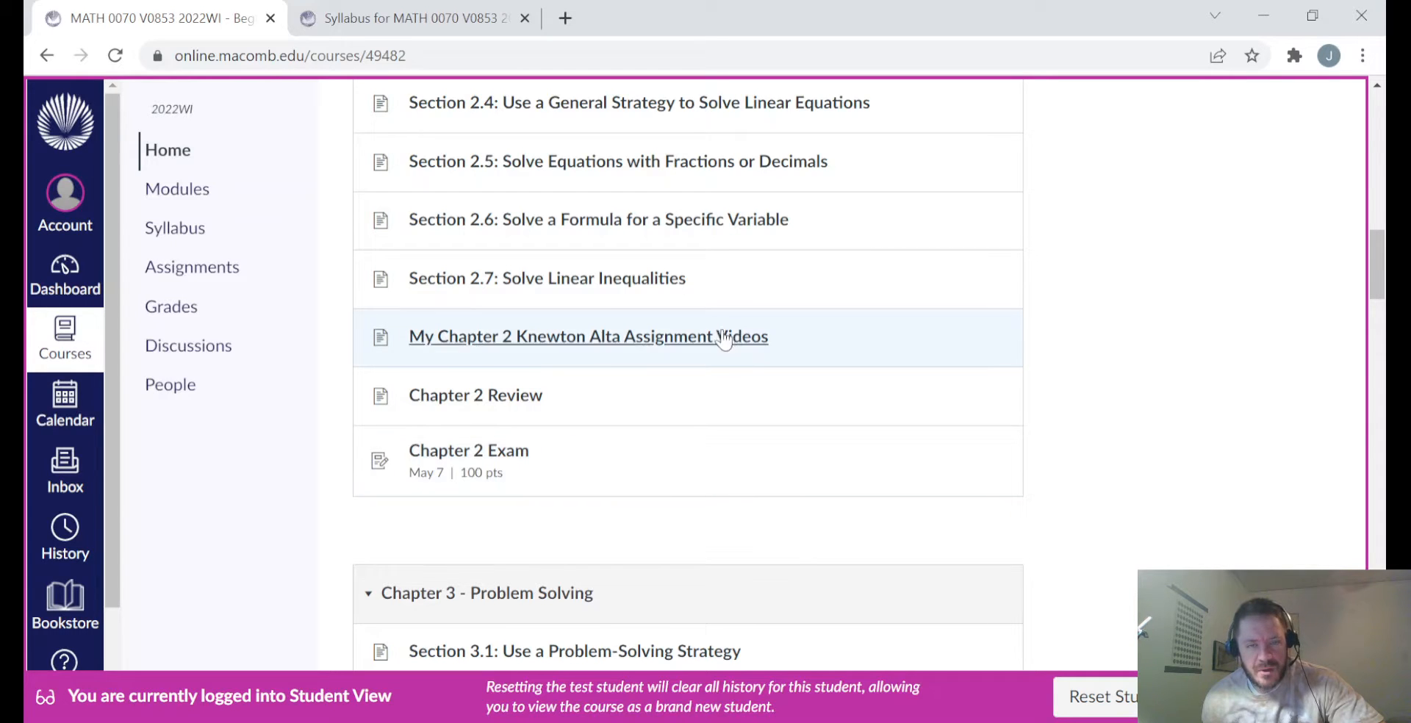
mouse_move(707, 351)
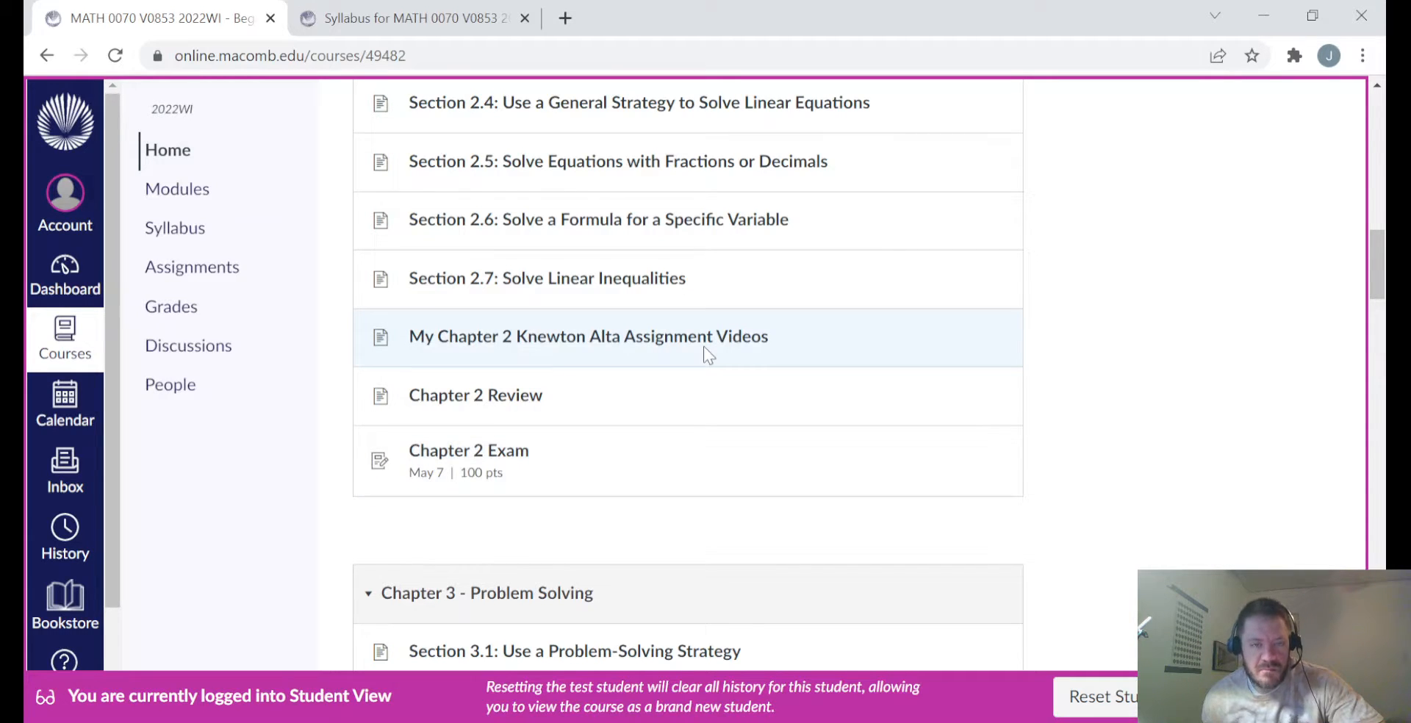
mouse_move(553, 386)
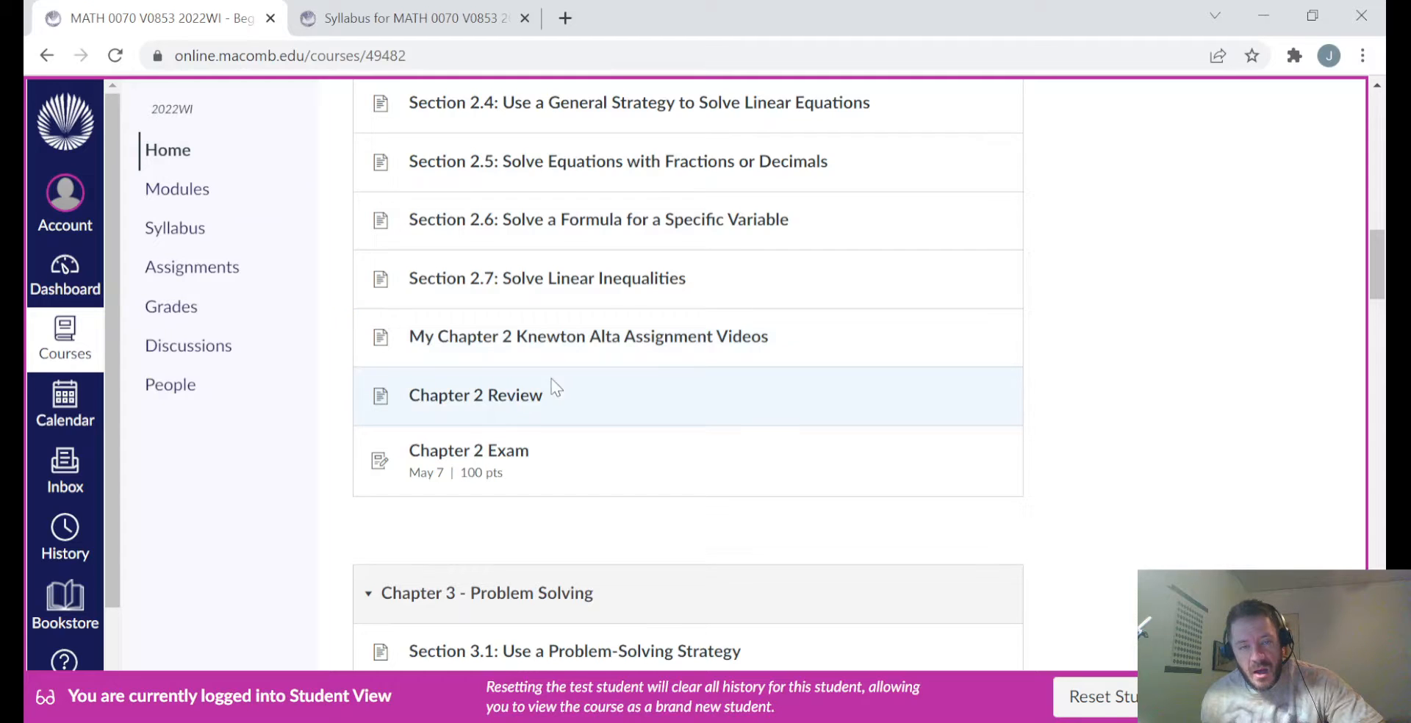
mouse_move(467, 404)
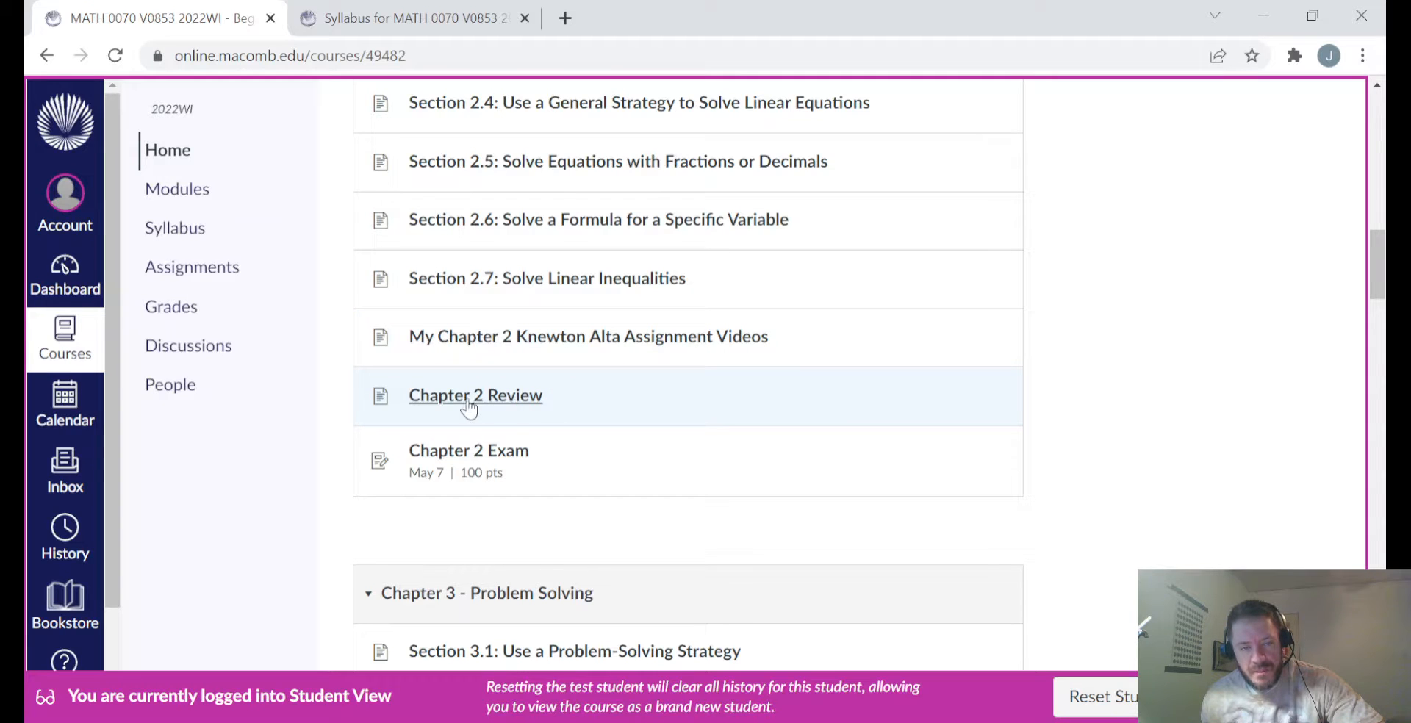
mouse_move(482, 408)
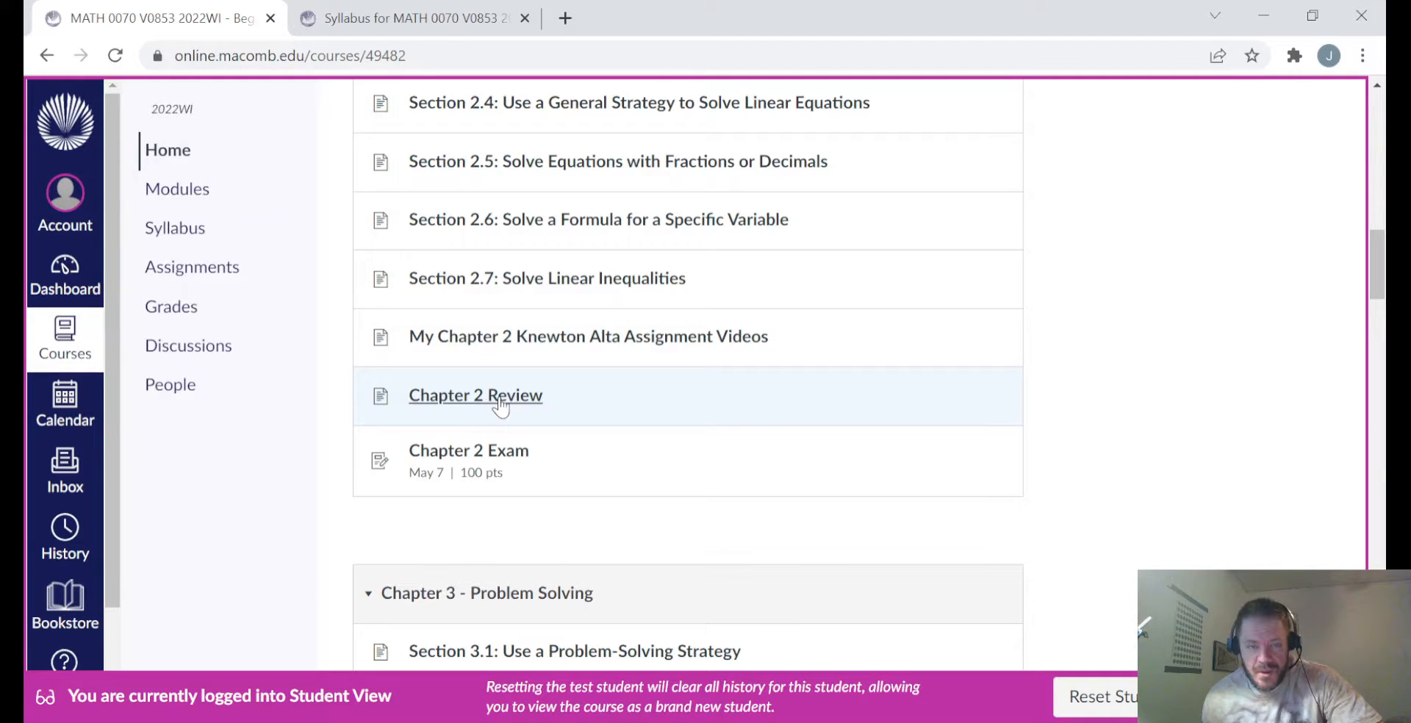
mouse_move(469, 459)
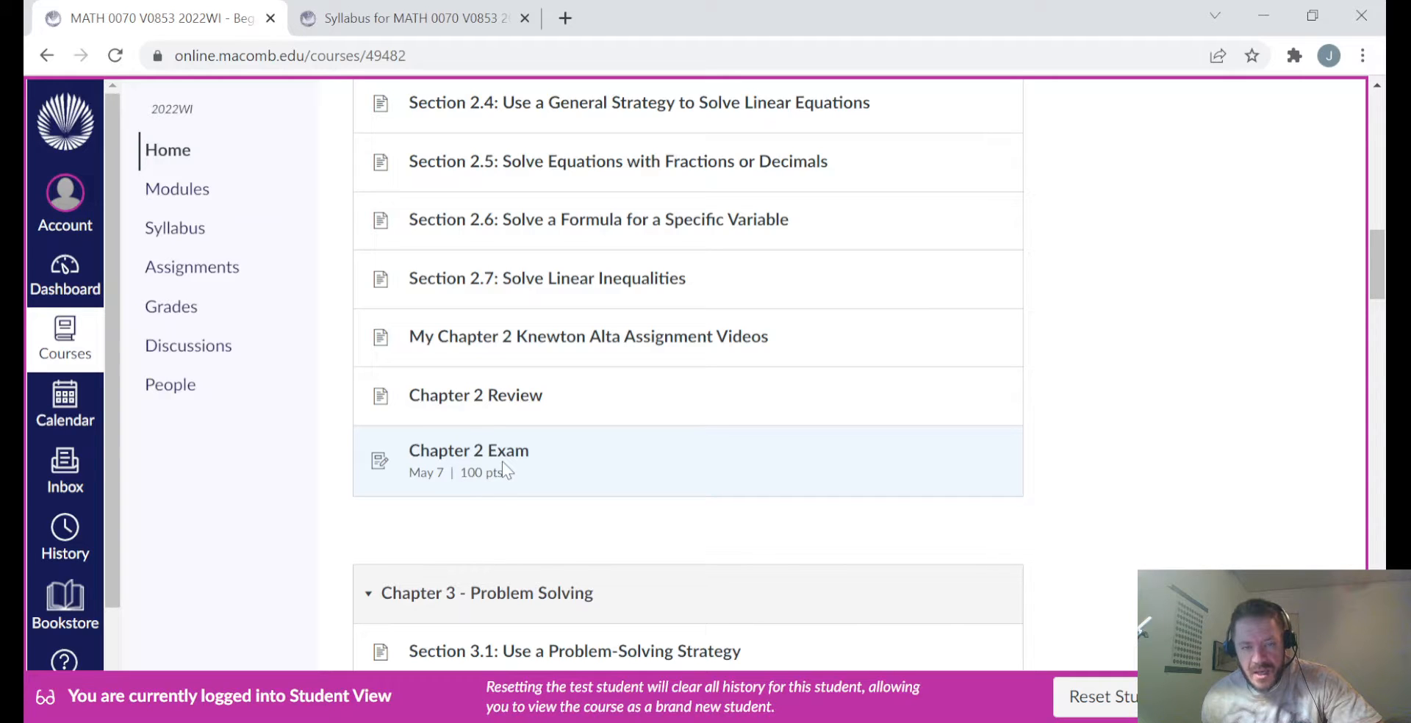
mouse_move(467, 451)
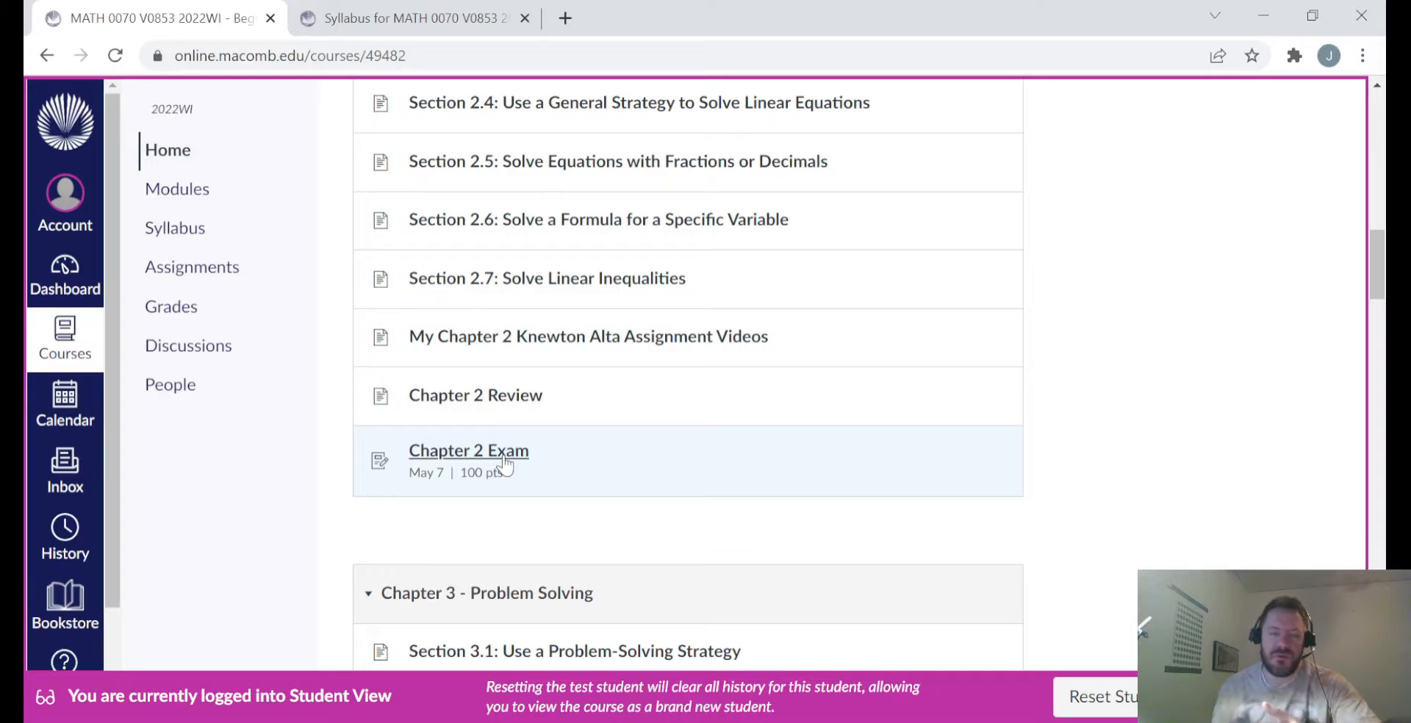
mouse_move(482, 460)
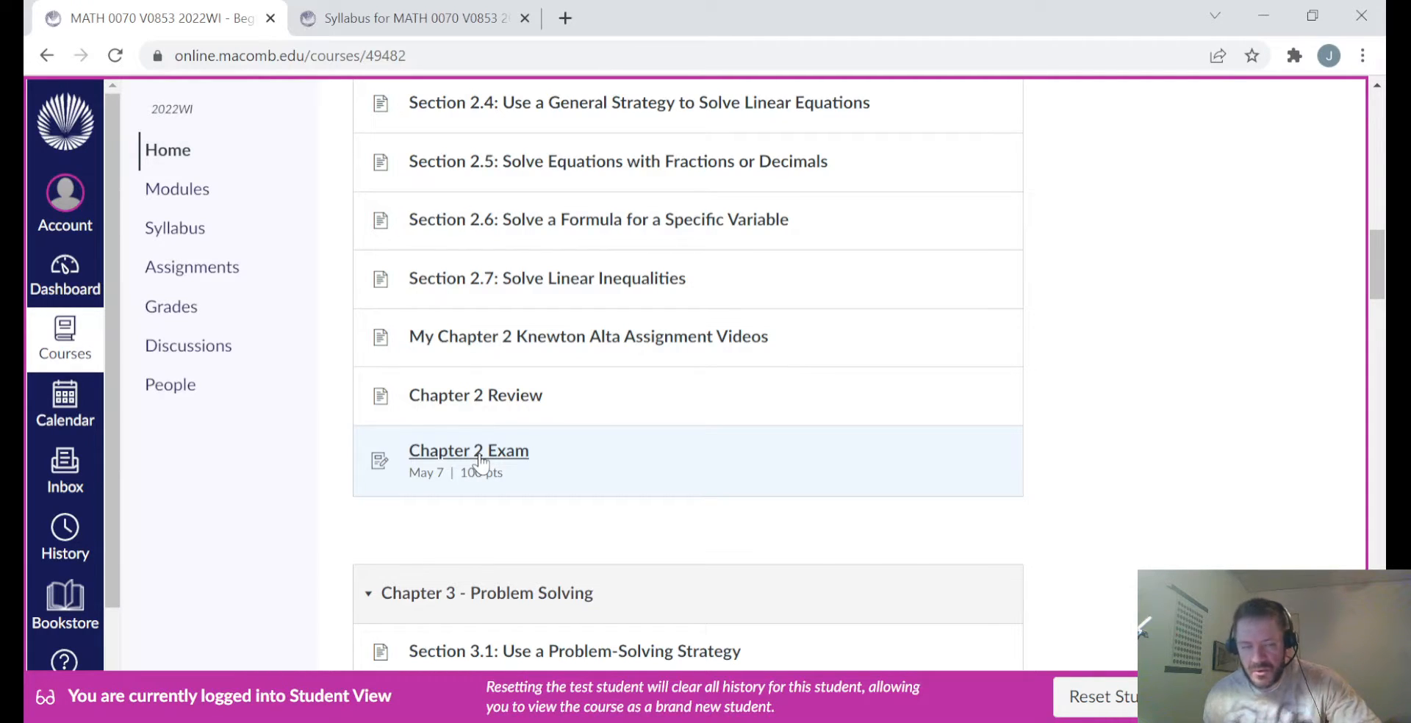
scroll(down, 3)
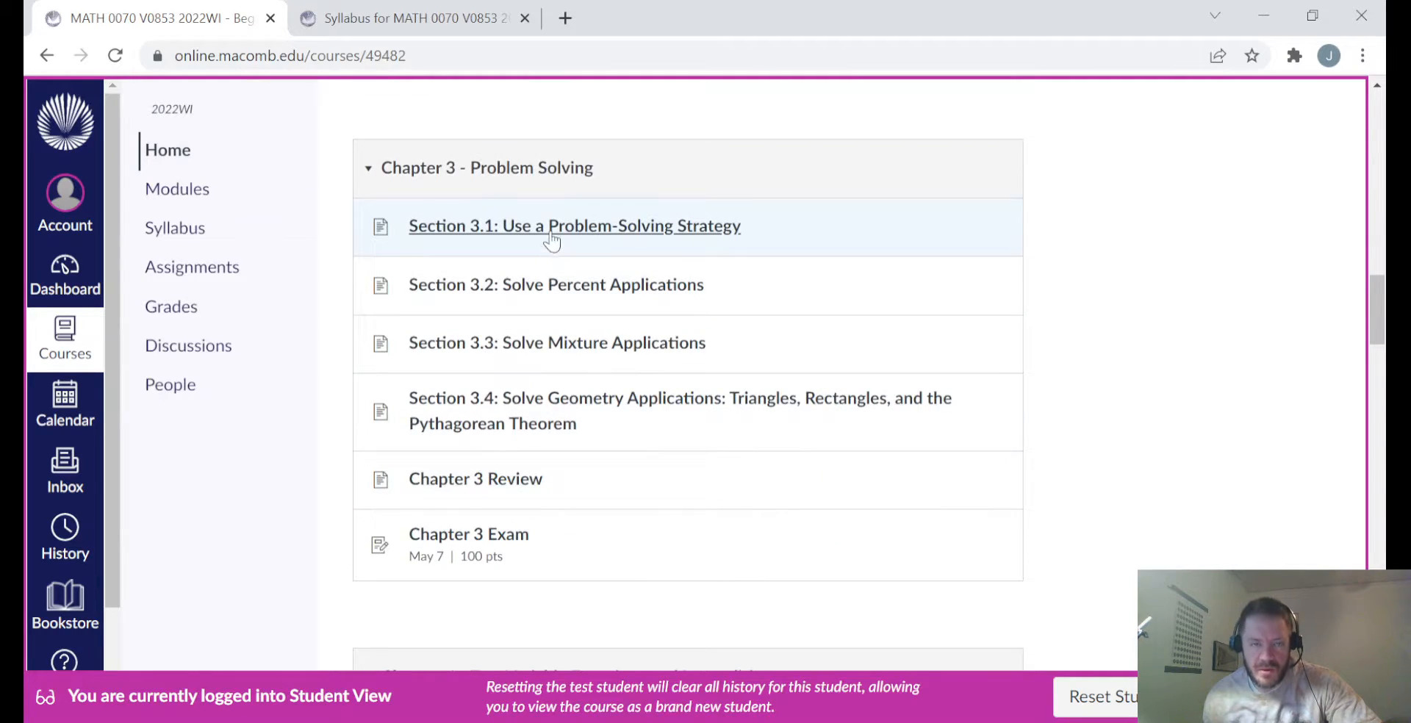
mouse_move(556, 342)
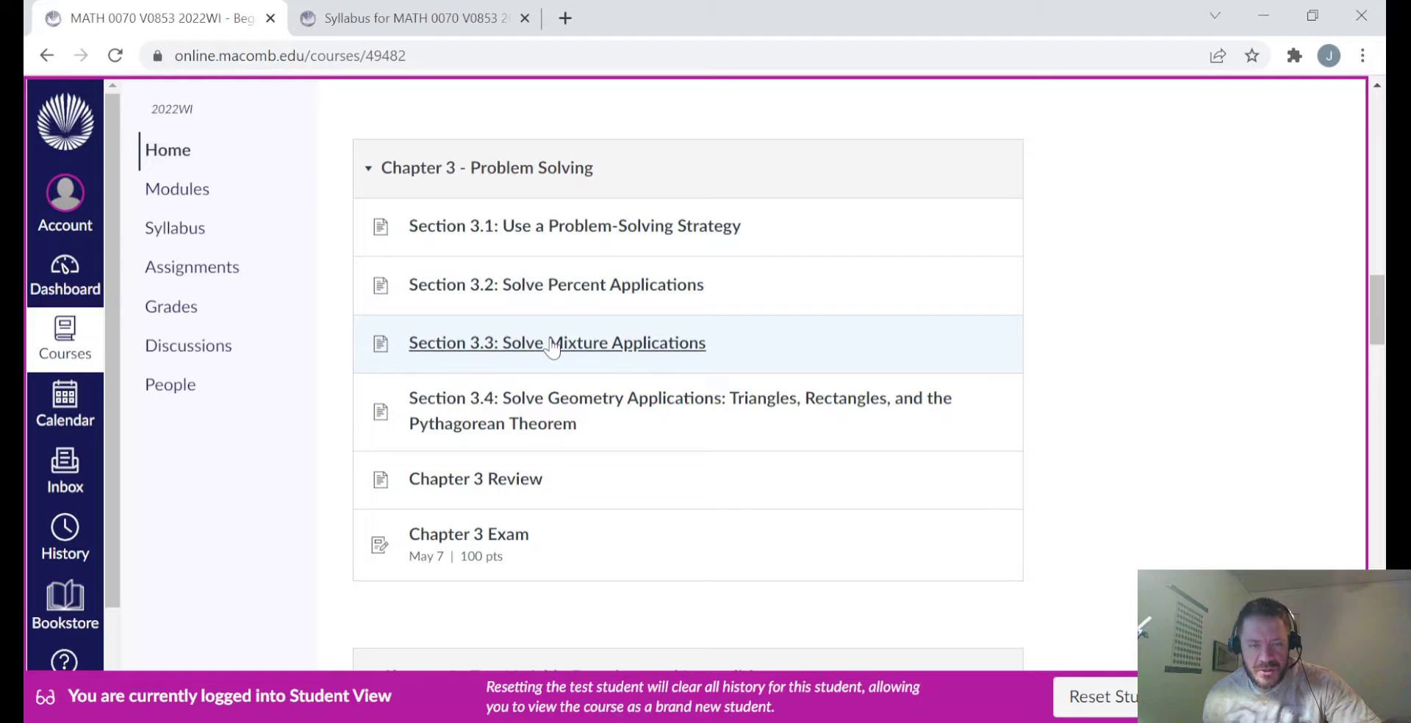
mouse_move(533, 378)
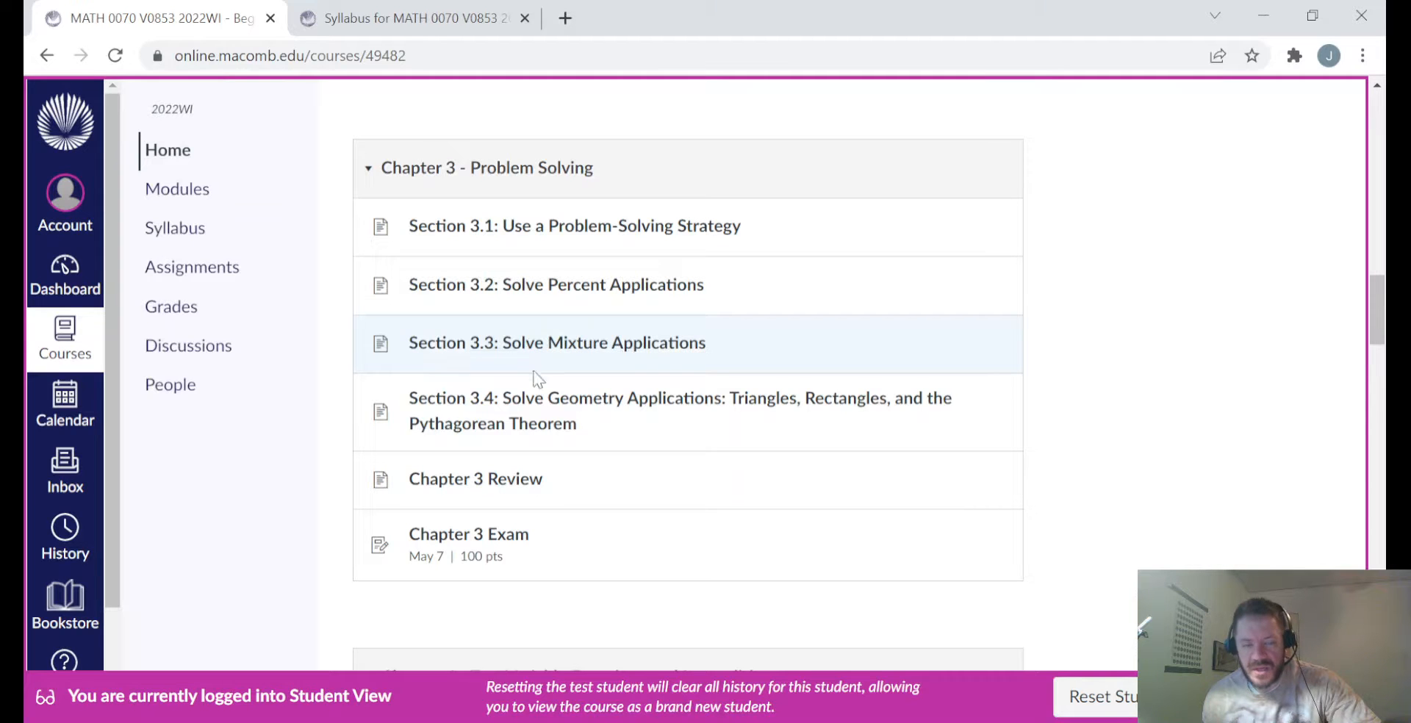
mouse_move(517, 454)
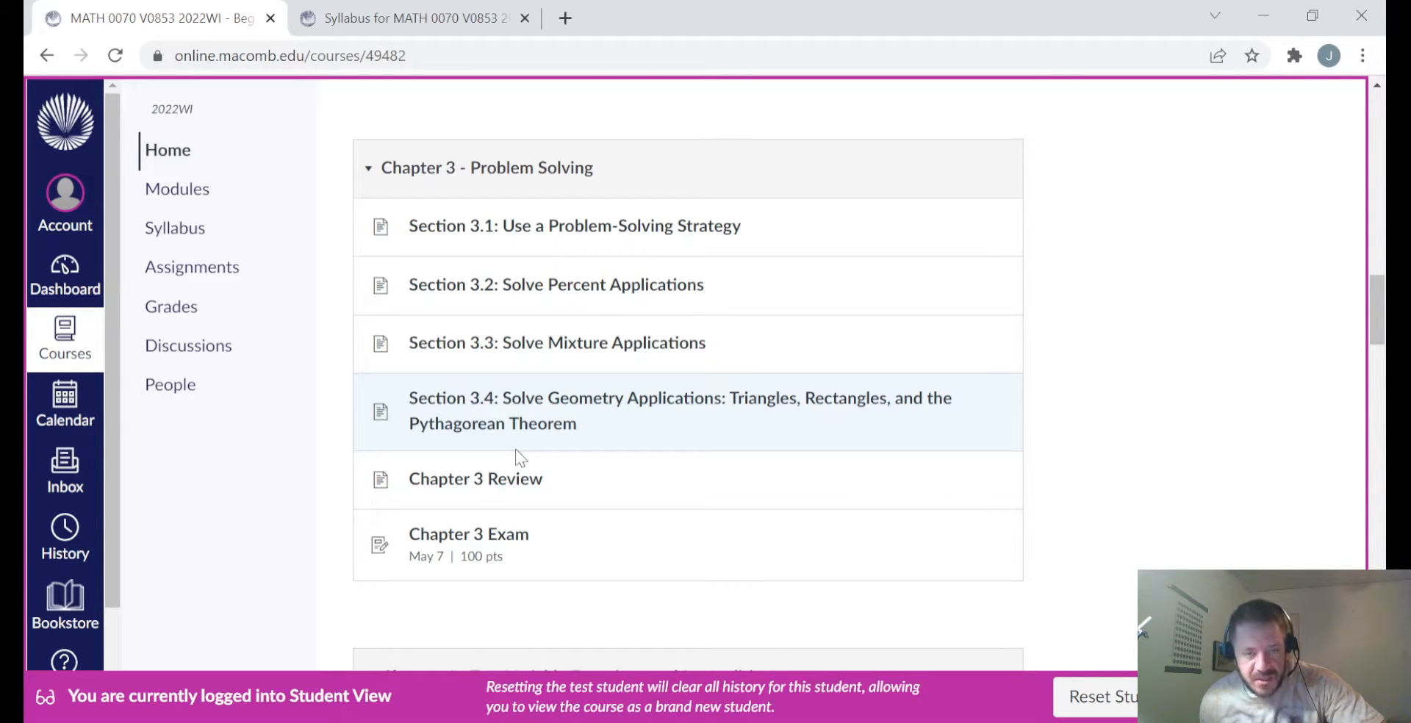
scroll(up, 3)
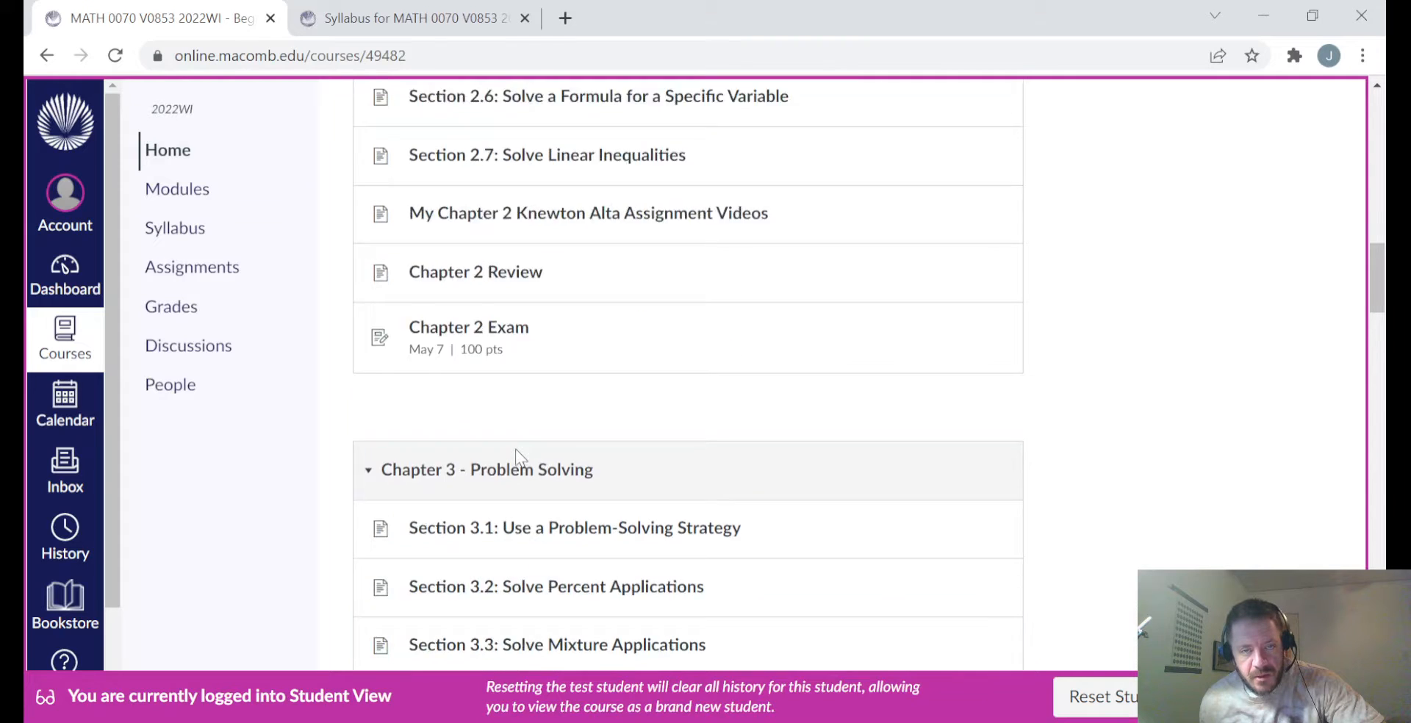
scroll(up, 3)
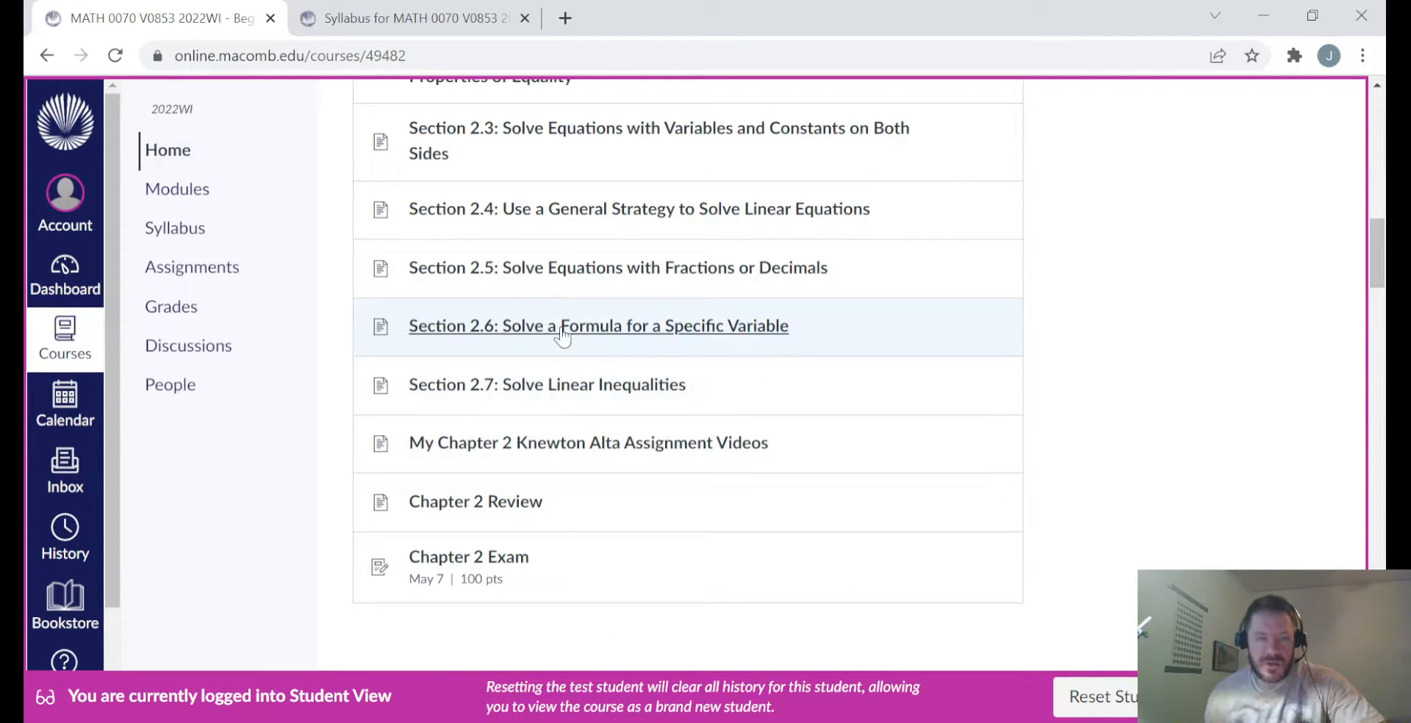
Step: Go to the Section 2.6 lesson page and open its OpenStax textbook reading
click(598, 326)
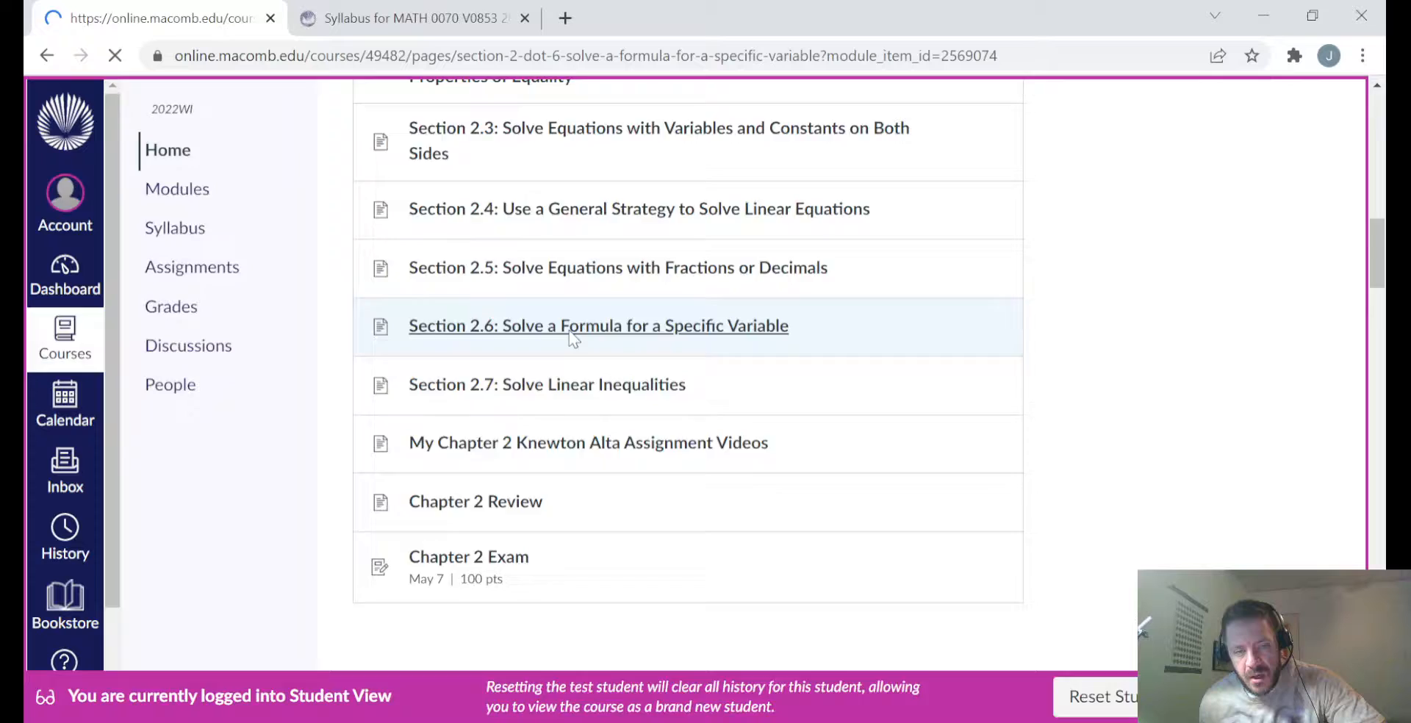
click(598, 325)
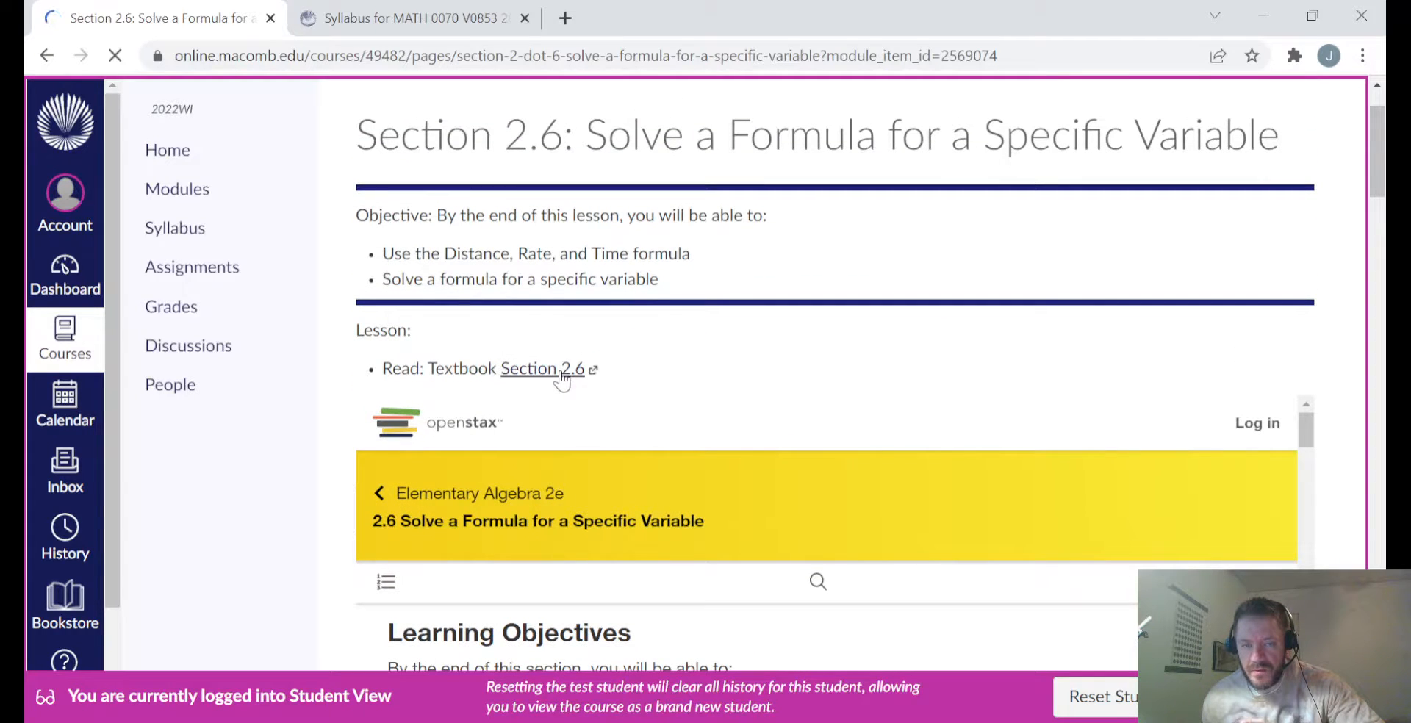
click(541, 367)
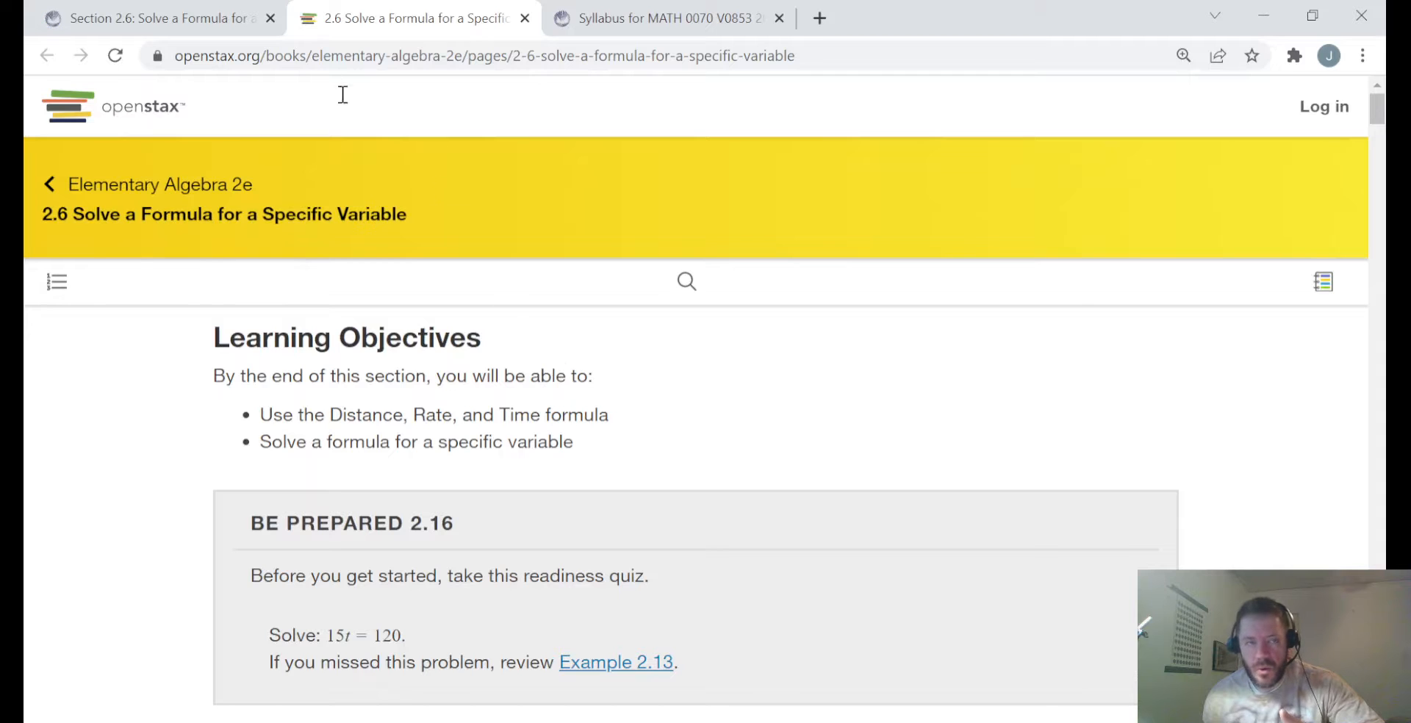
Step: Back on the Section 2.6 page, watch the Rate Time Distance - Basics 1 video and close its tab
click(157, 18)
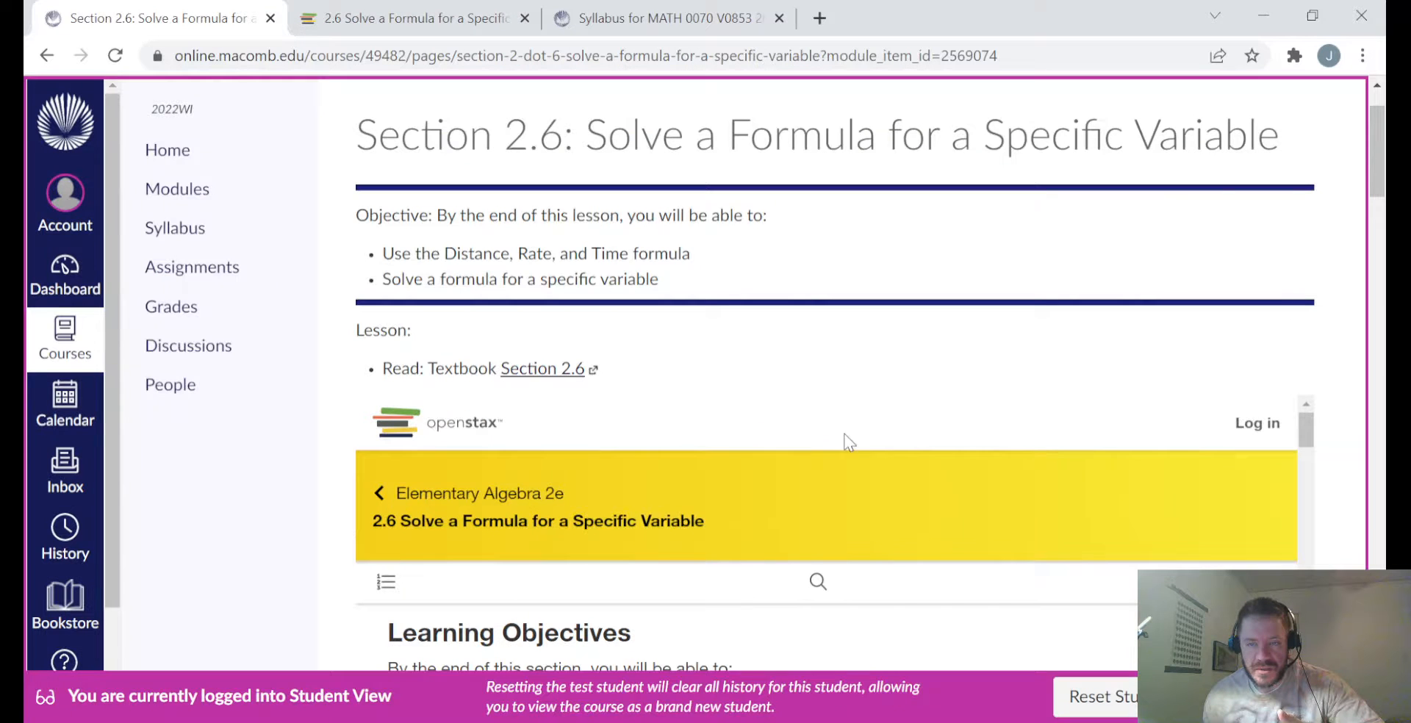
scroll(down, 3)
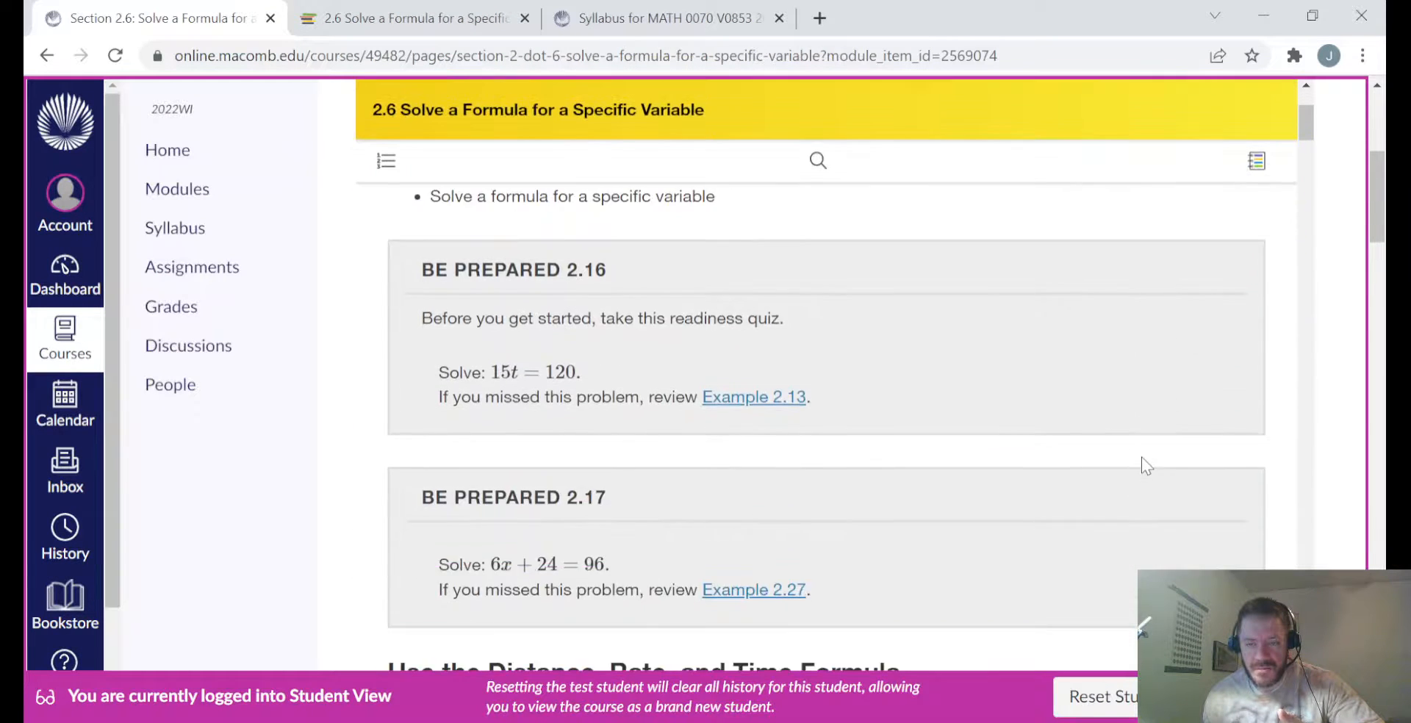
scroll(down, 3)
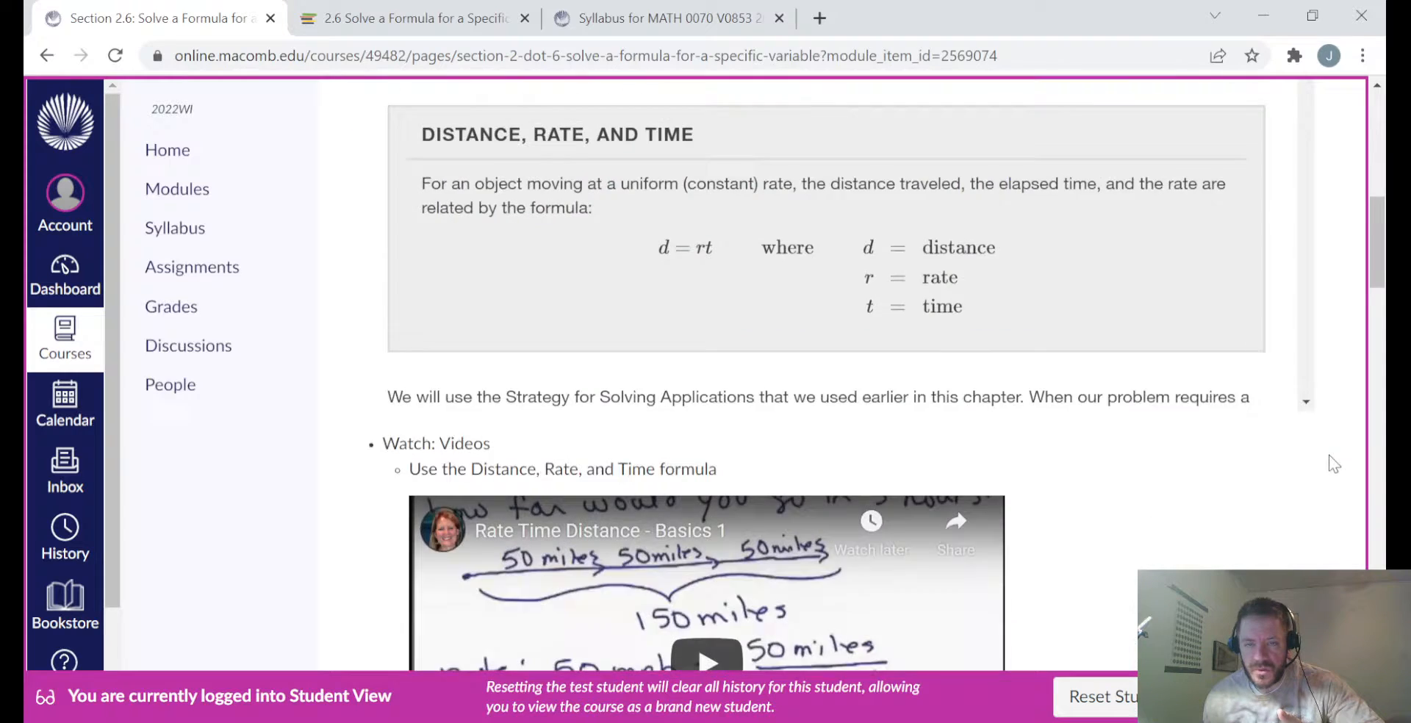
scroll(down, 3)
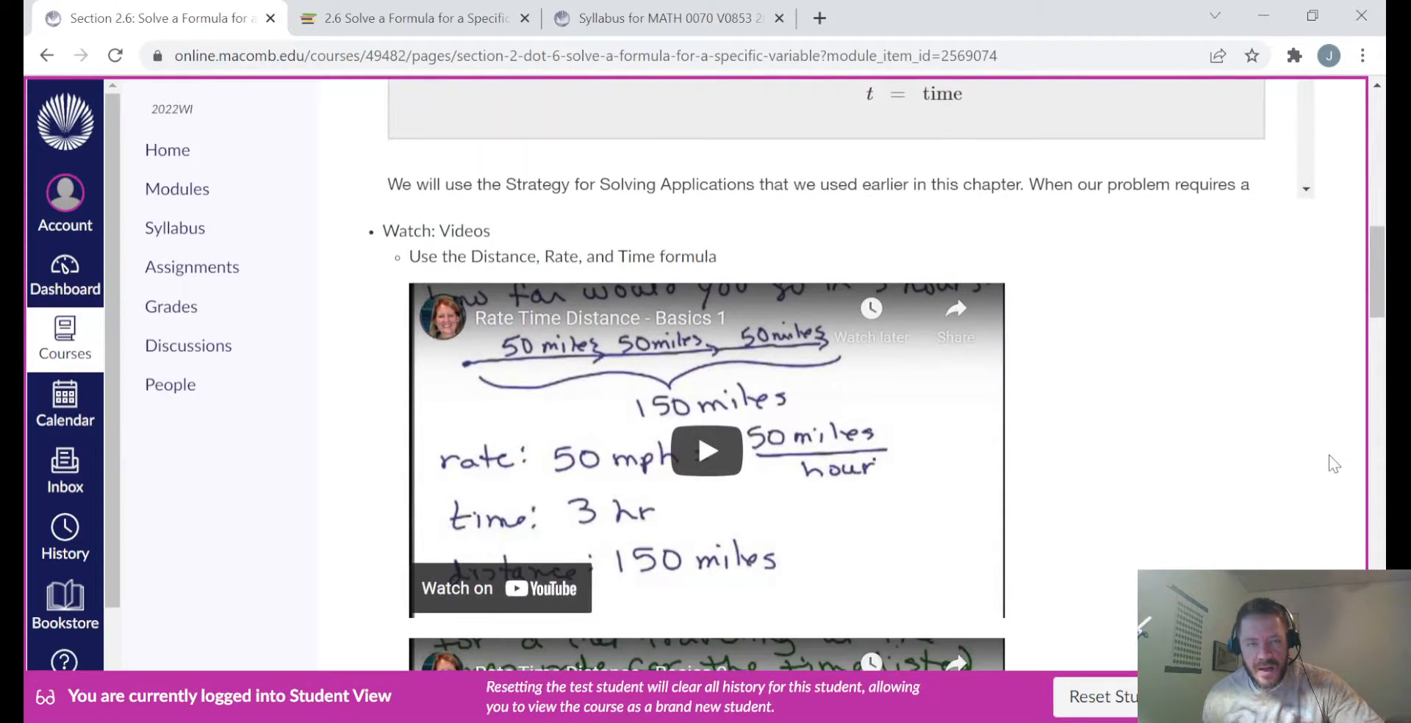
mouse_move(521, 235)
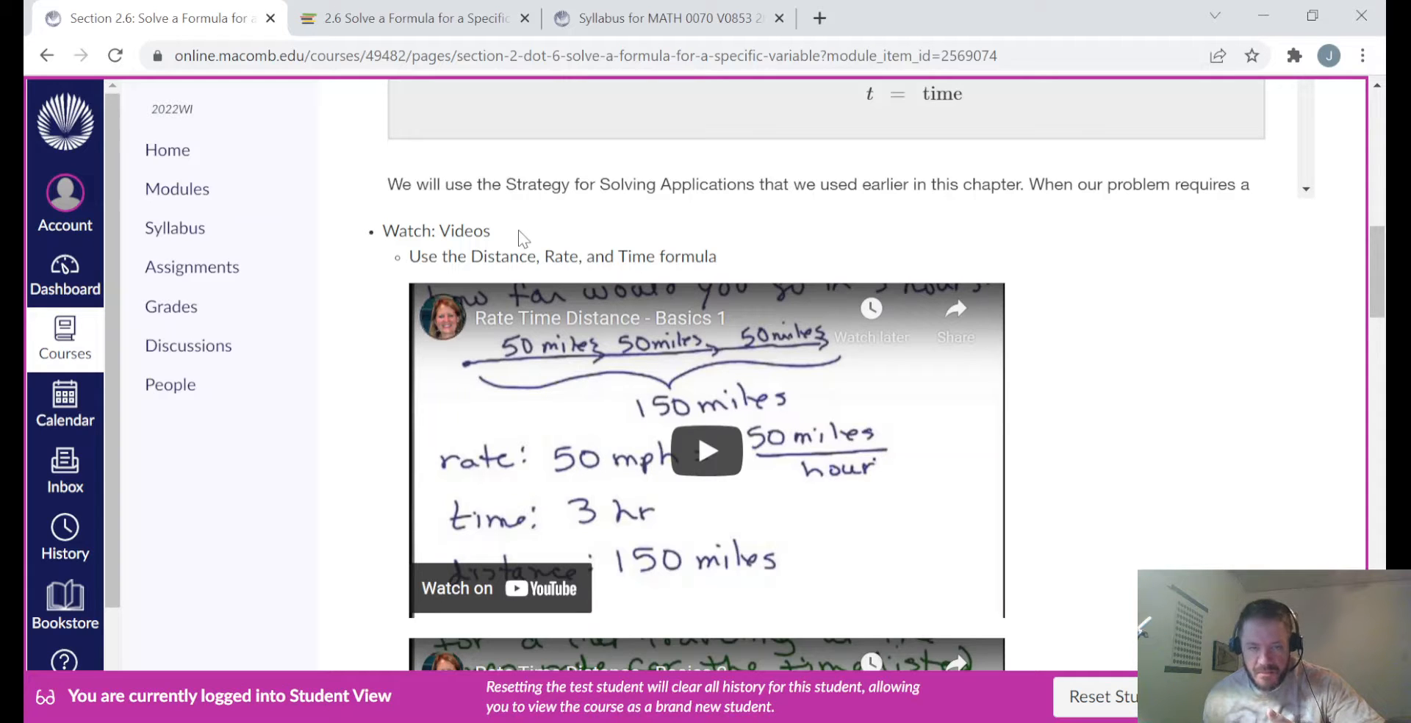
mouse_move(548, 571)
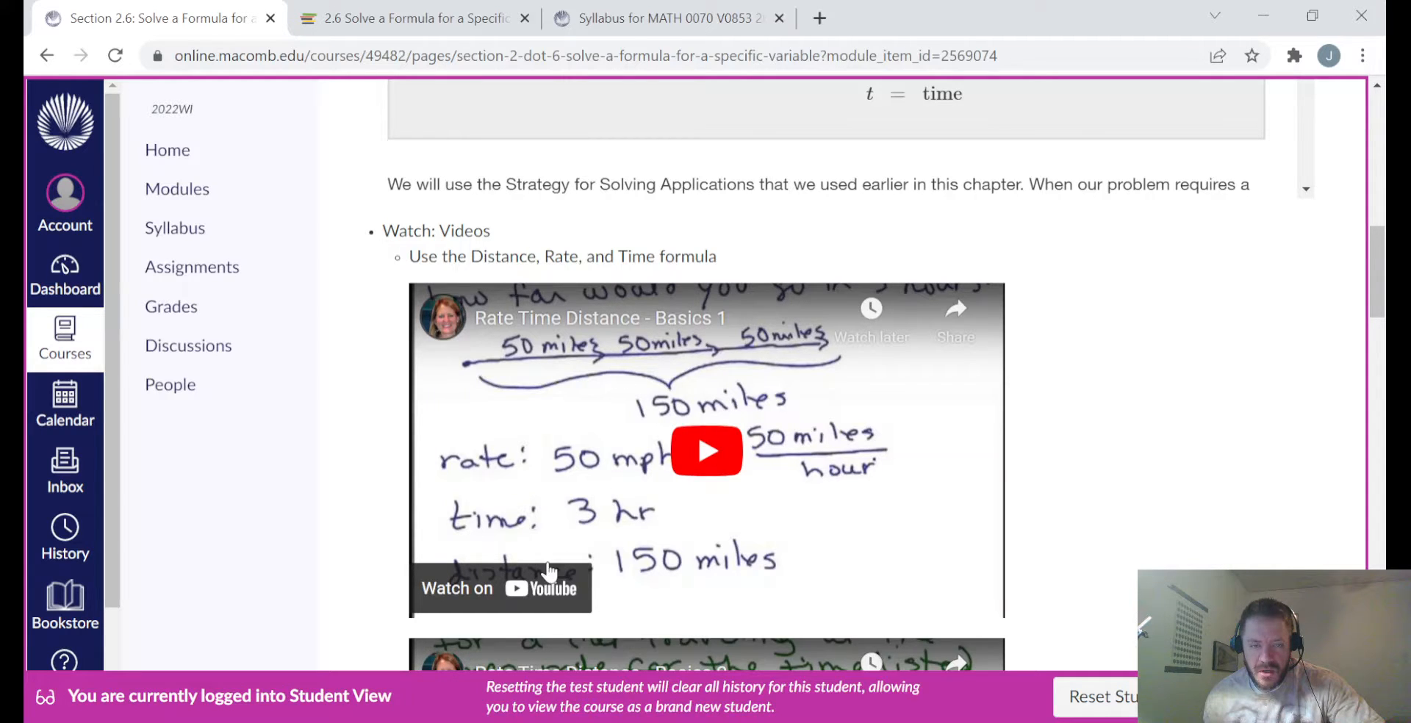
click(707, 452)
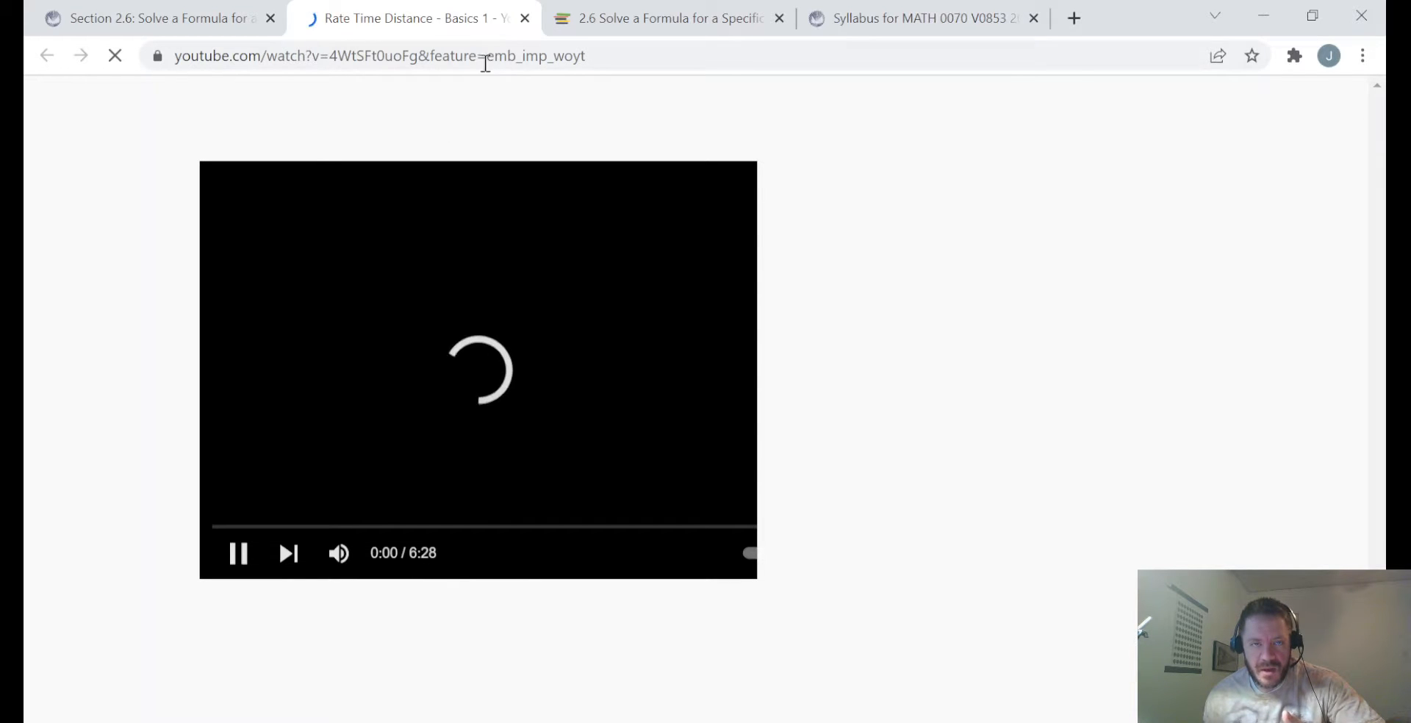
click(523, 18)
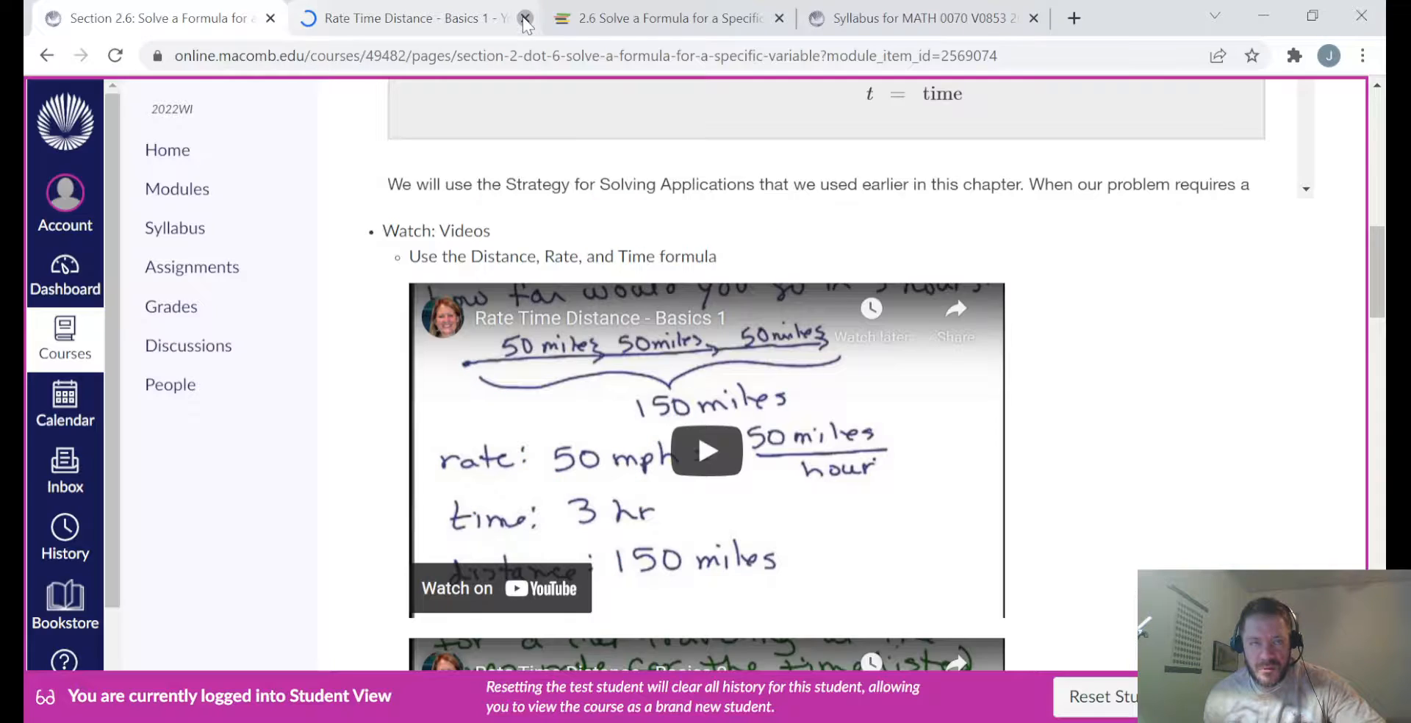
click(525, 18)
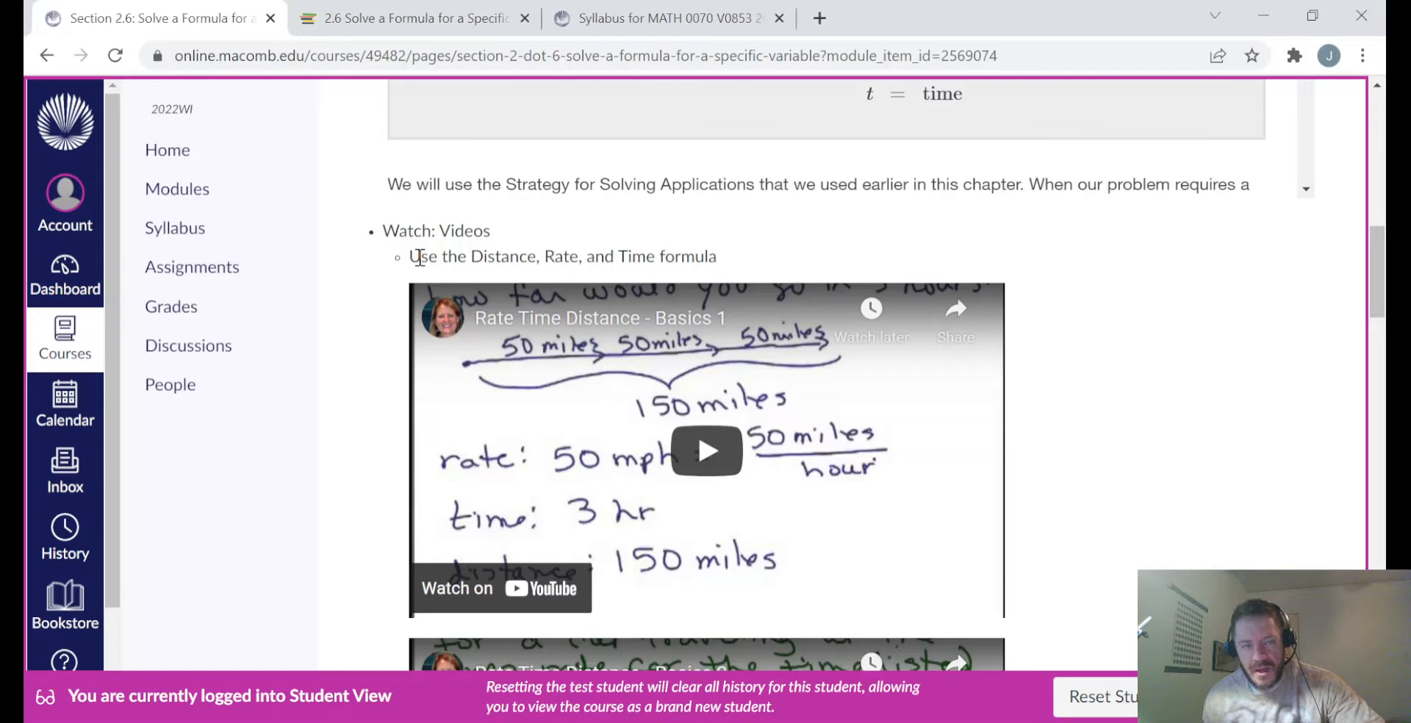
Step: Scroll to the bottom of Section 2.6 to the Knewton Alta homework link
scroll(down, 3)
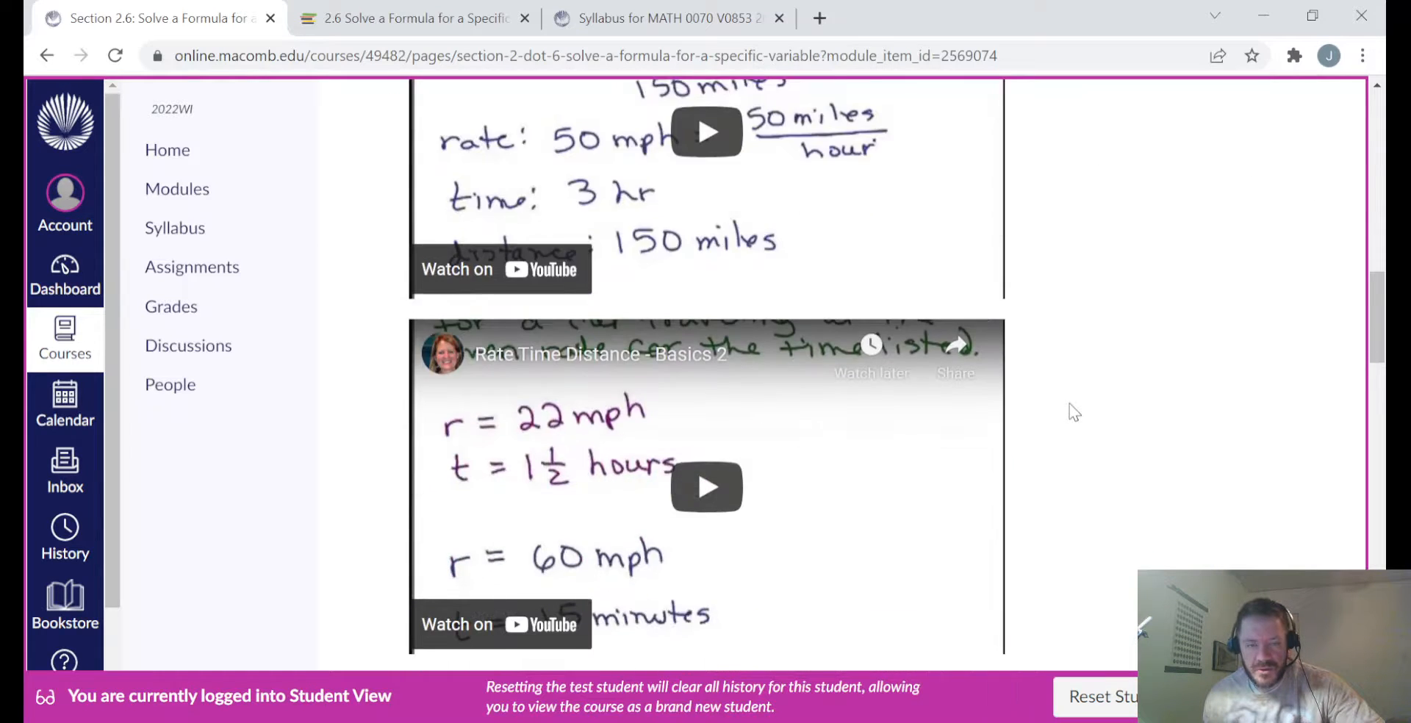
scroll(down, 3)
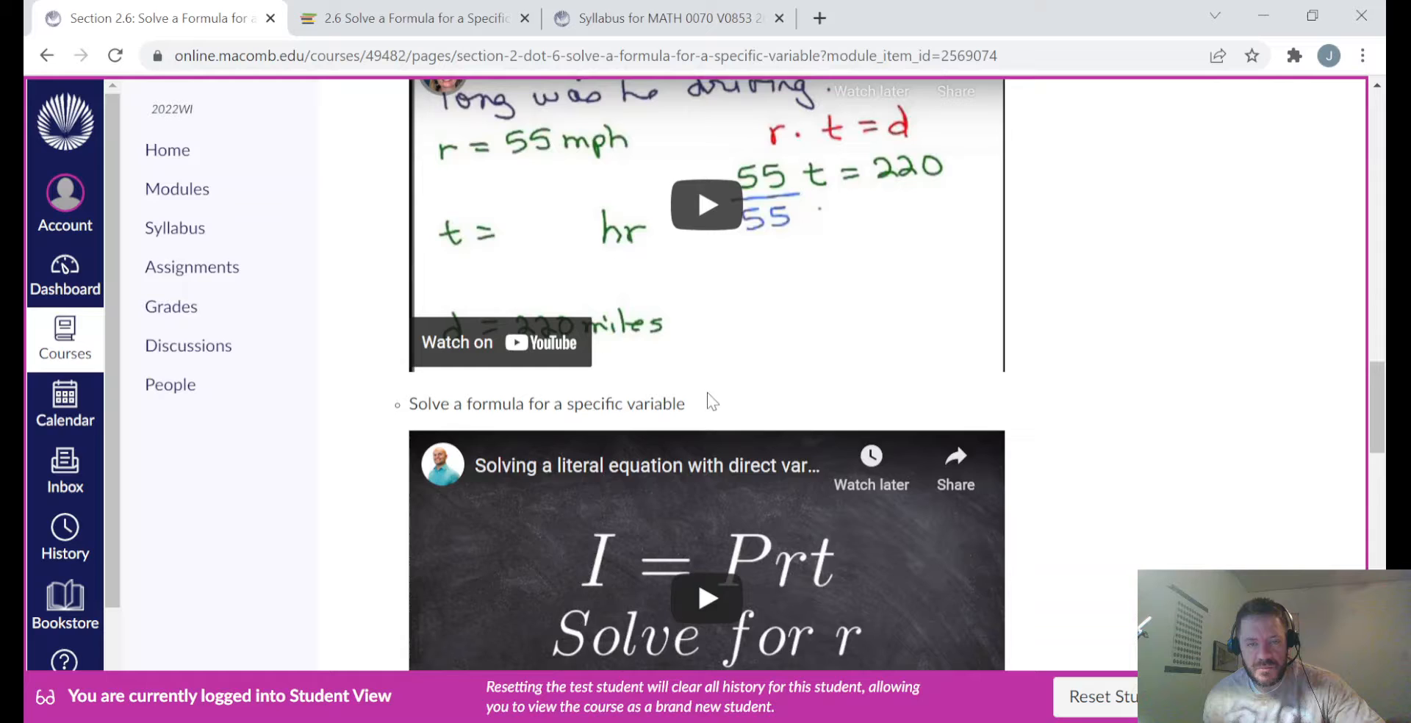
scroll(down, 3)
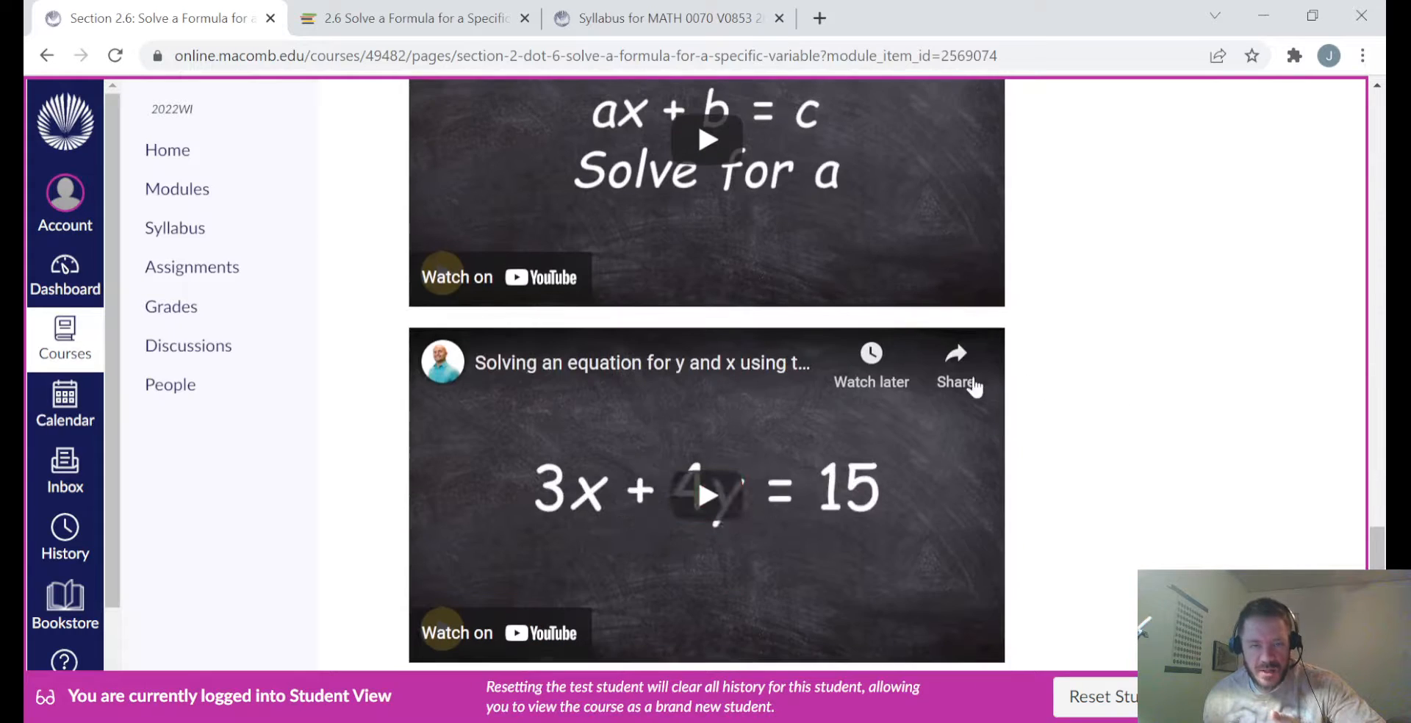
scroll(down, 3)
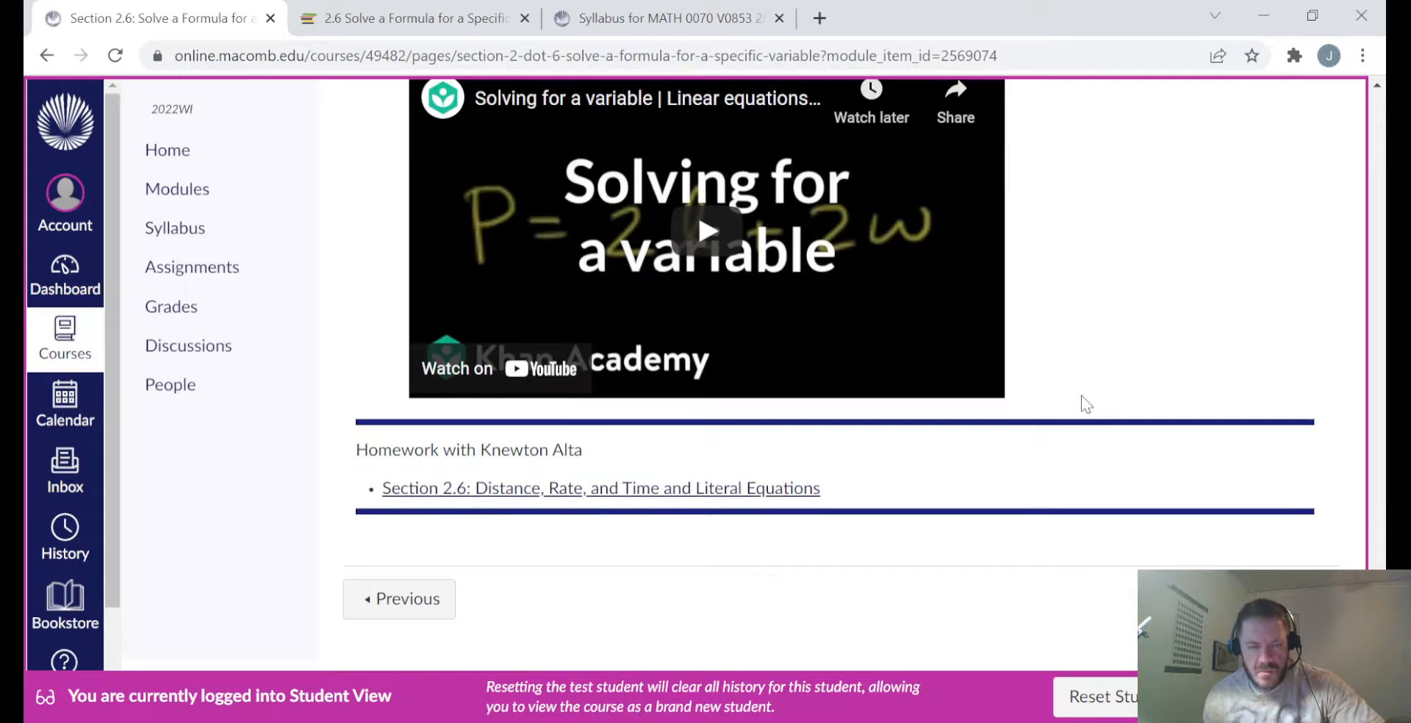
mouse_move(554, 488)
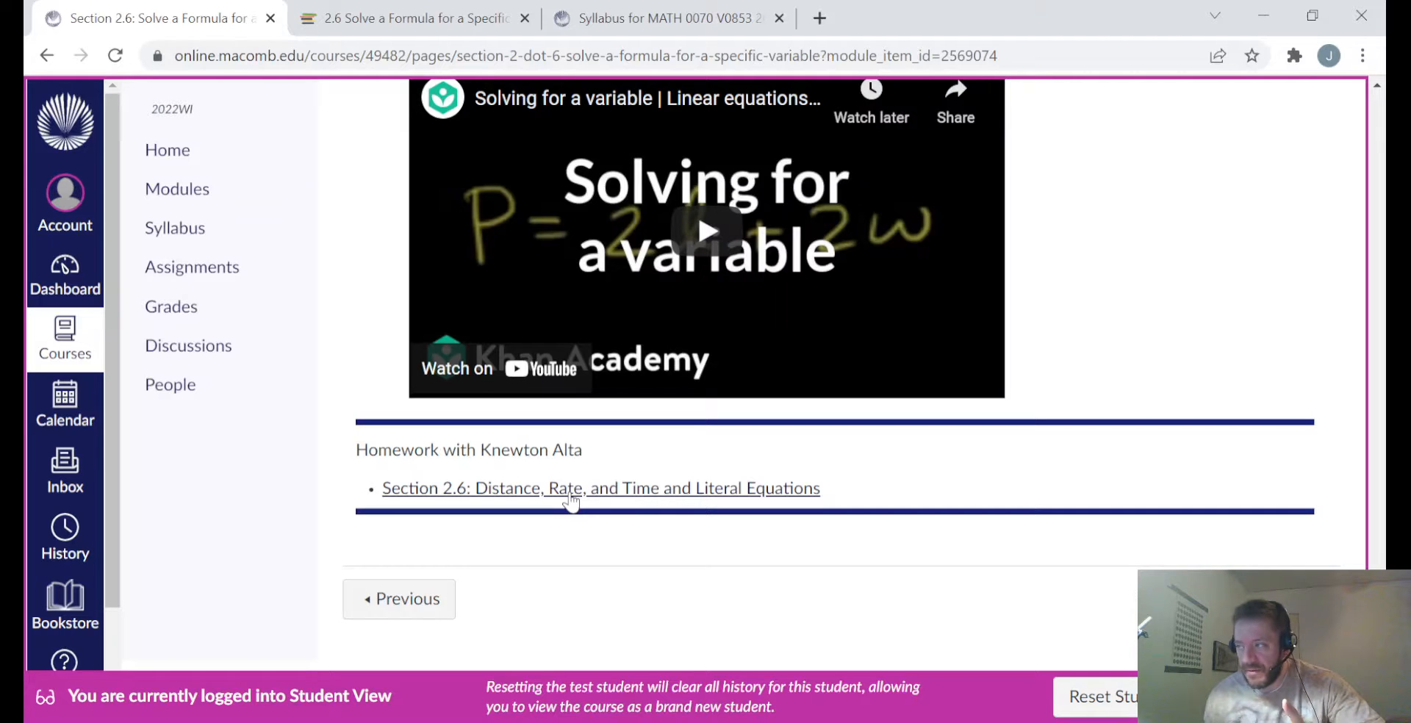
mouse_move(529, 505)
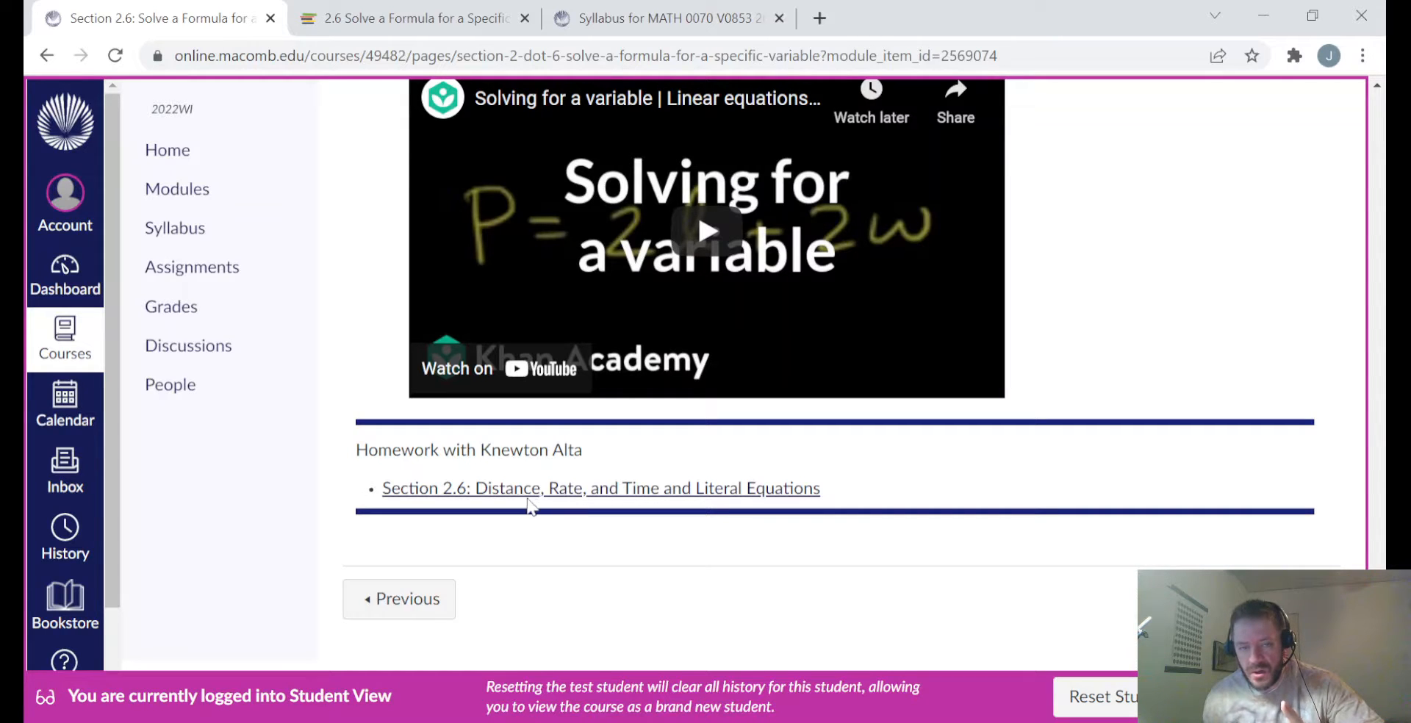
Step: Open the Section 2.6 Knewton Alta homework assignment
click(599, 488)
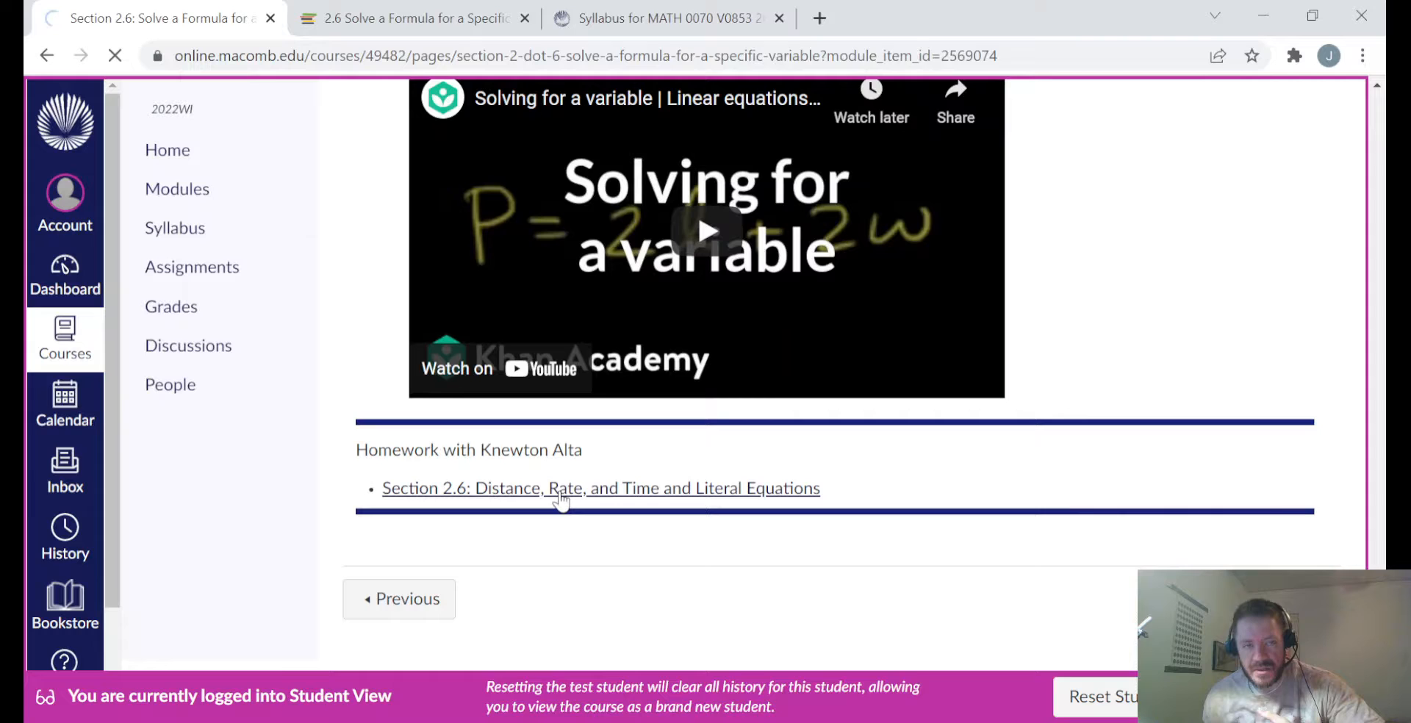
click(600, 488)
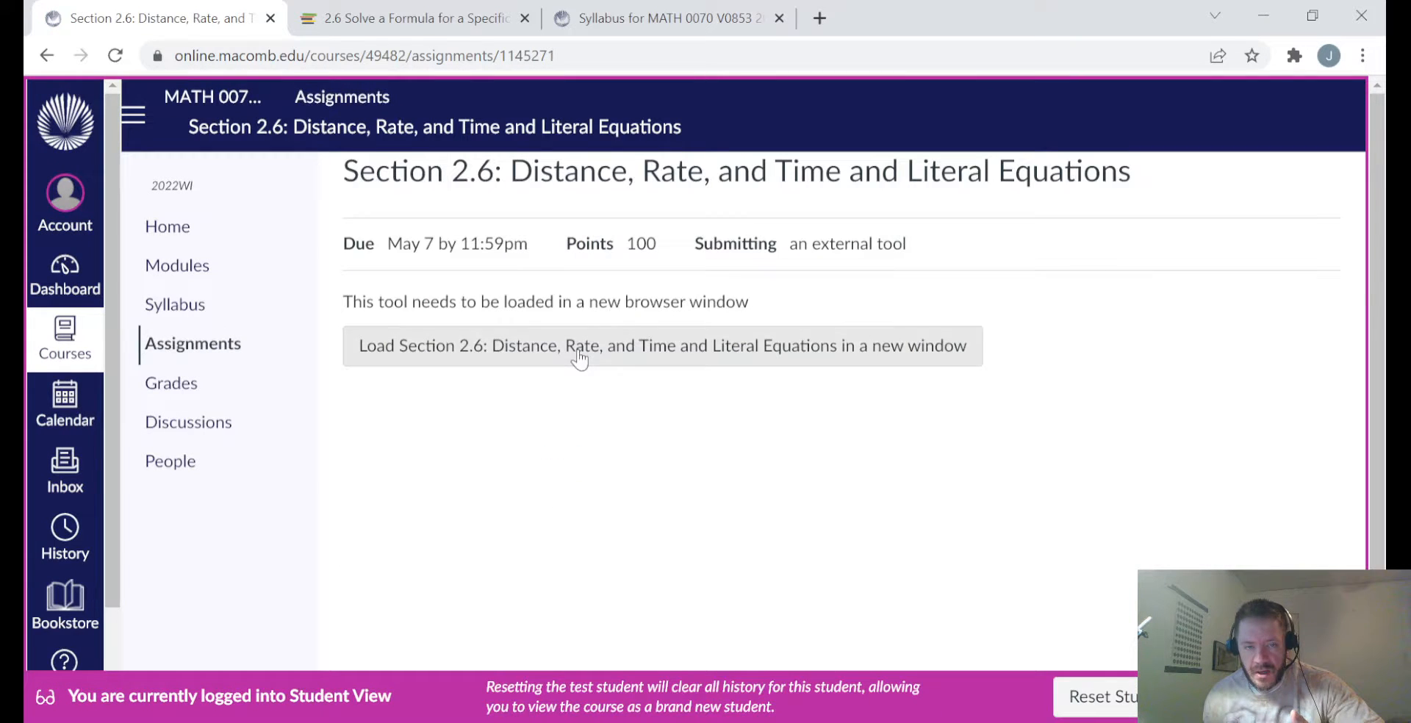
mouse_move(567, 439)
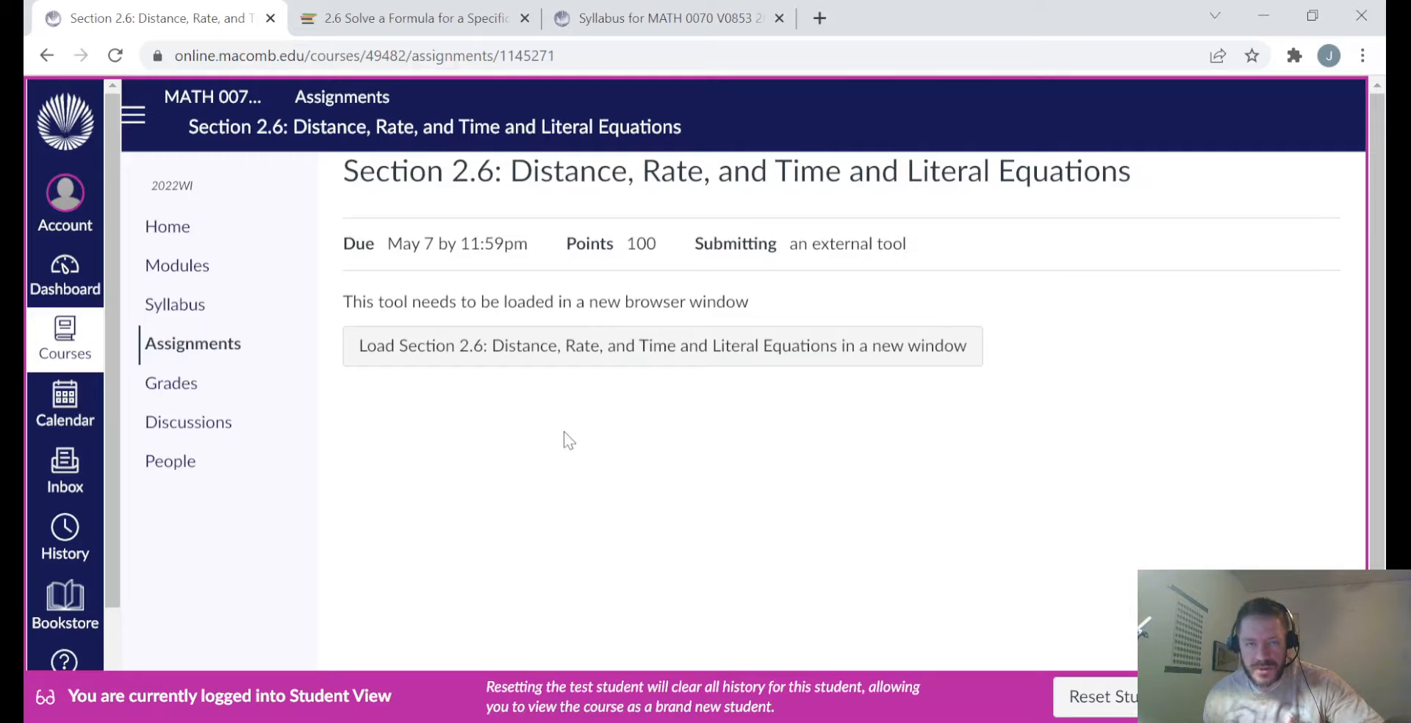
mouse_move(354, 205)
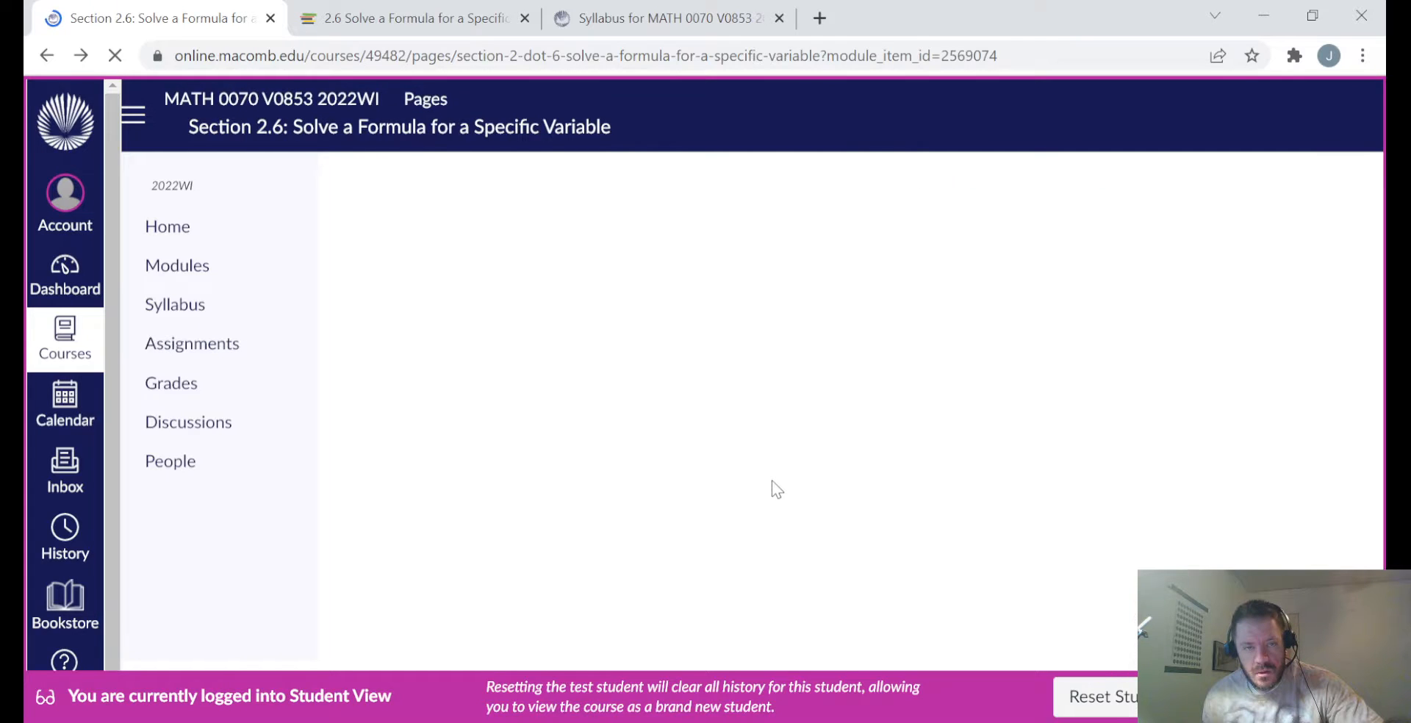
Step: Scroll Section 2.6 down to its homework link and continue to the next module item
scroll(down, 3)
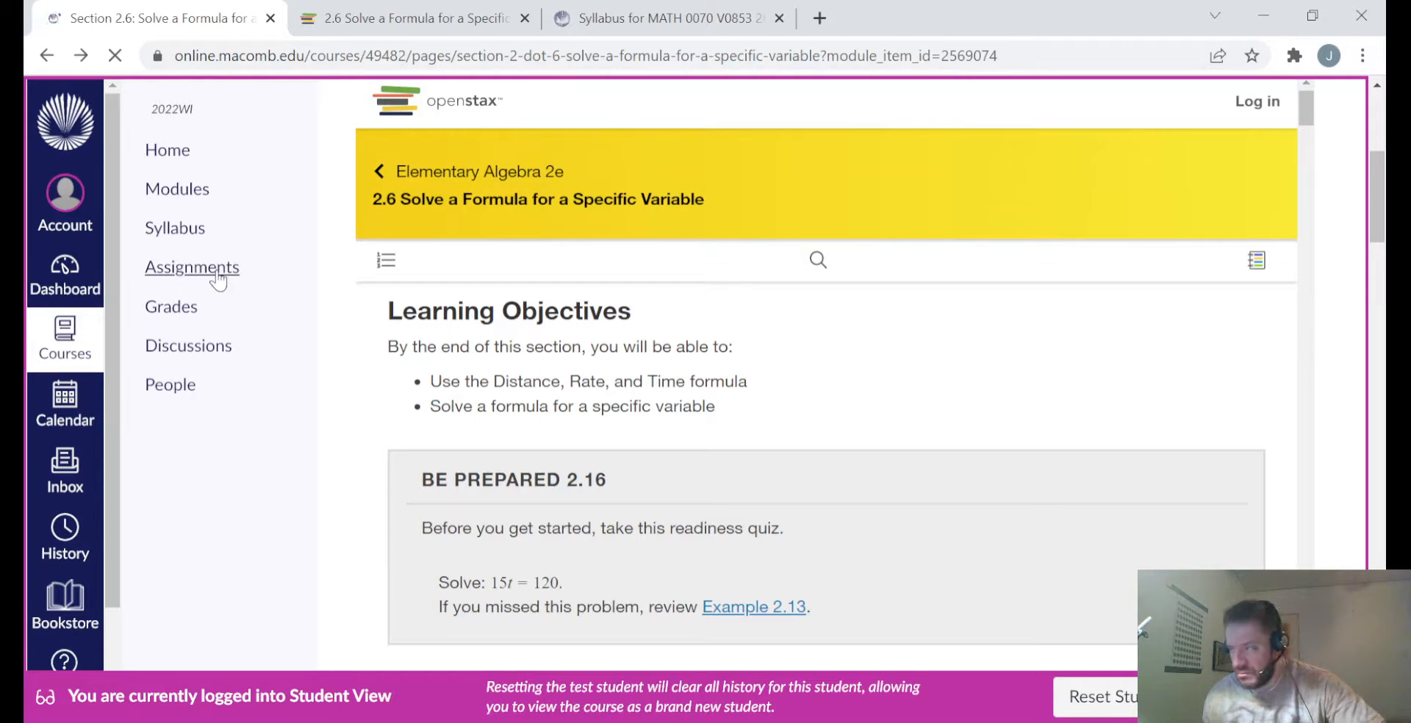
scroll(down, 3)
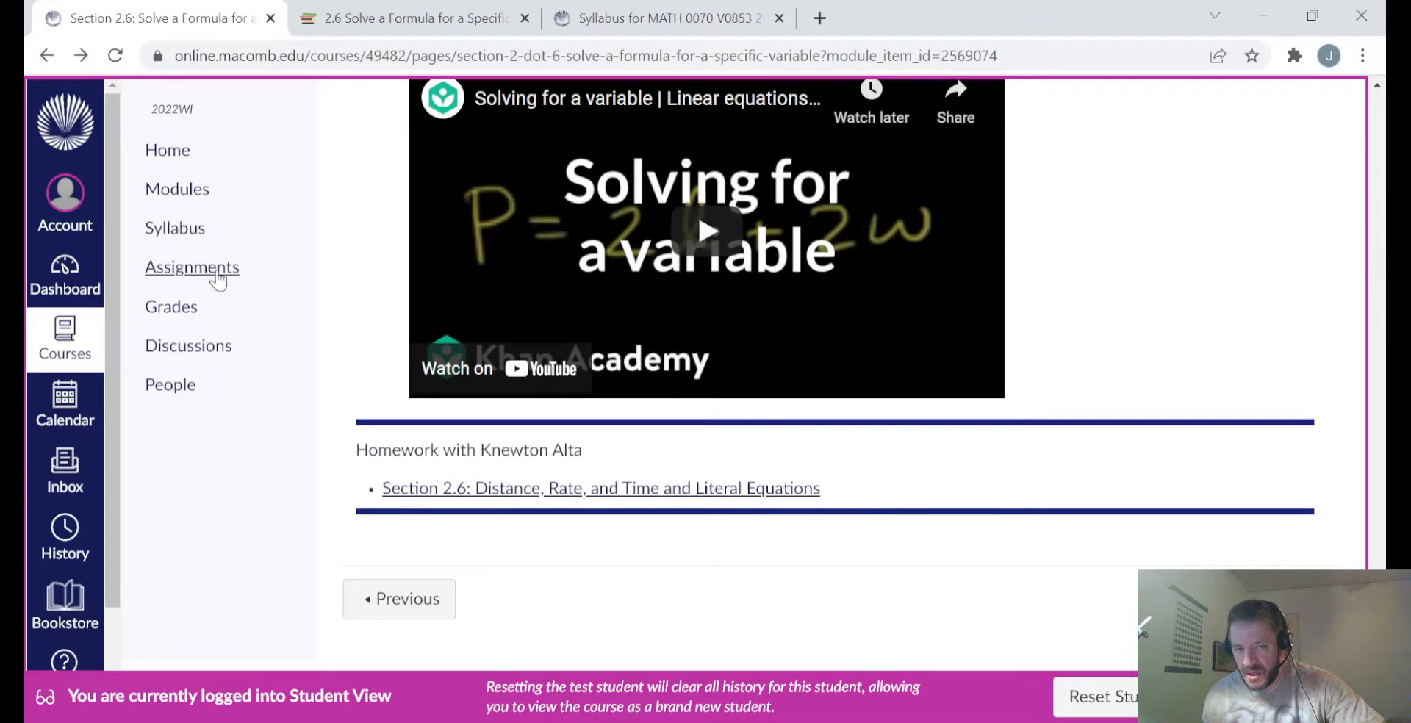
mouse_move(457, 508)
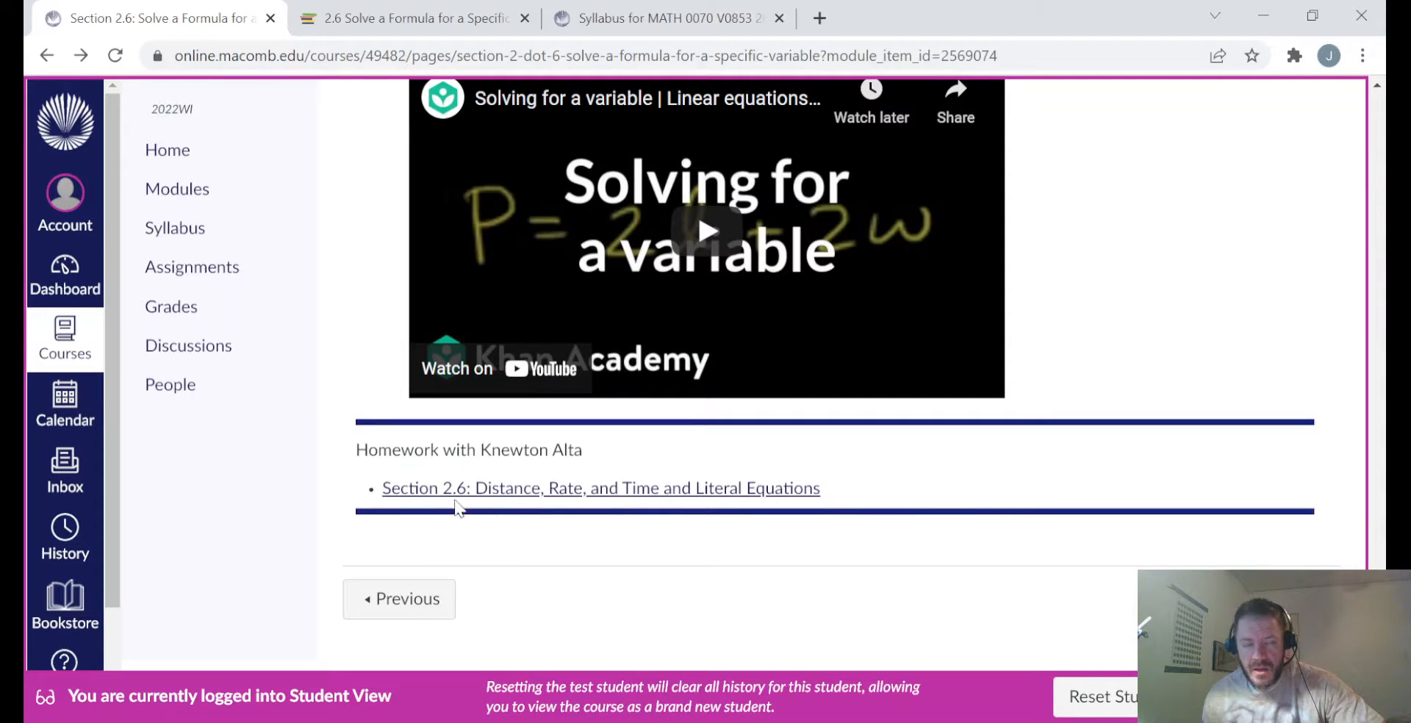
mouse_move(484, 512)
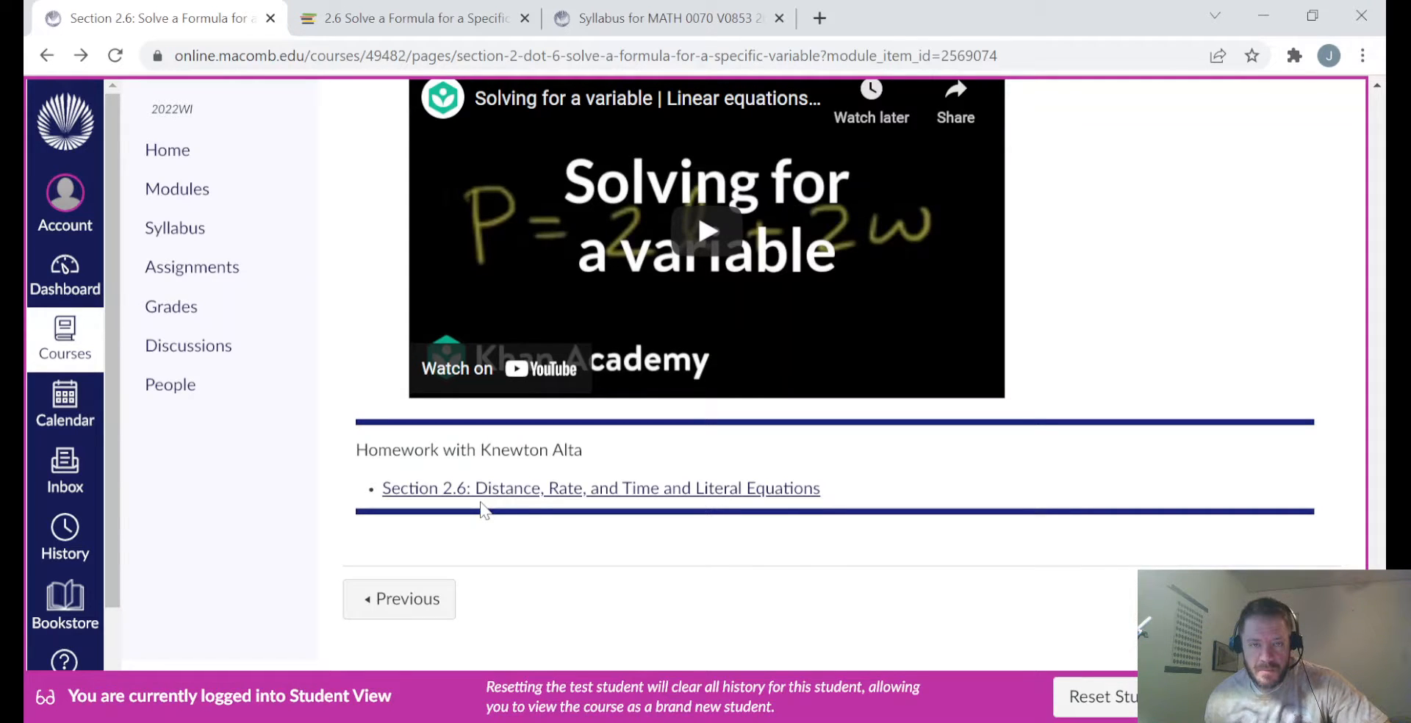
click(600, 488)
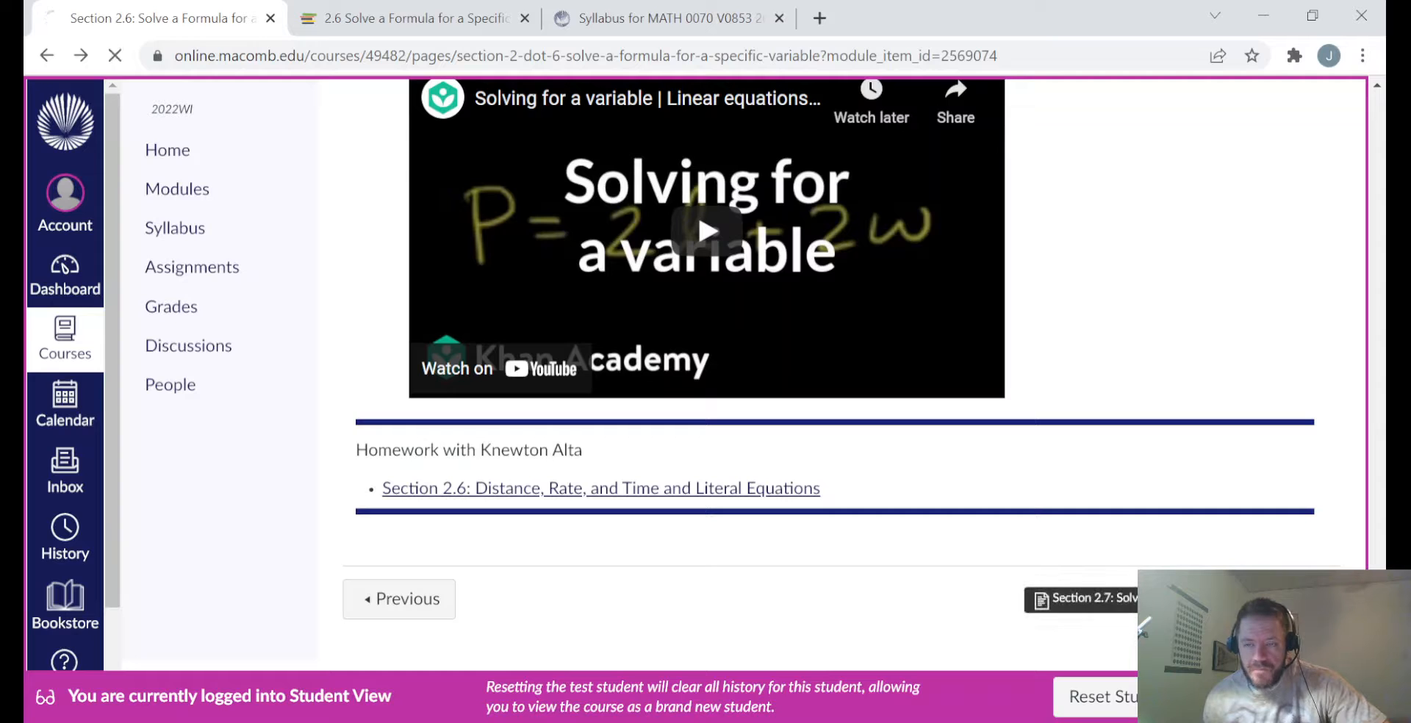
Step: Review Section 2.7's textbook, videos and three homework parts, then move on to the next item
click(1080, 600)
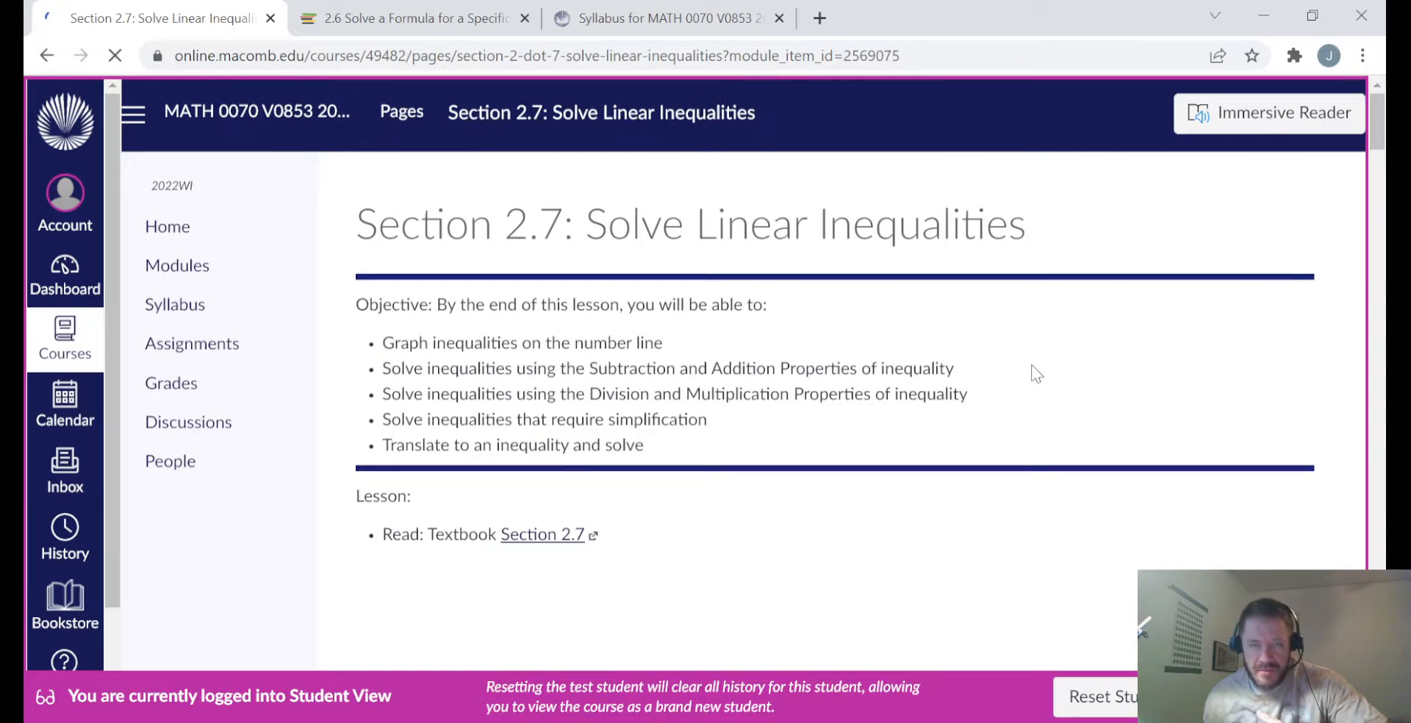
mouse_move(665, 233)
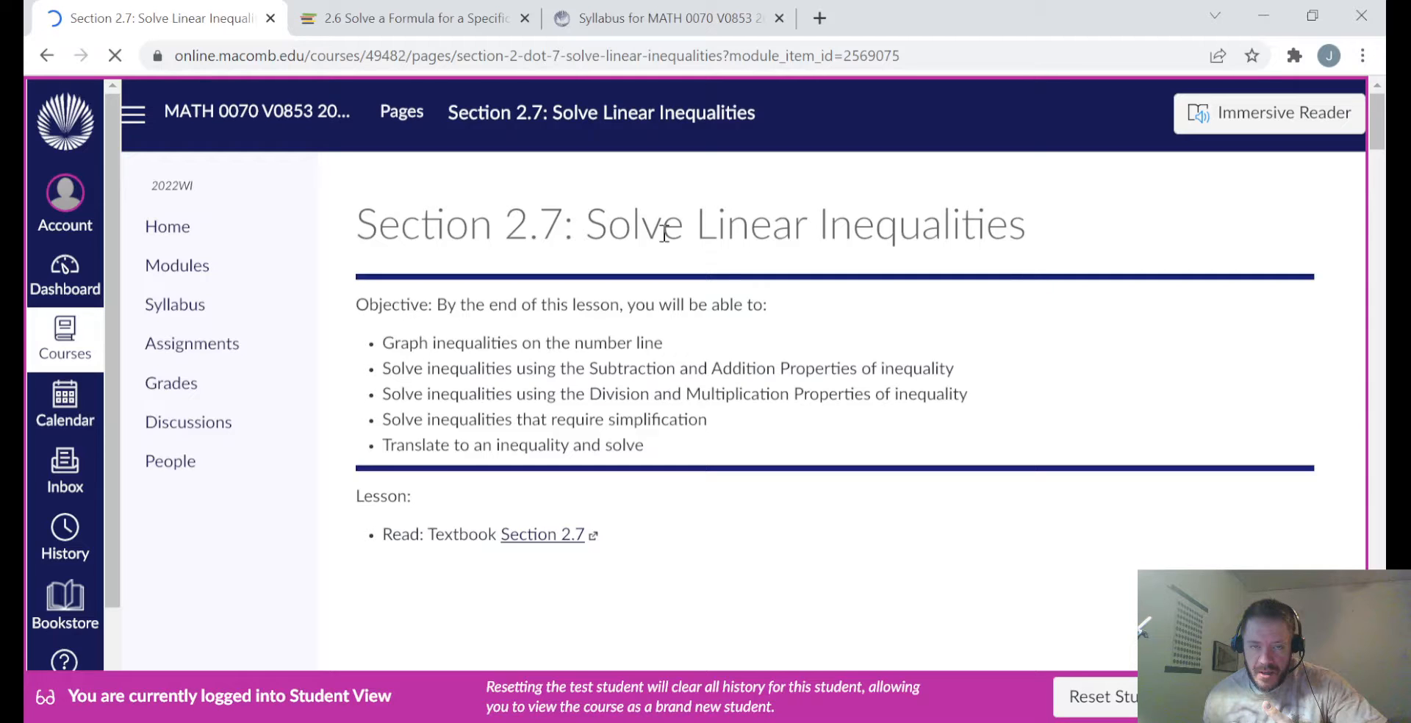
mouse_move(1310, 479)
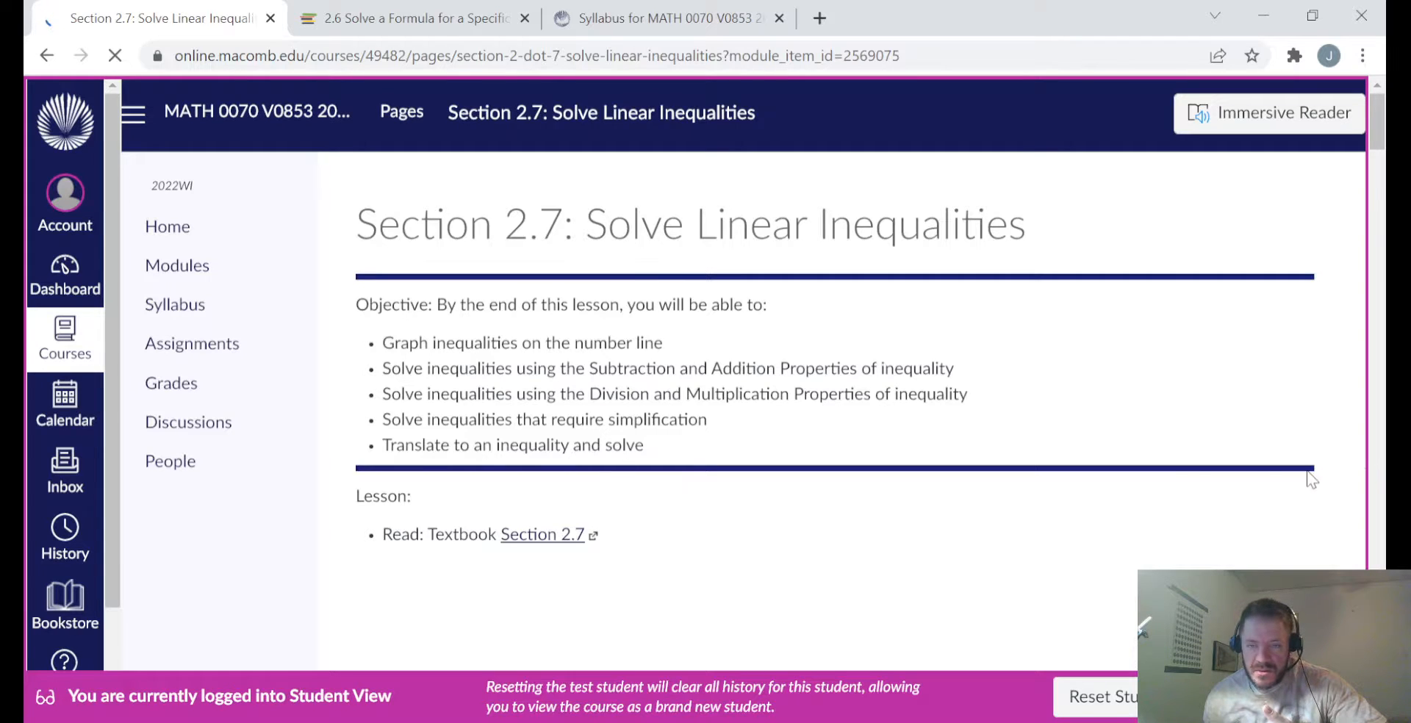
click(540, 534)
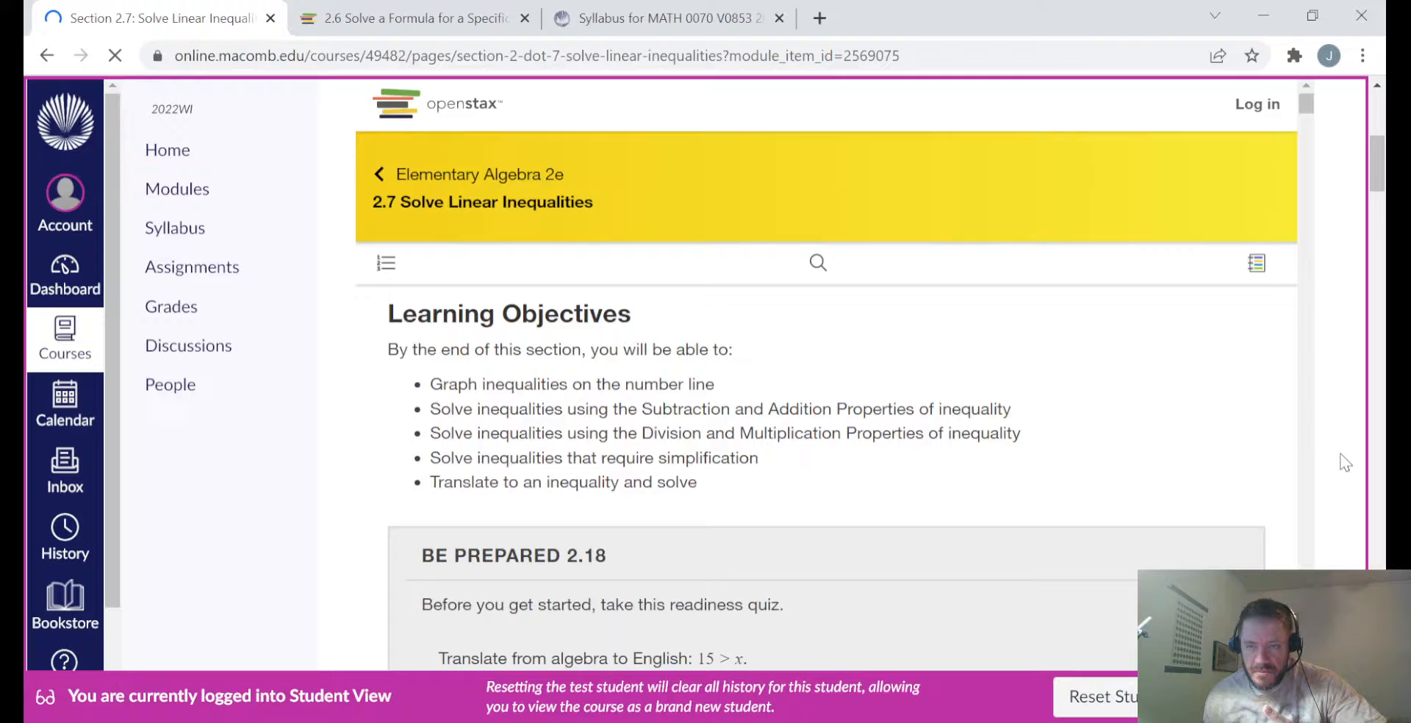
scroll(down, 3)
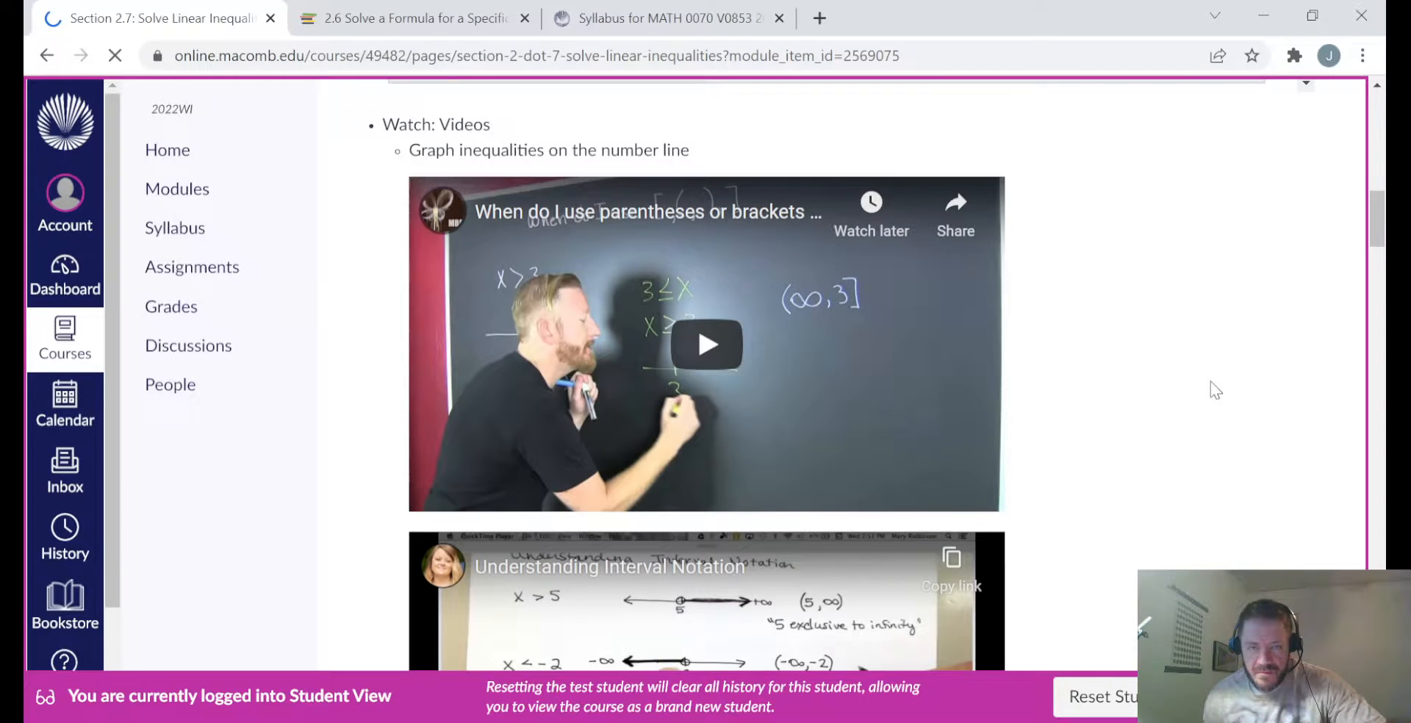
scroll(down, 3)
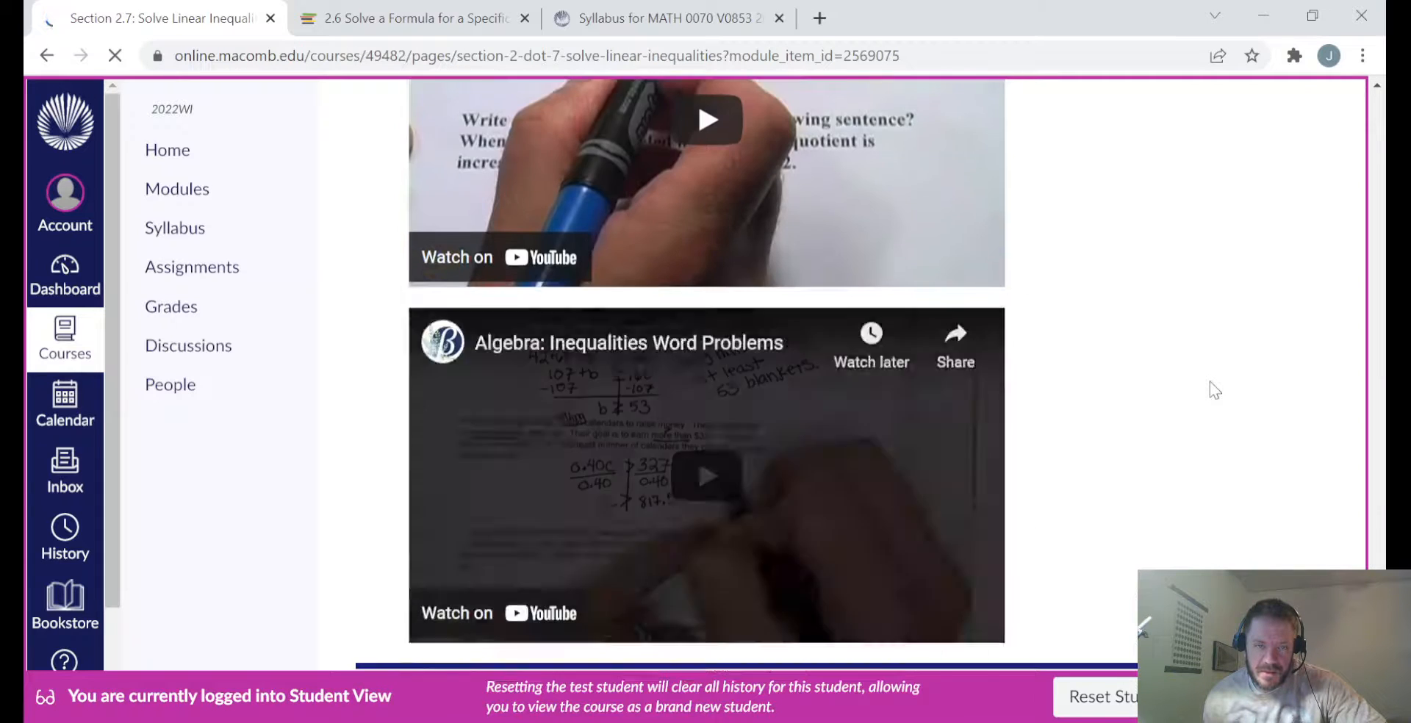
scroll(down, 3)
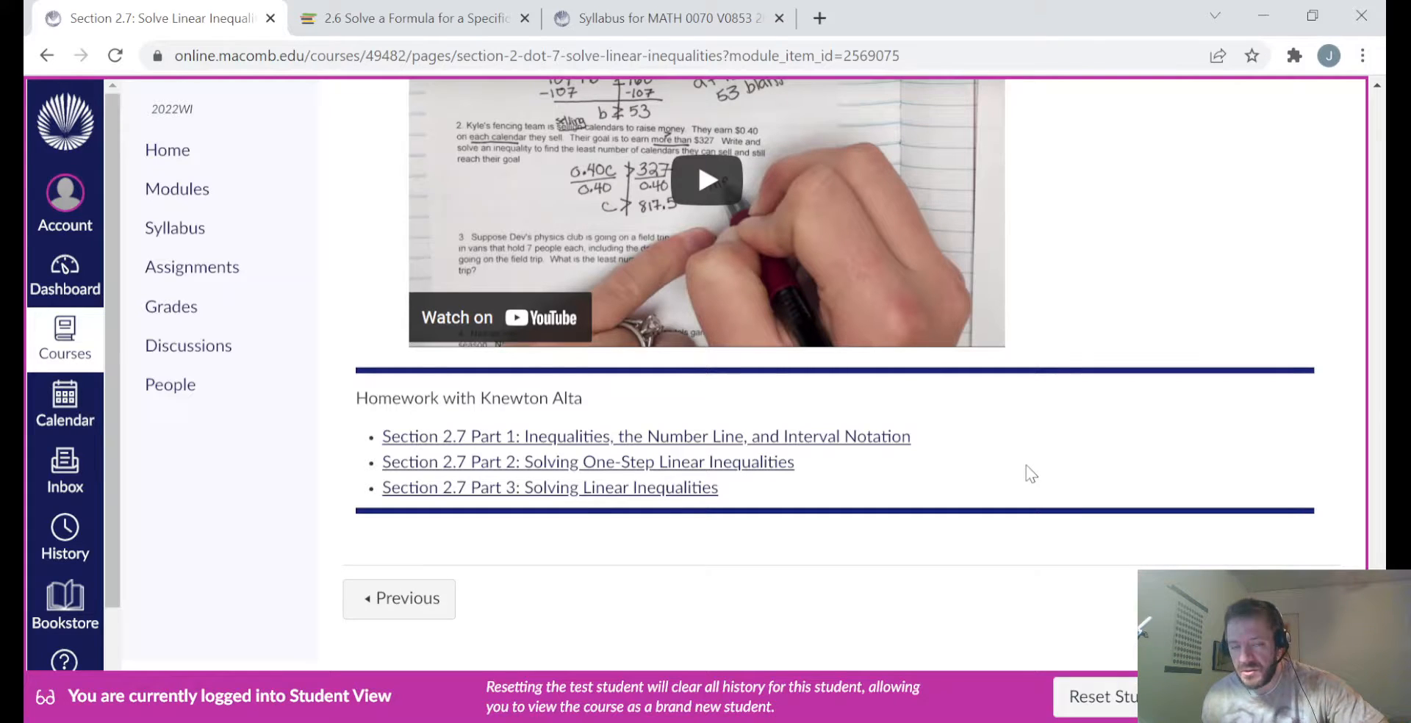
mouse_move(1021, 500)
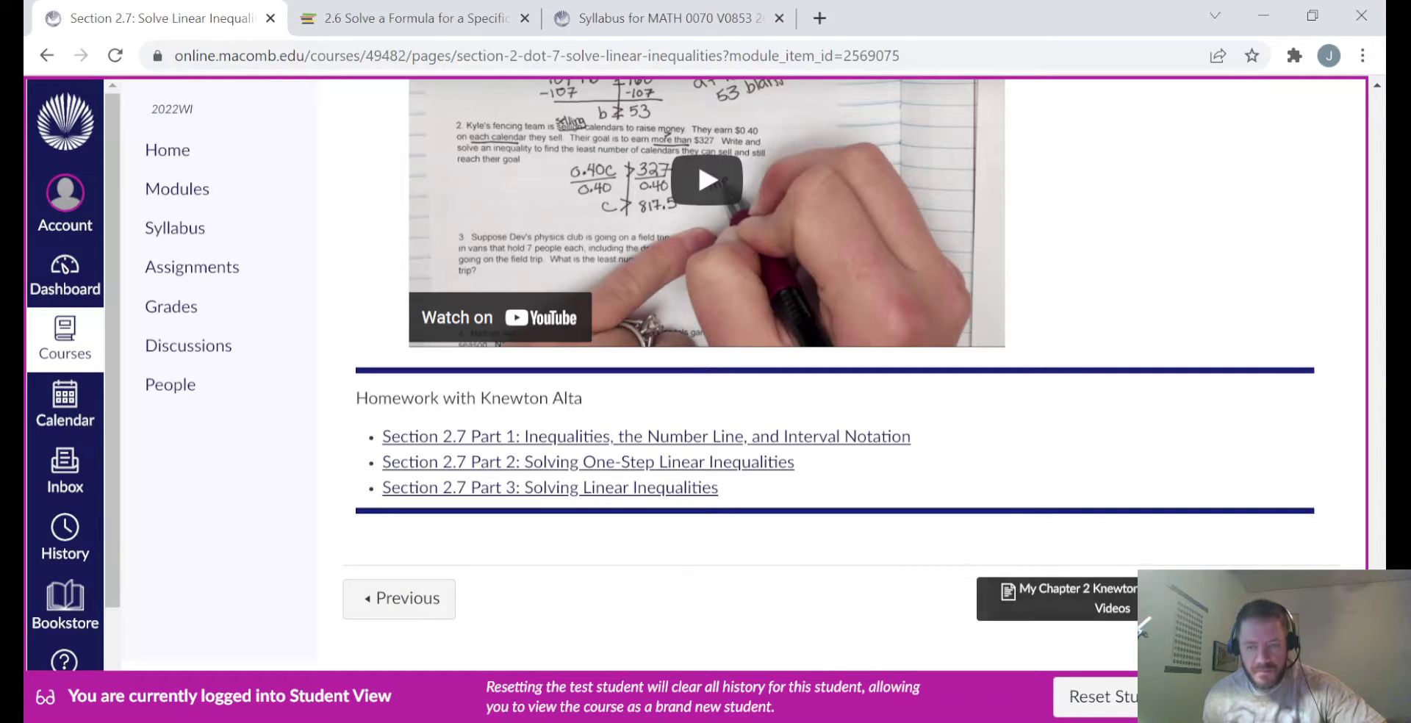
click(1070, 598)
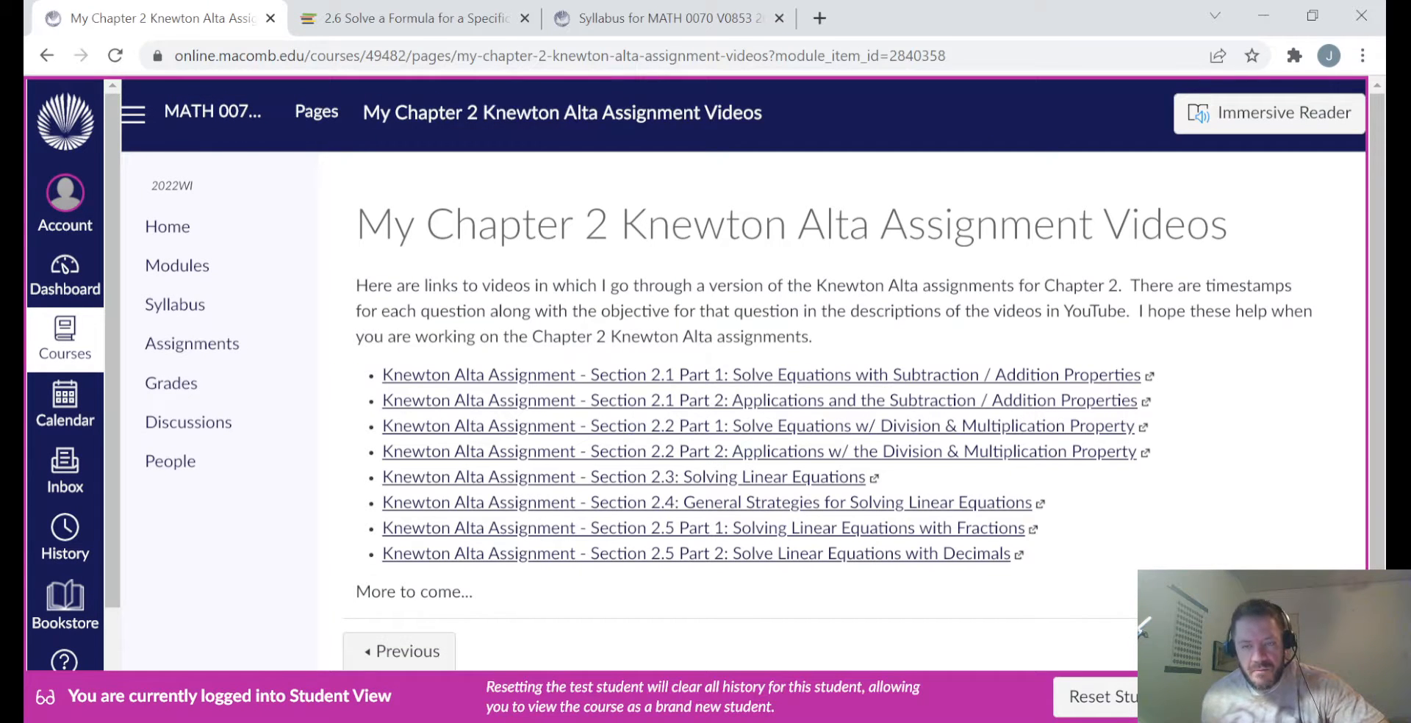
mouse_move(1271, 510)
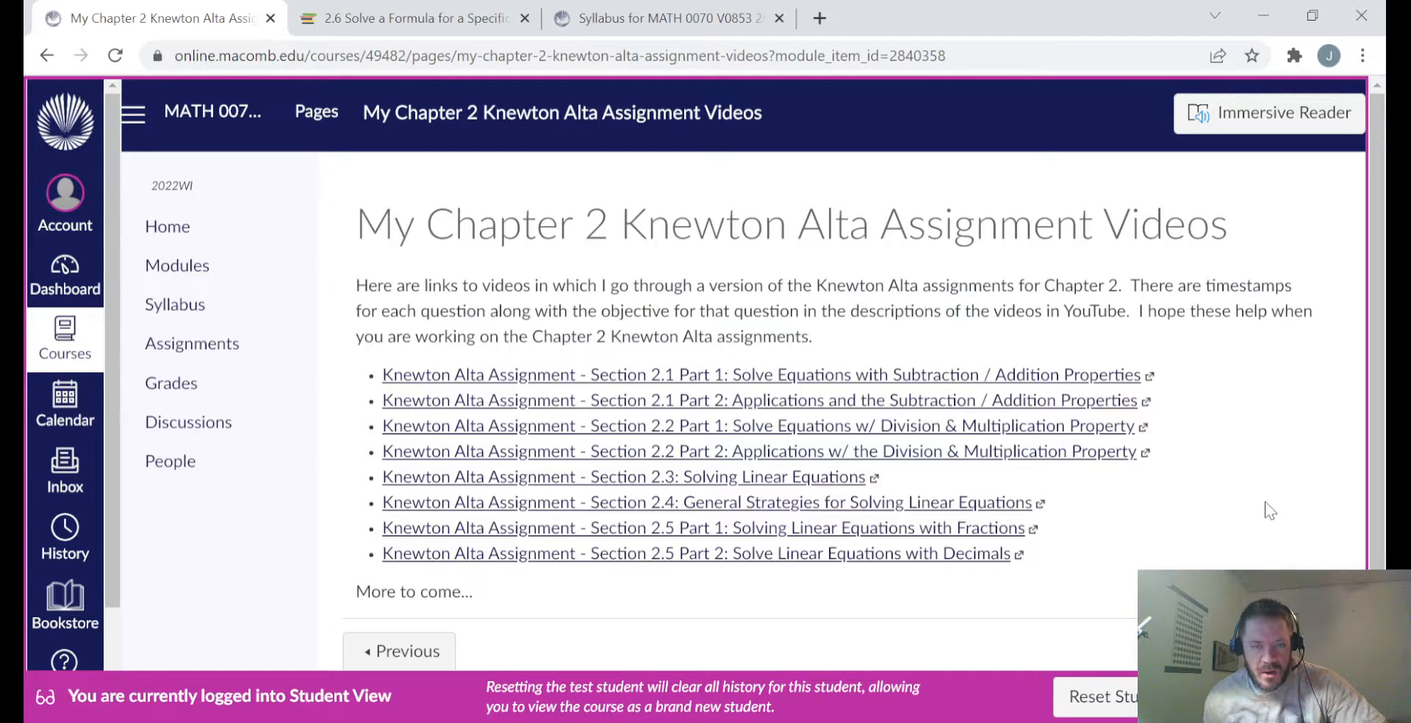
mouse_move(757, 368)
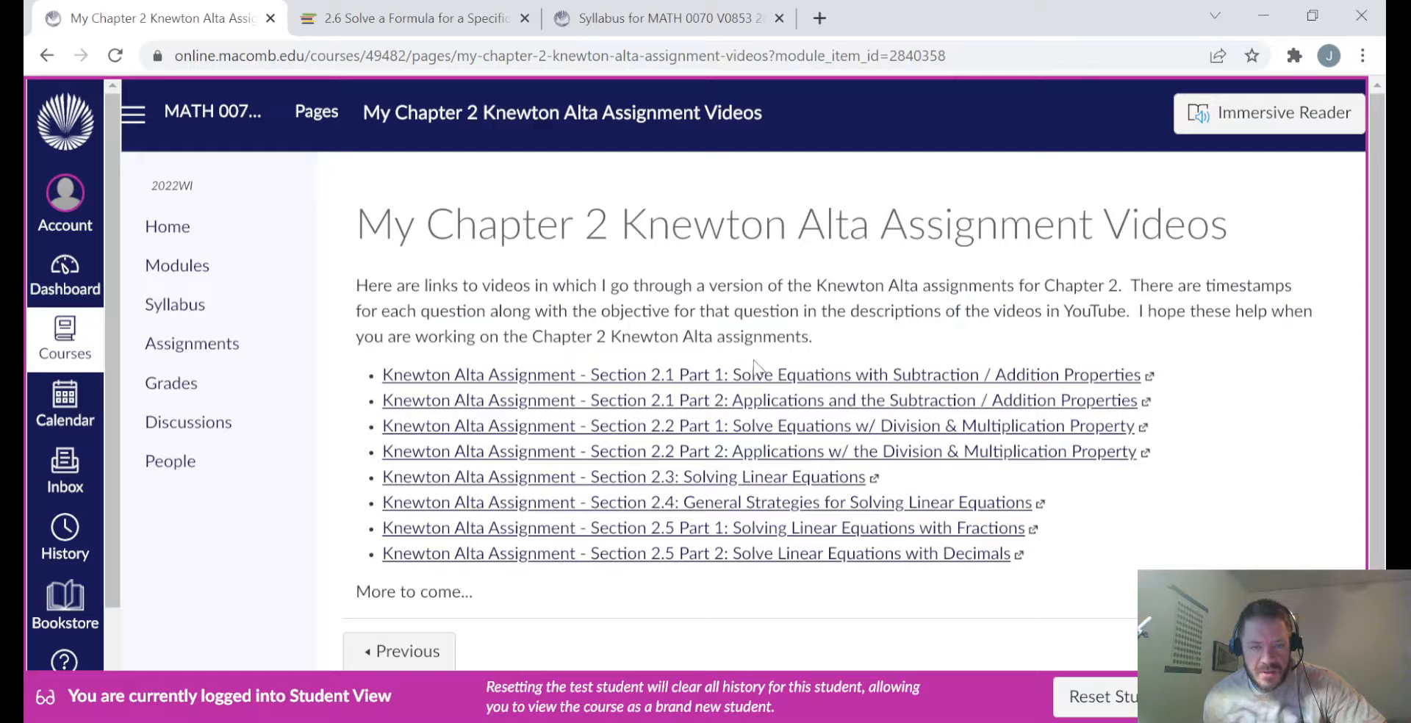
mouse_move(734, 567)
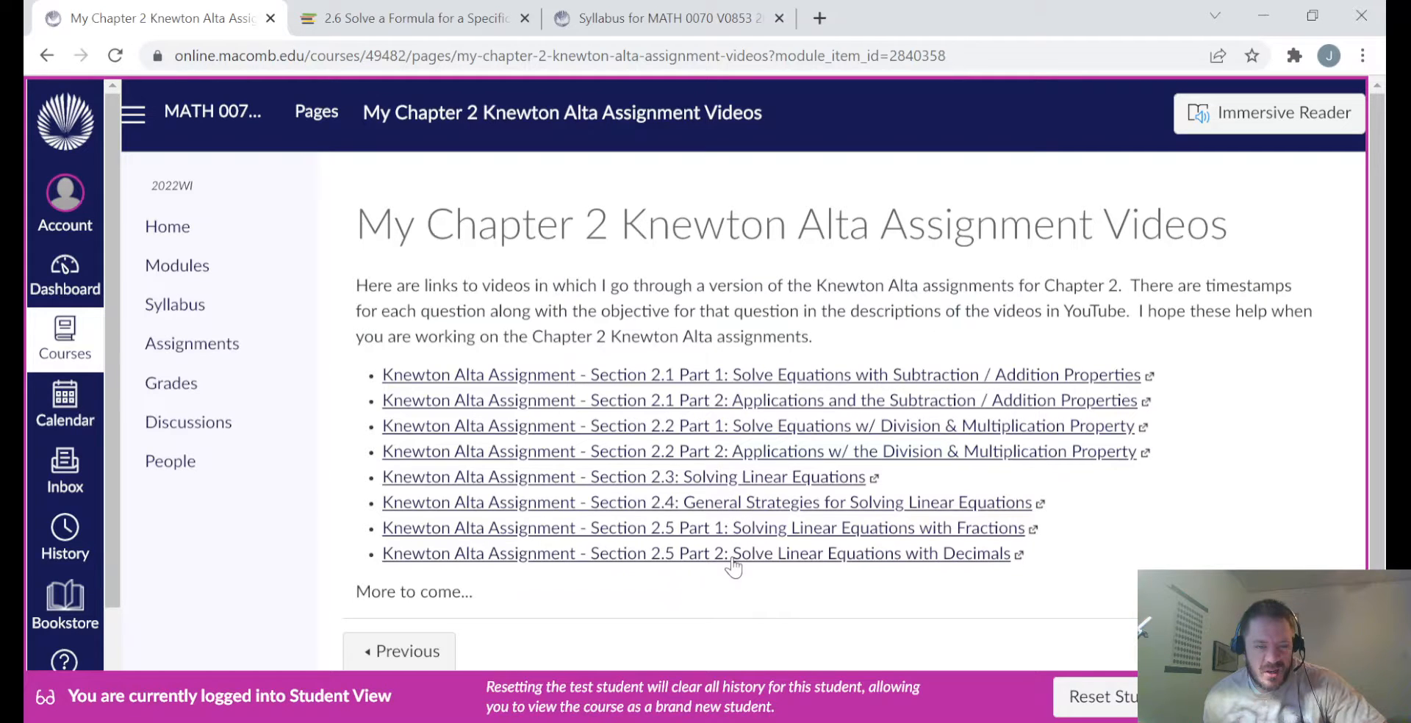
mouse_move(769, 388)
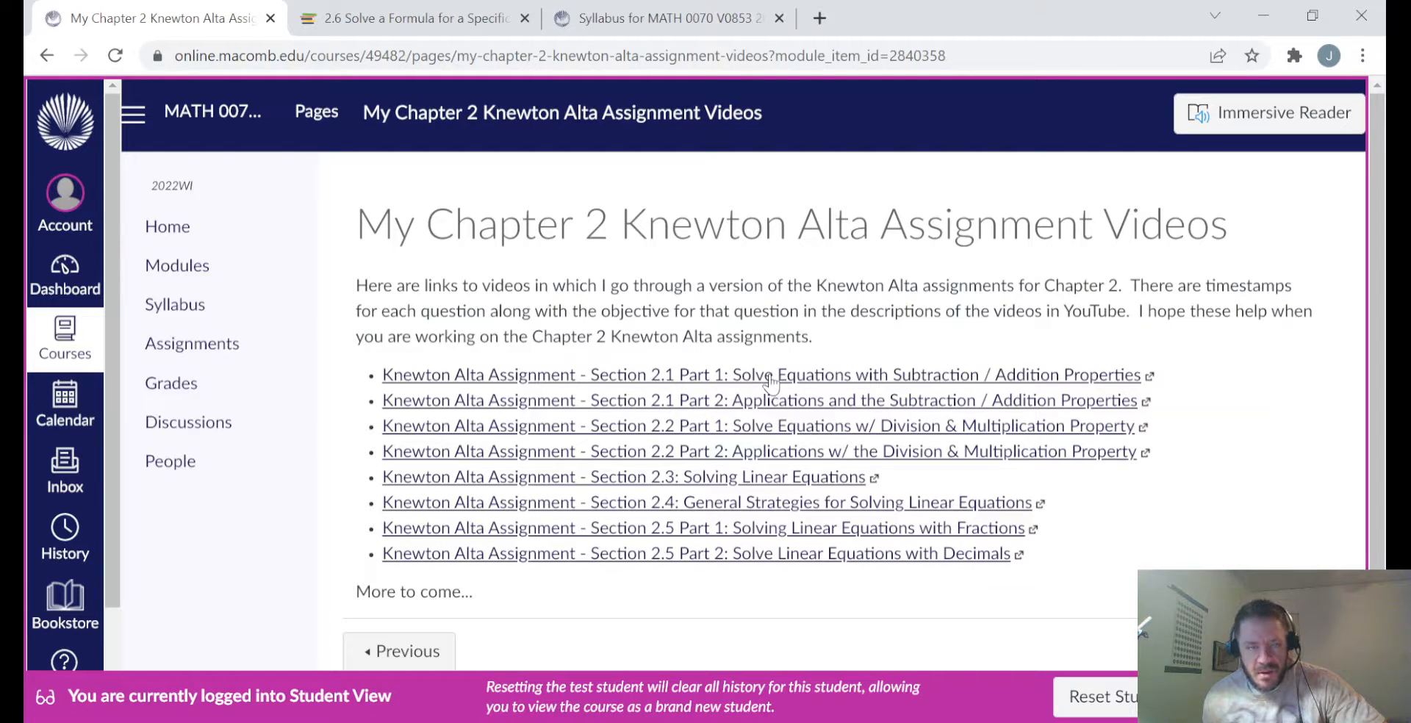
Step: Watch the Section 2.1 Part 1 walkthrough video on YouTube and close its tab
click(750, 374)
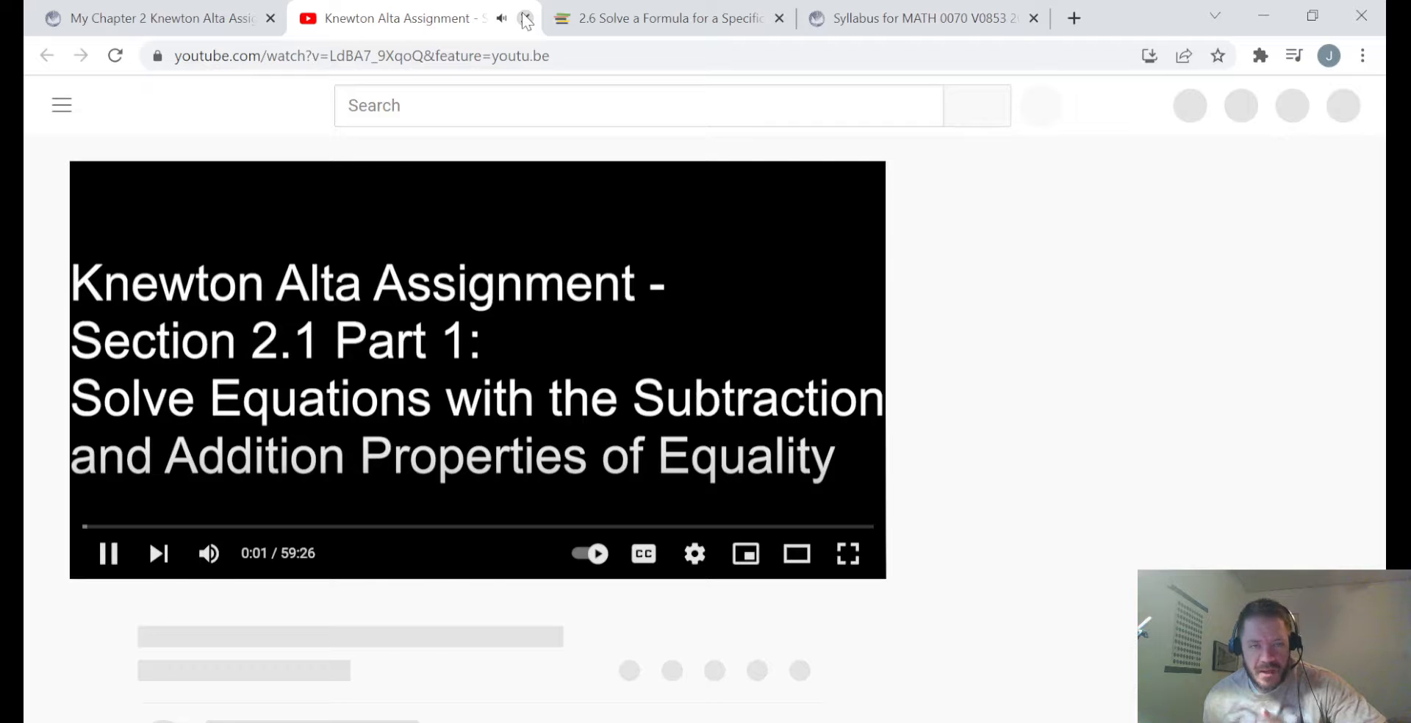
click(501, 18)
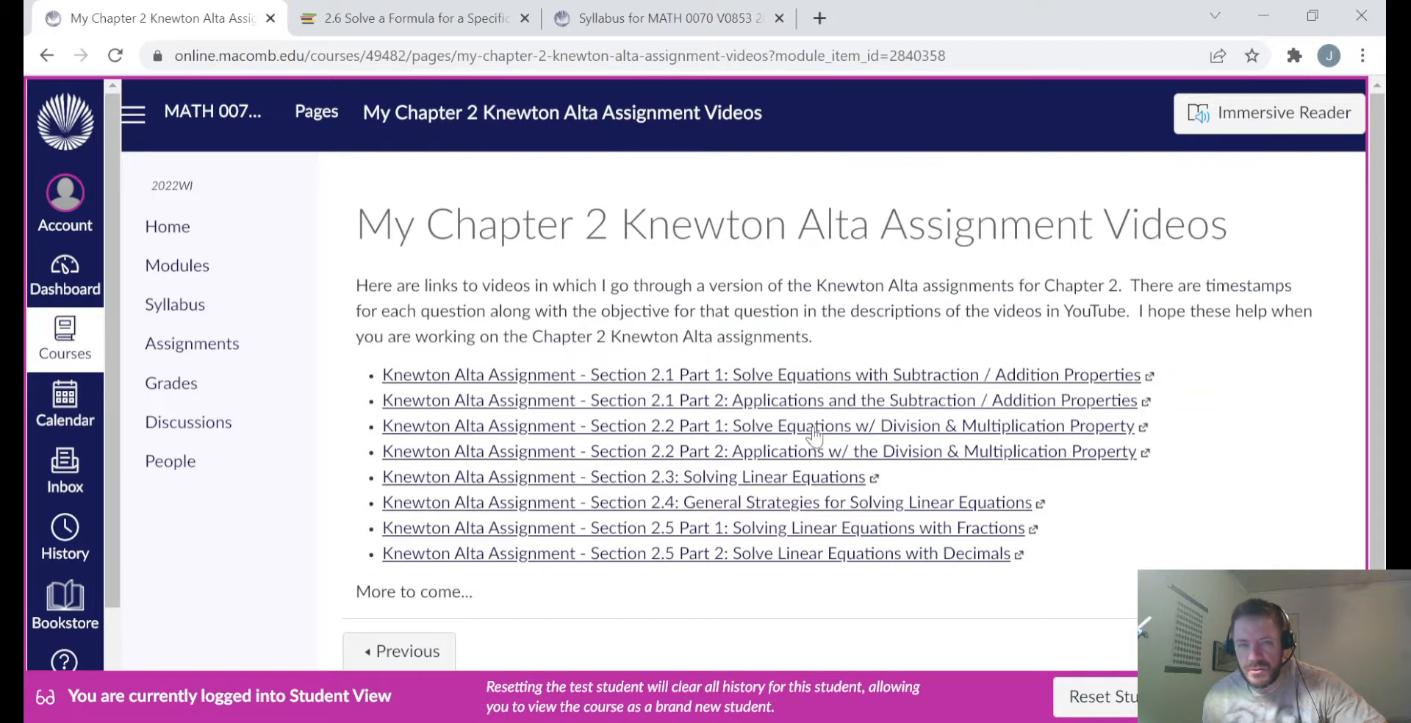
mouse_move(724, 571)
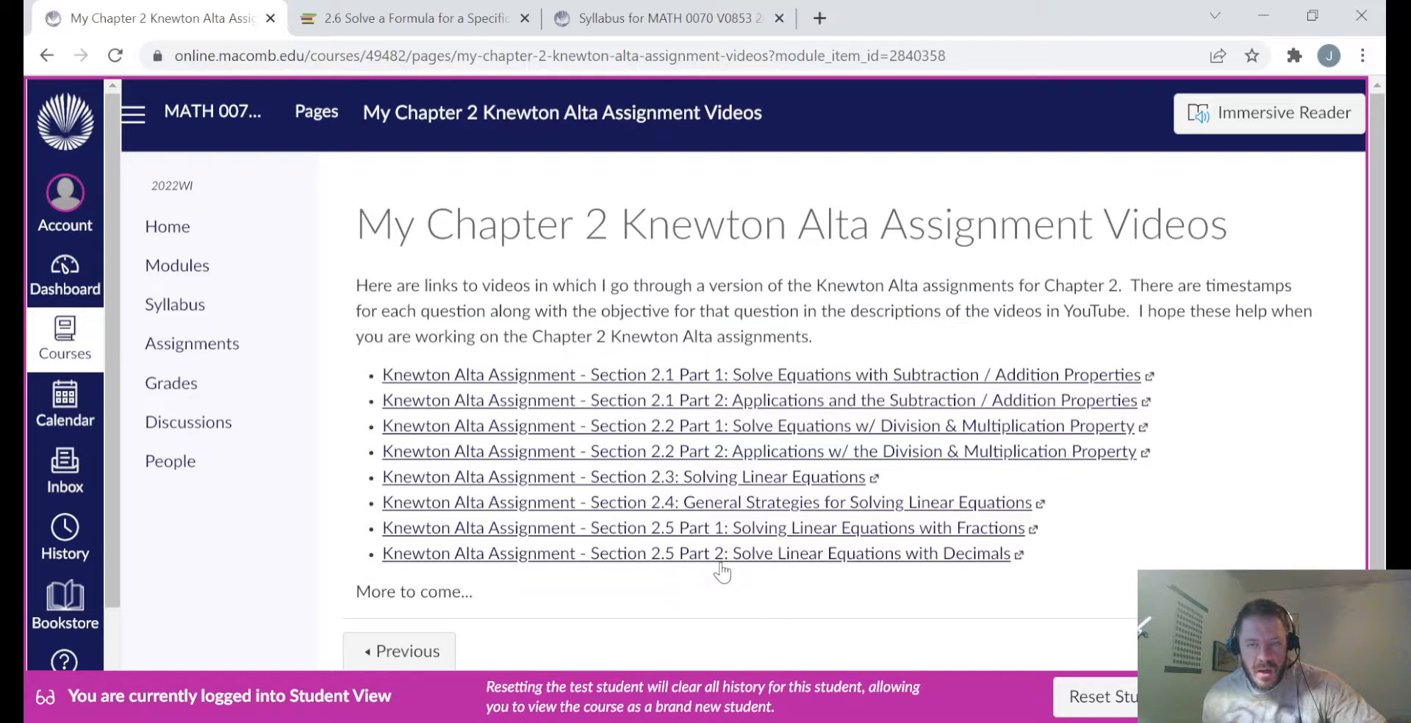
mouse_move(1120, 344)
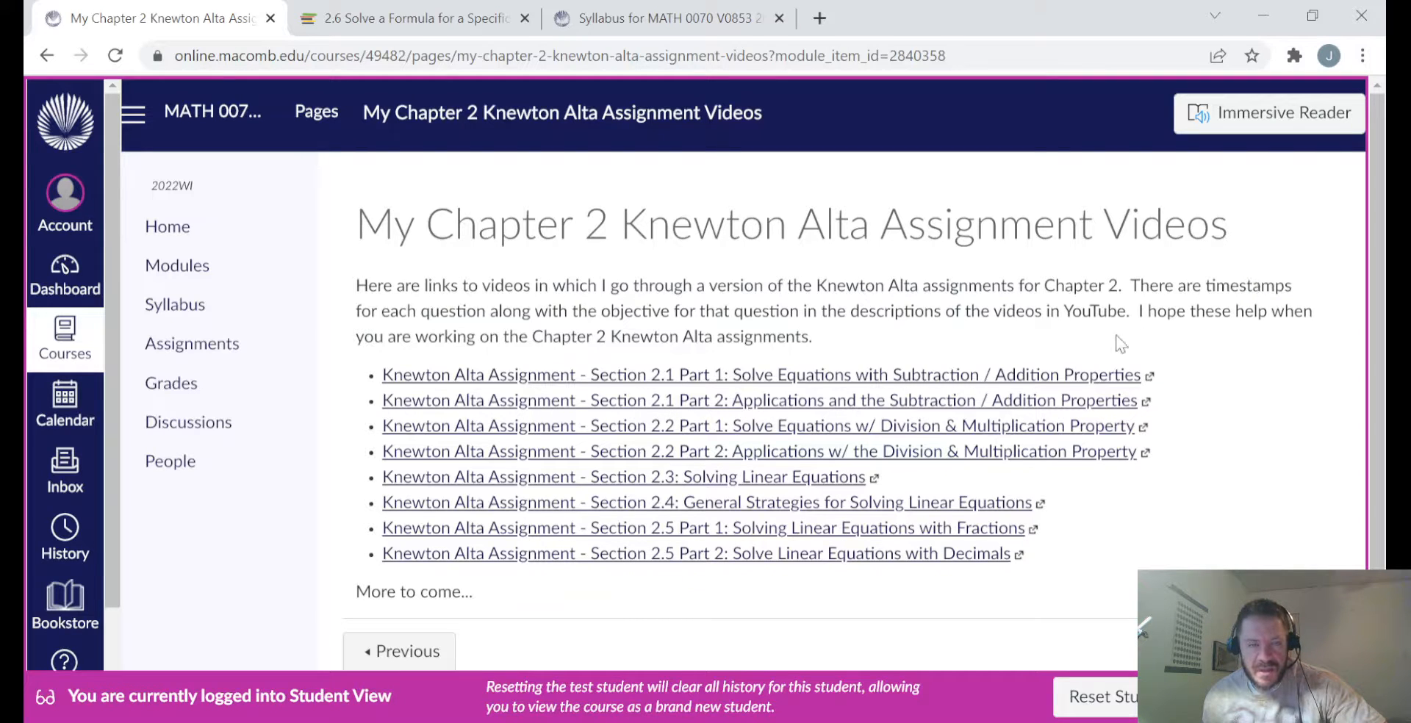
mouse_move(1108, 504)
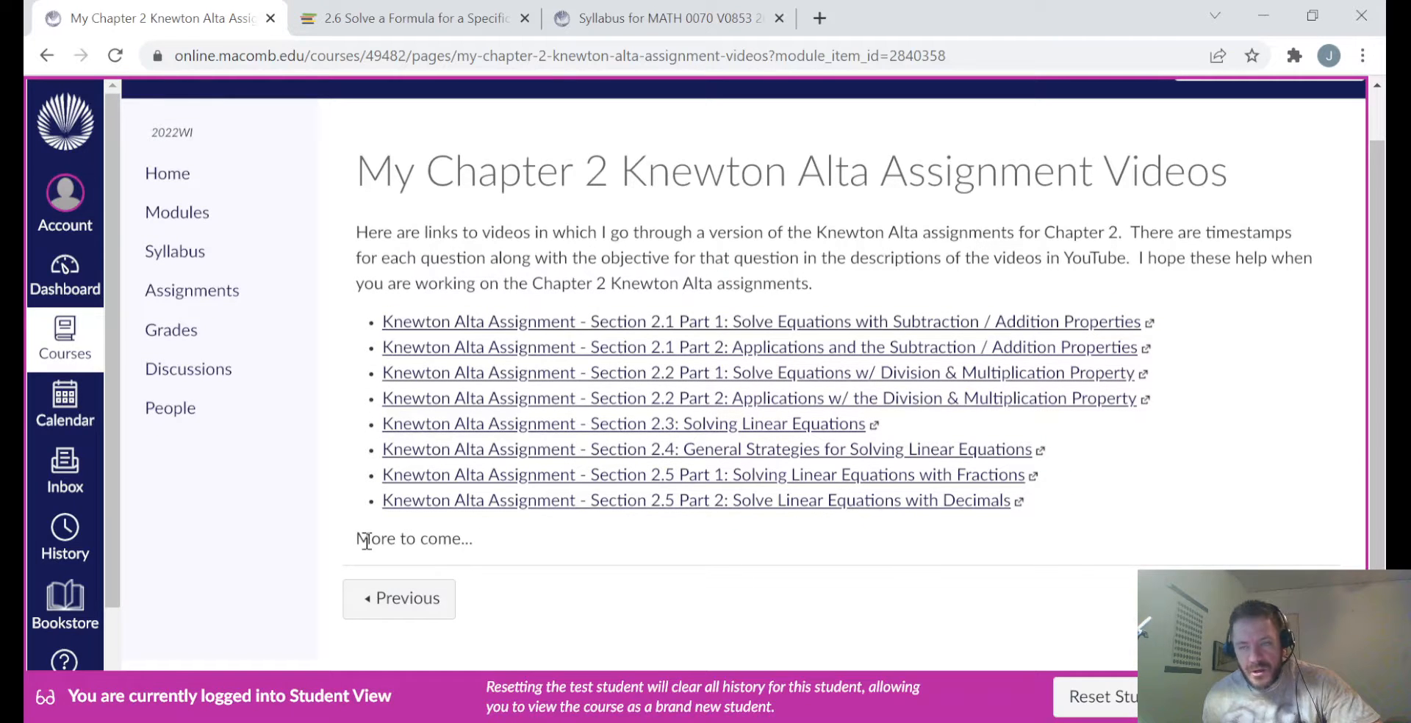
mouse_move(440, 539)
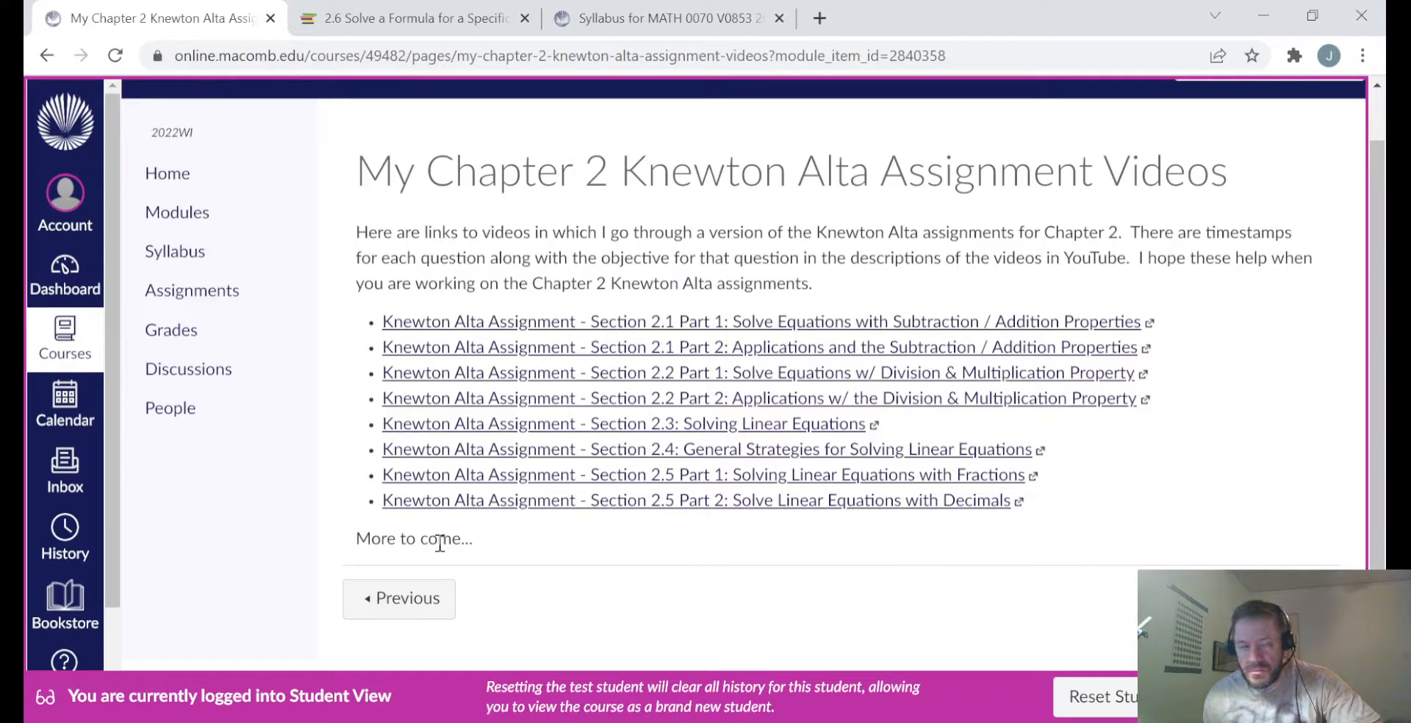
mouse_move(763, 540)
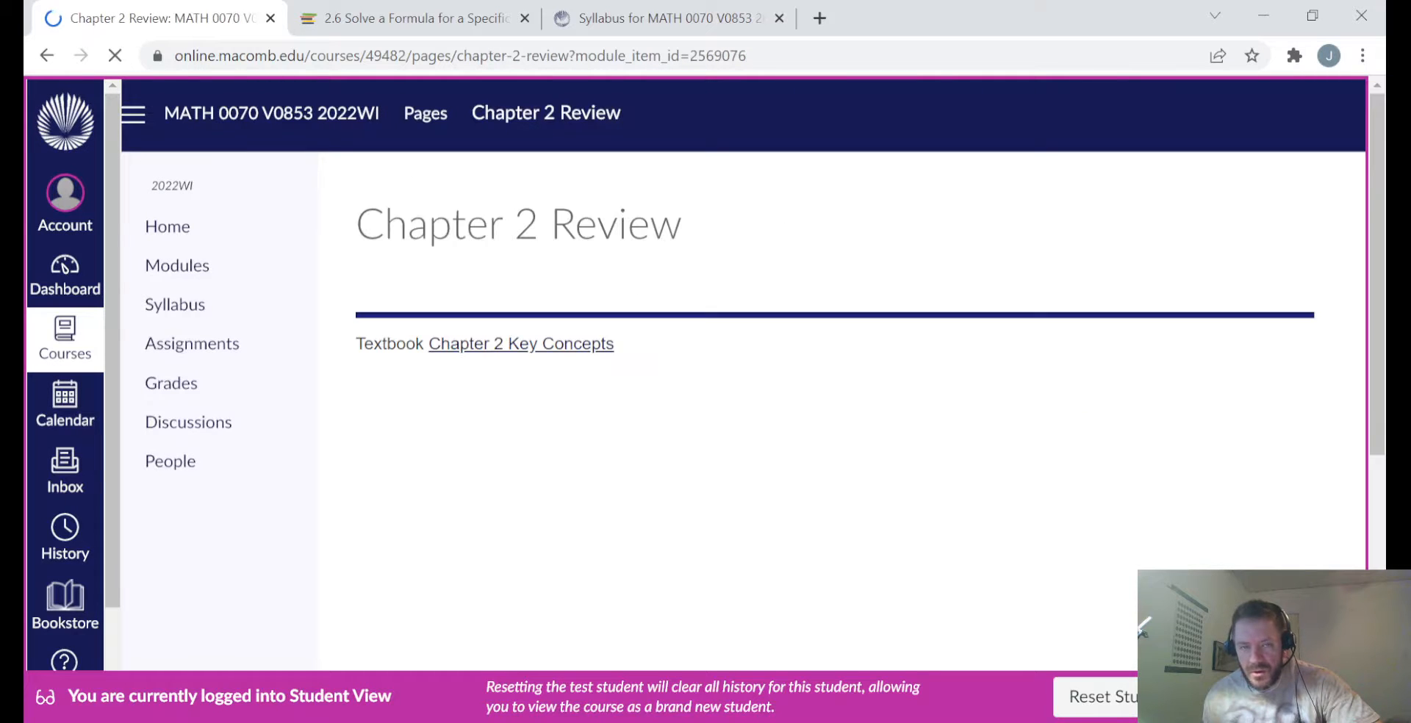
mouse_move(556, 351)
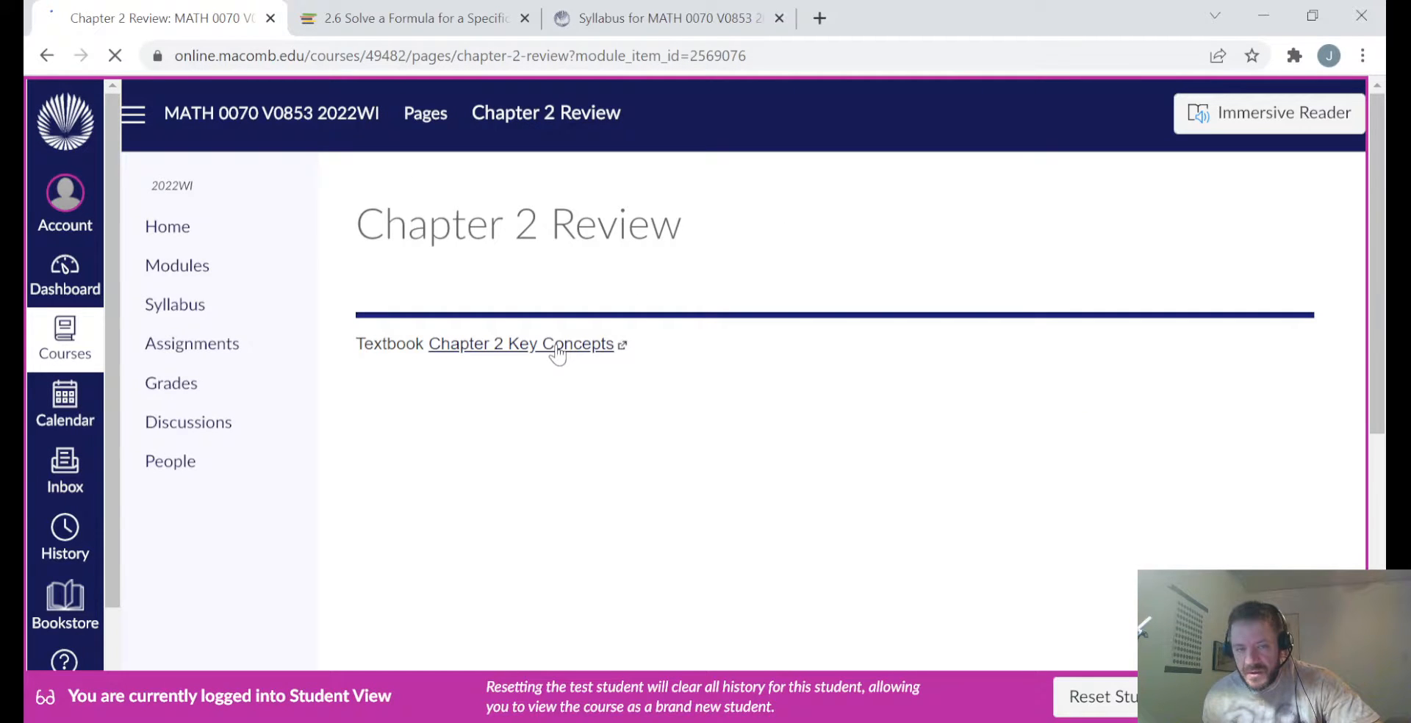
Step: Read through the embedded Chapter 2 Key Concepts down to the final inequality rules
click(520, 344)
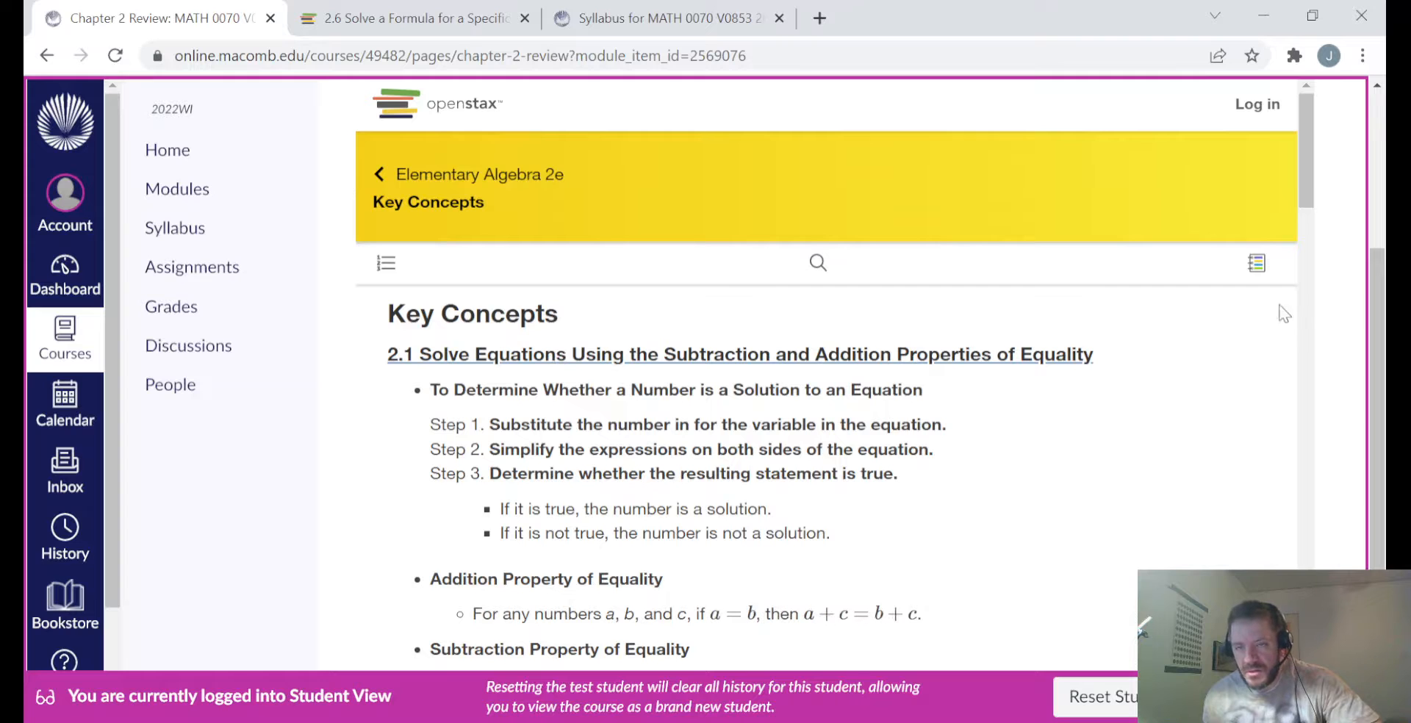
scroll(up, 3)
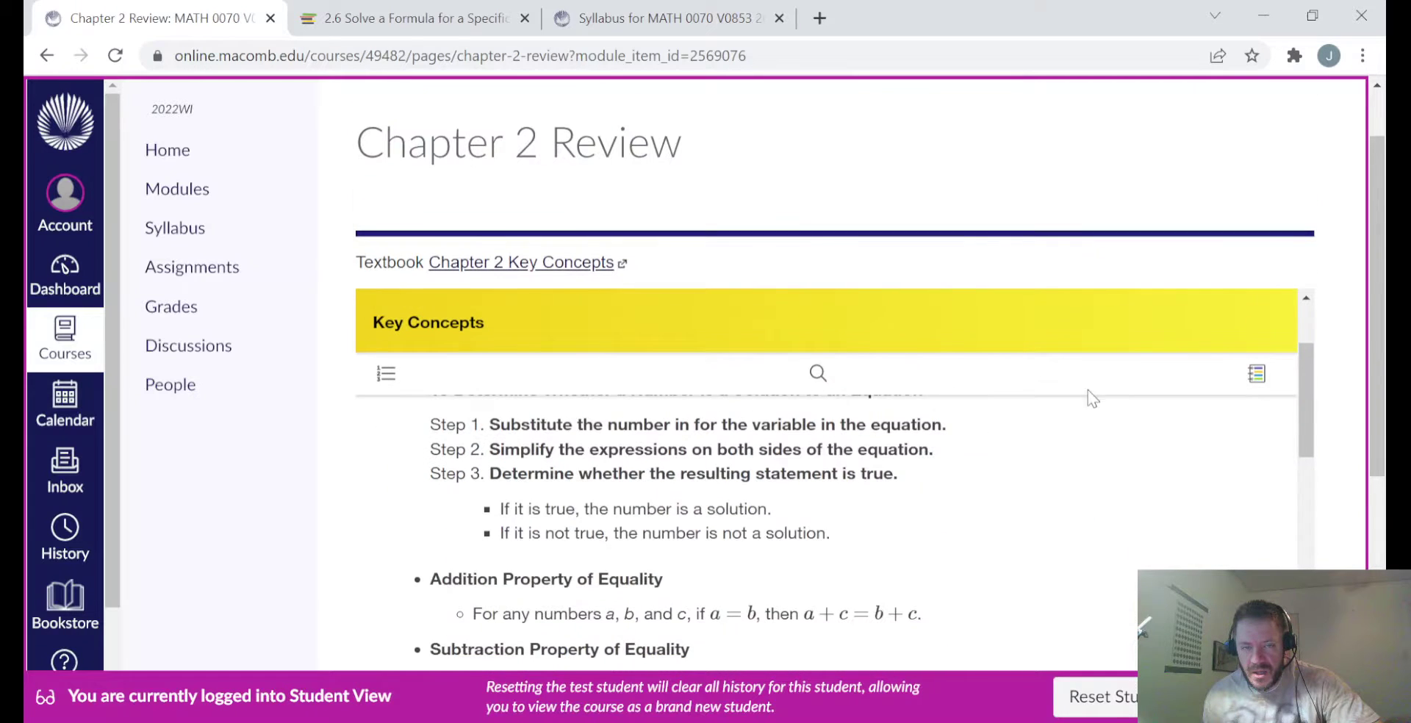
scroll(down, 3)
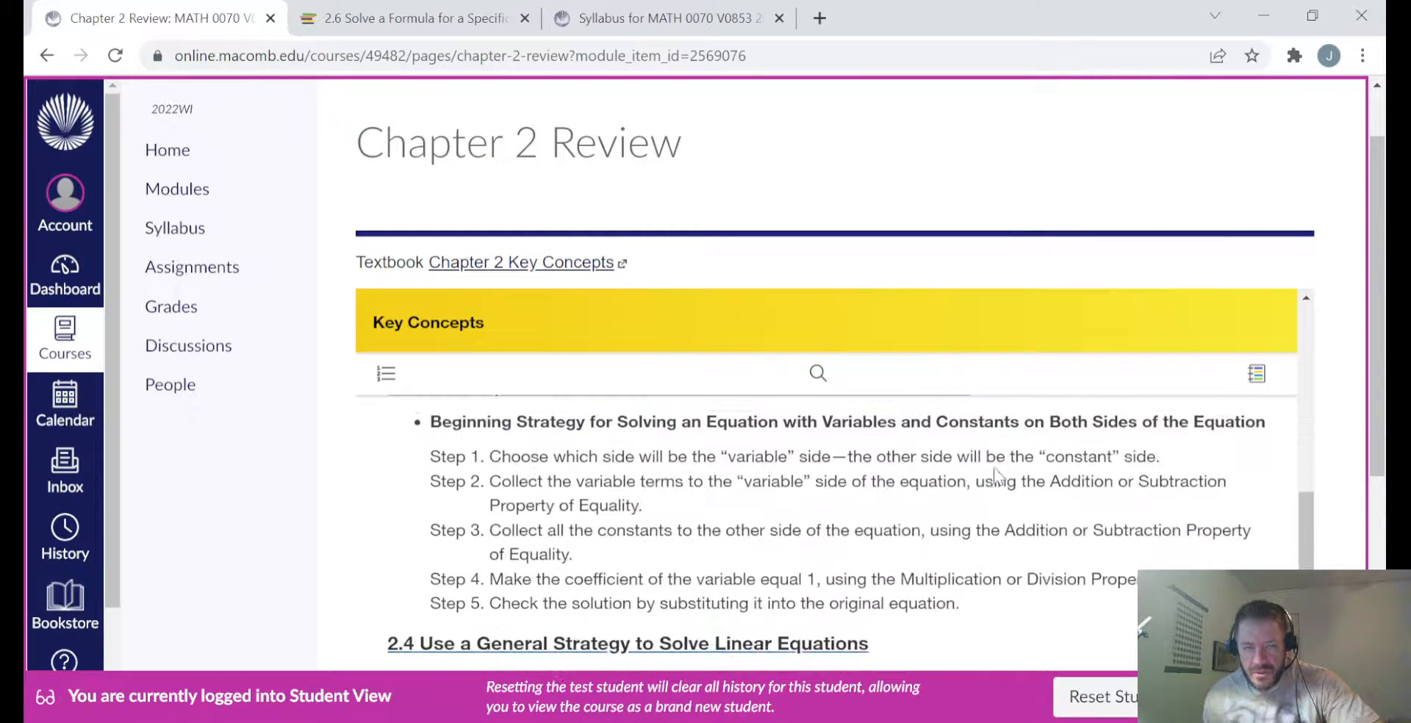
scroll(down, 3)
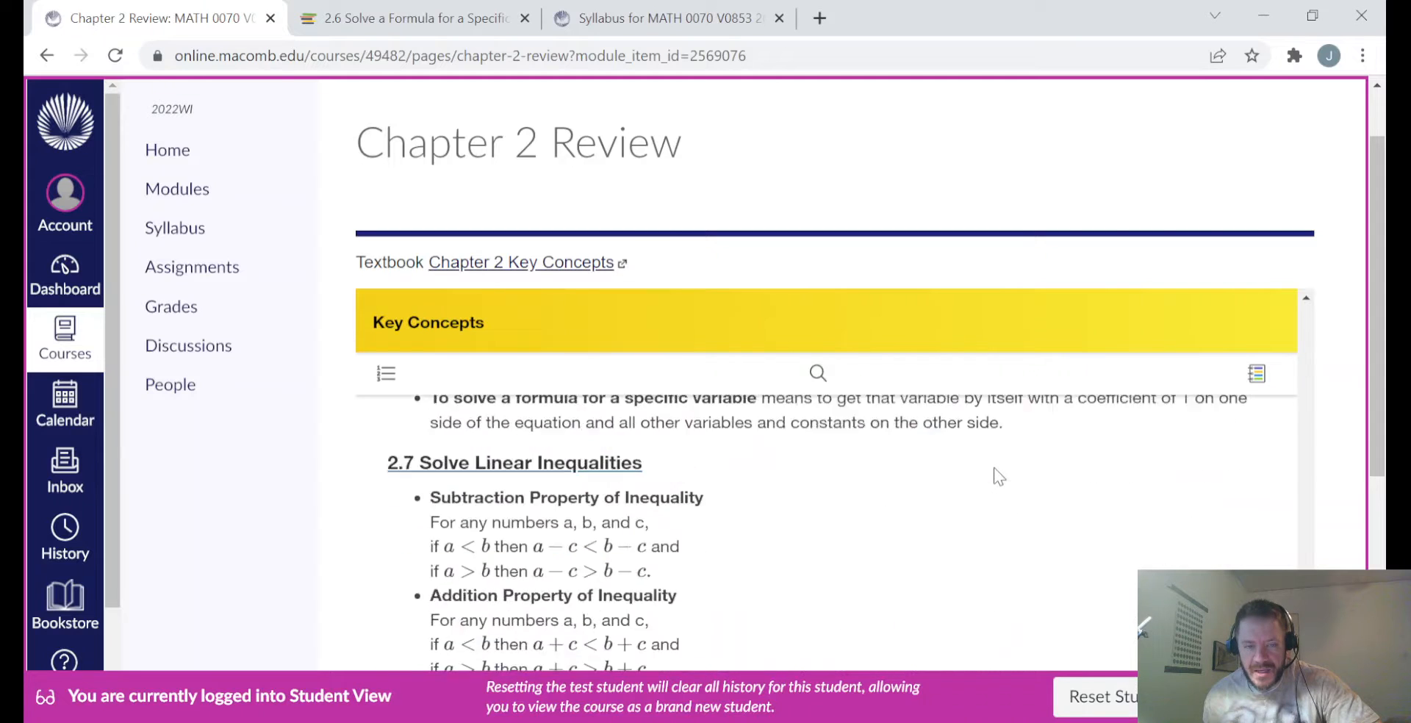
scroll(down, 3)
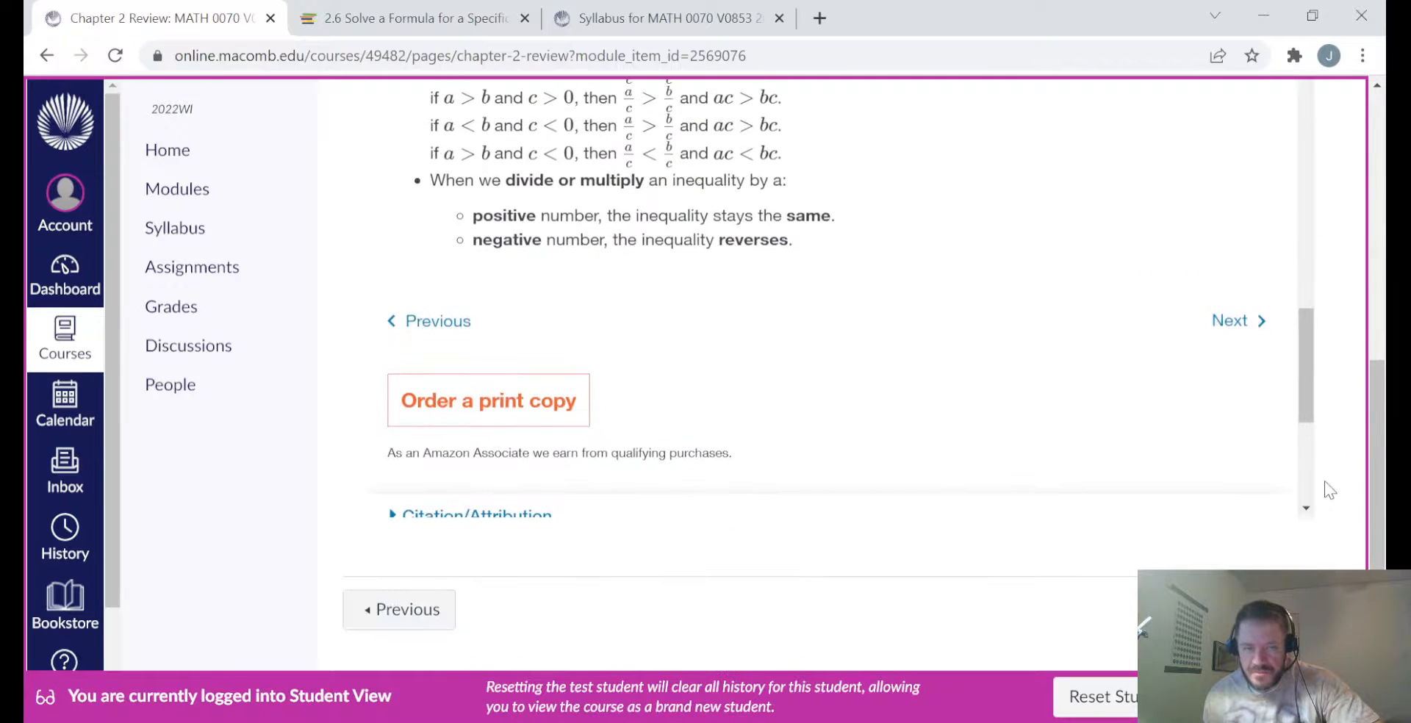
scroll(up, 3)
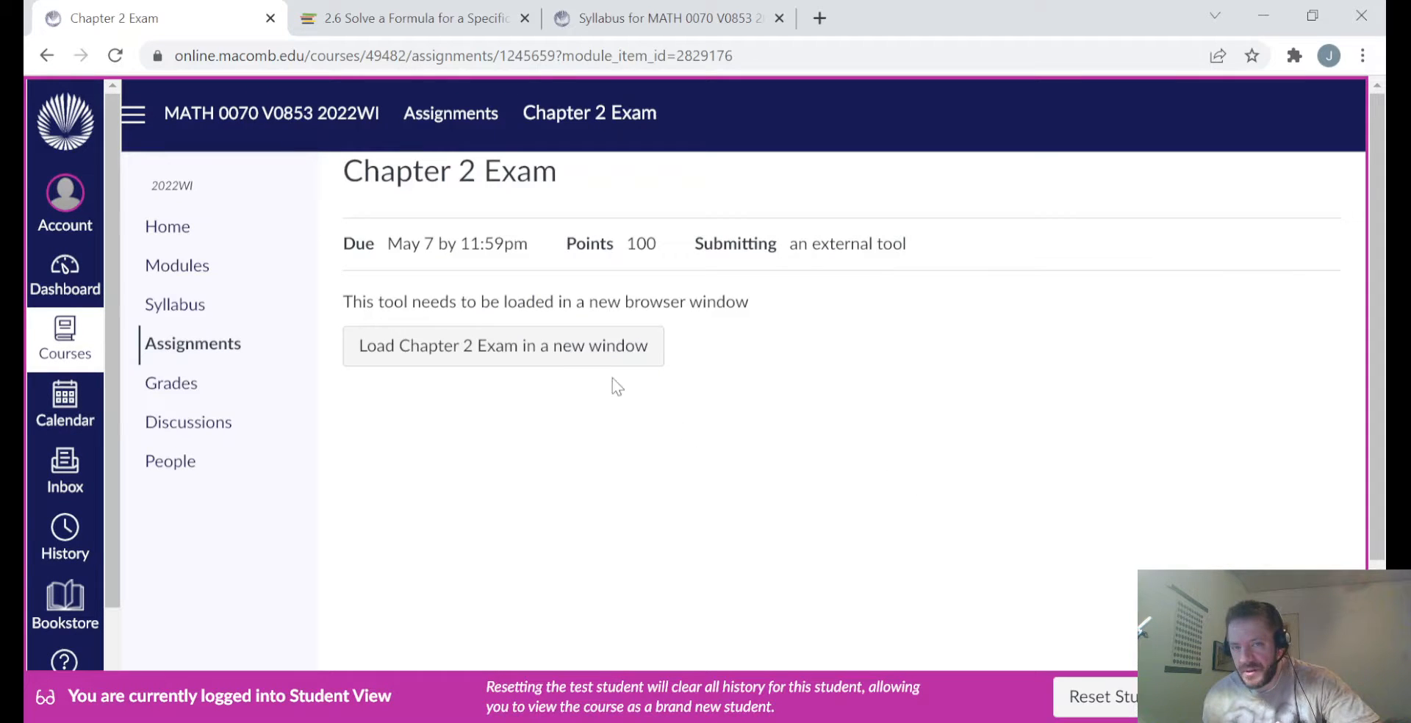
mouse_move(514, 355)
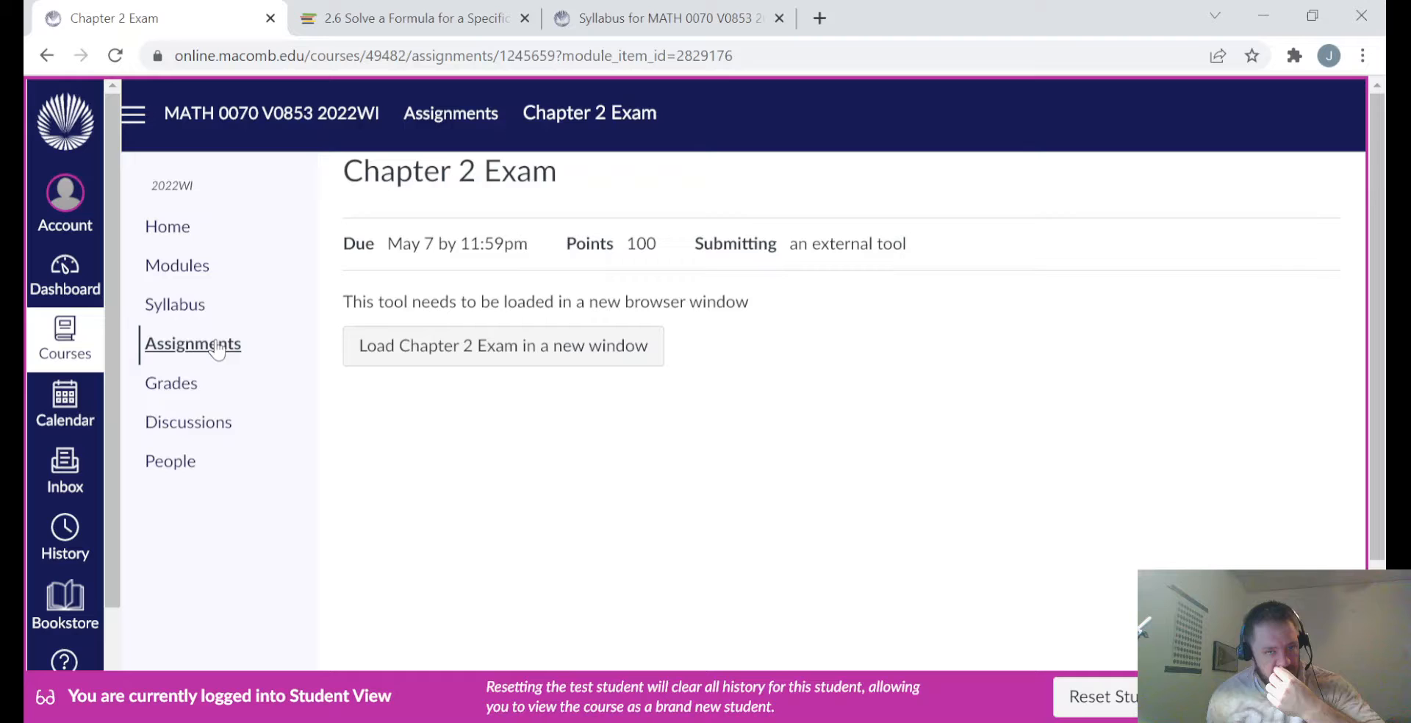
mouse_move(502, 345)
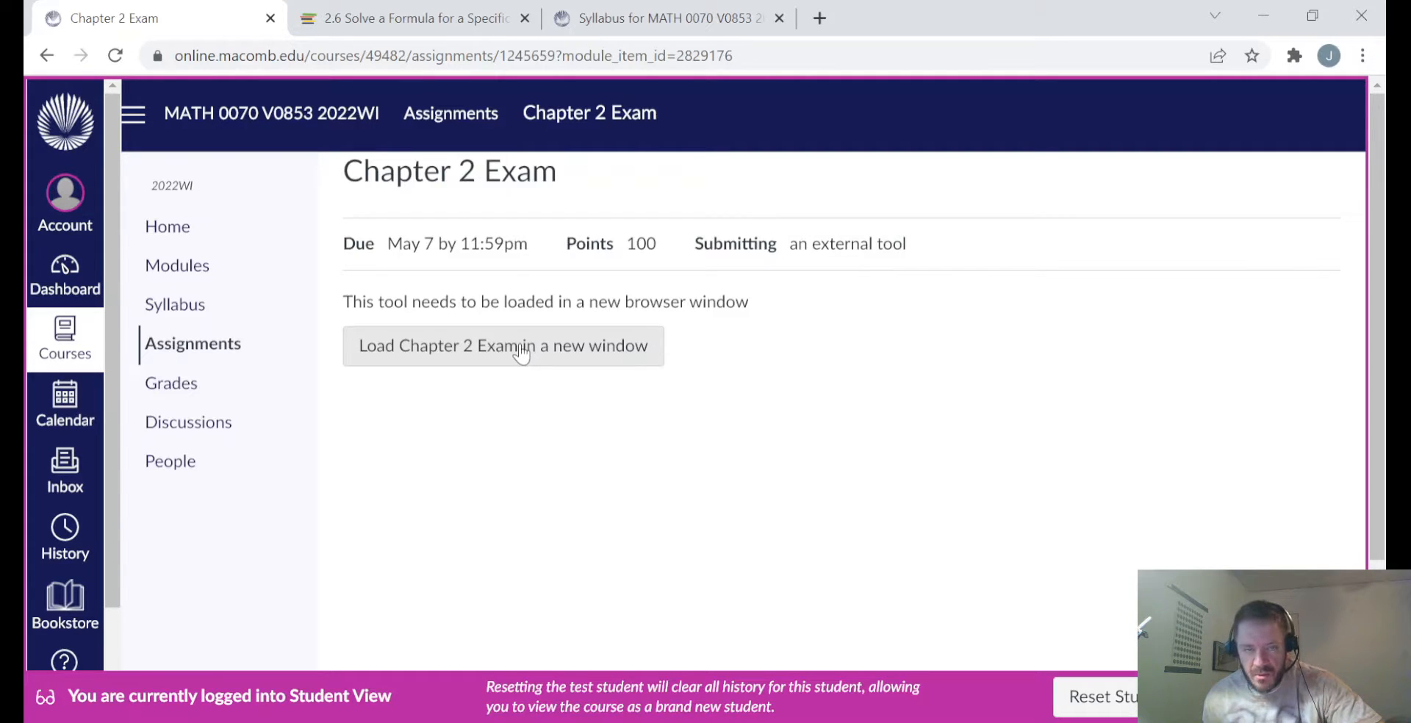
mouse_move(560, 414)
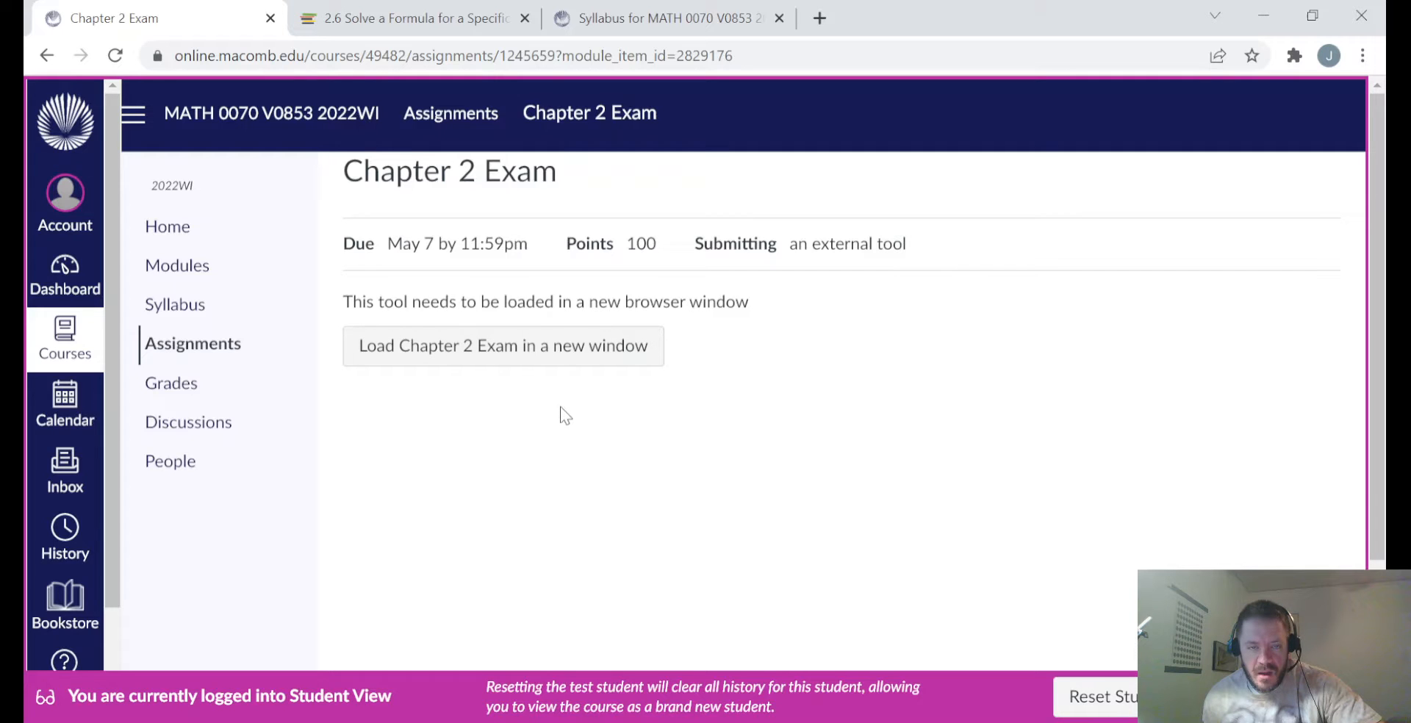
mouse_move(558, 360)
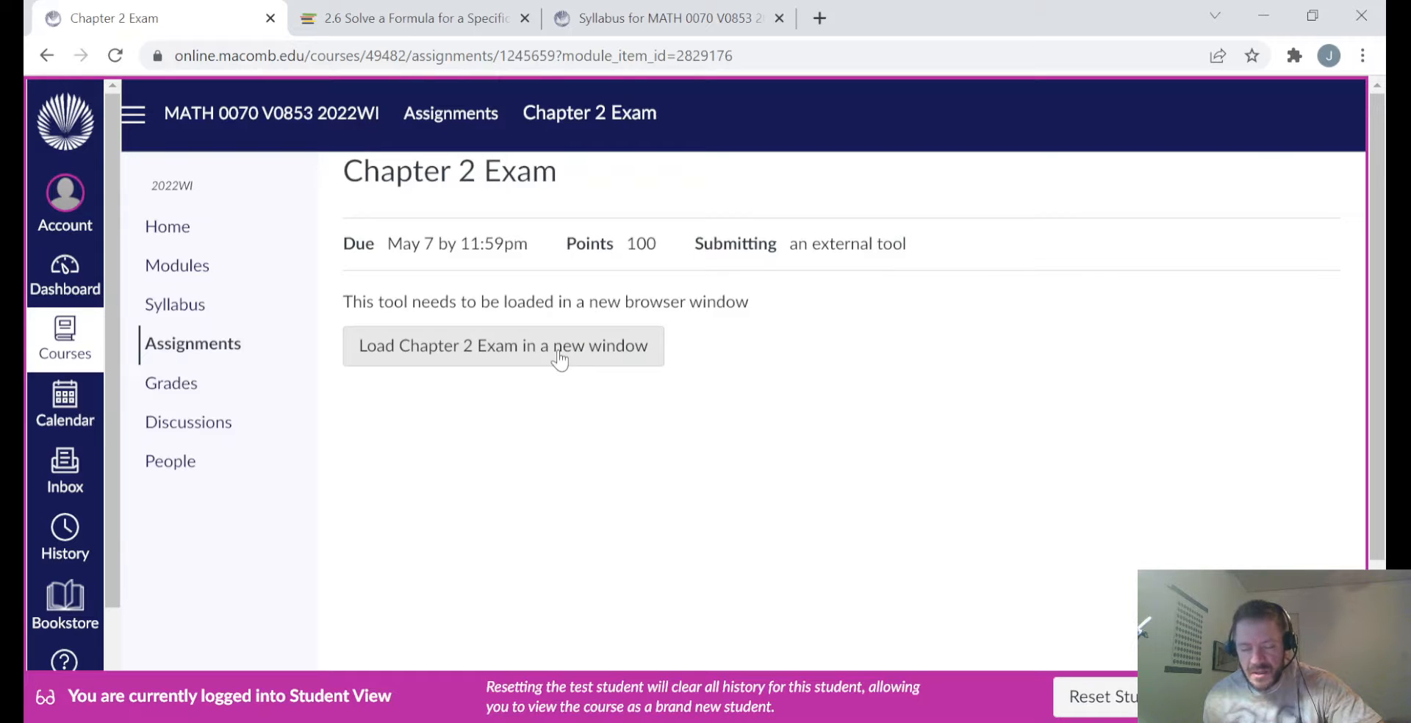
mouse_move(64, 337)
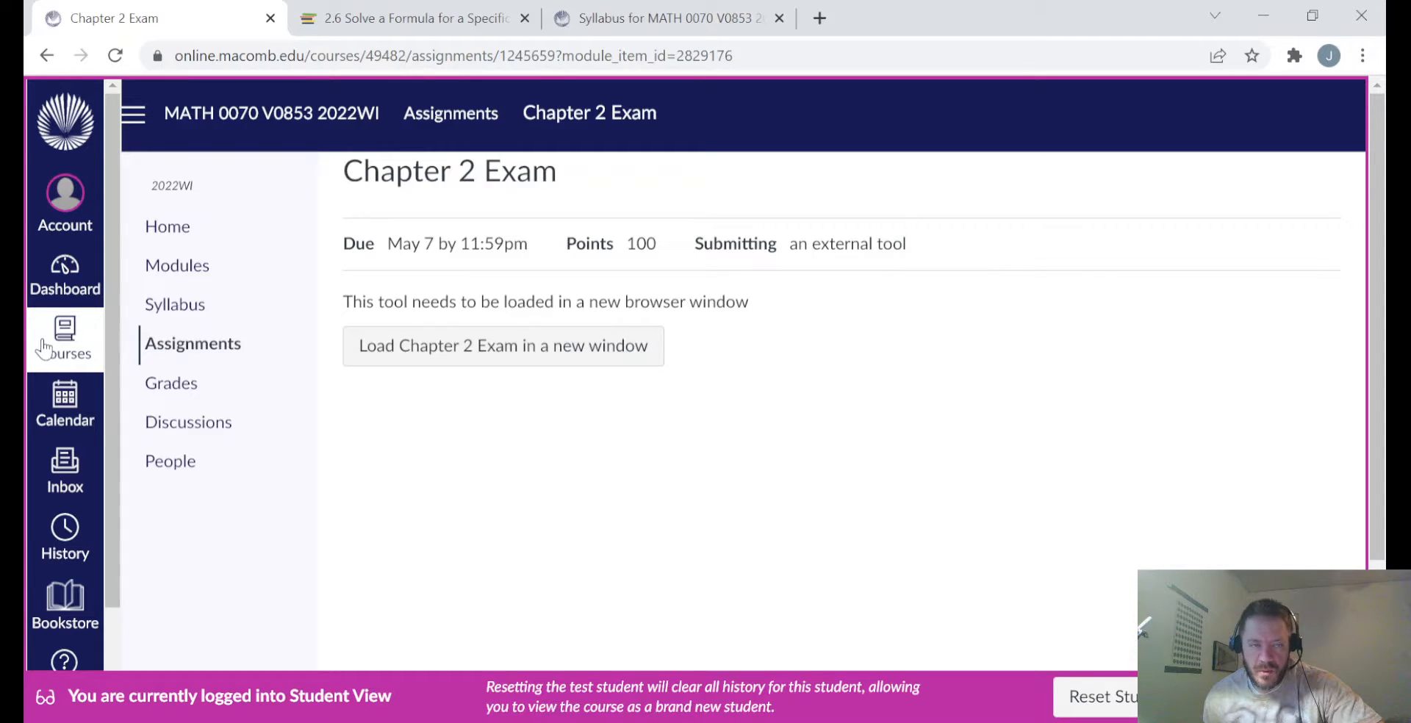
mouse_move(635, 454)
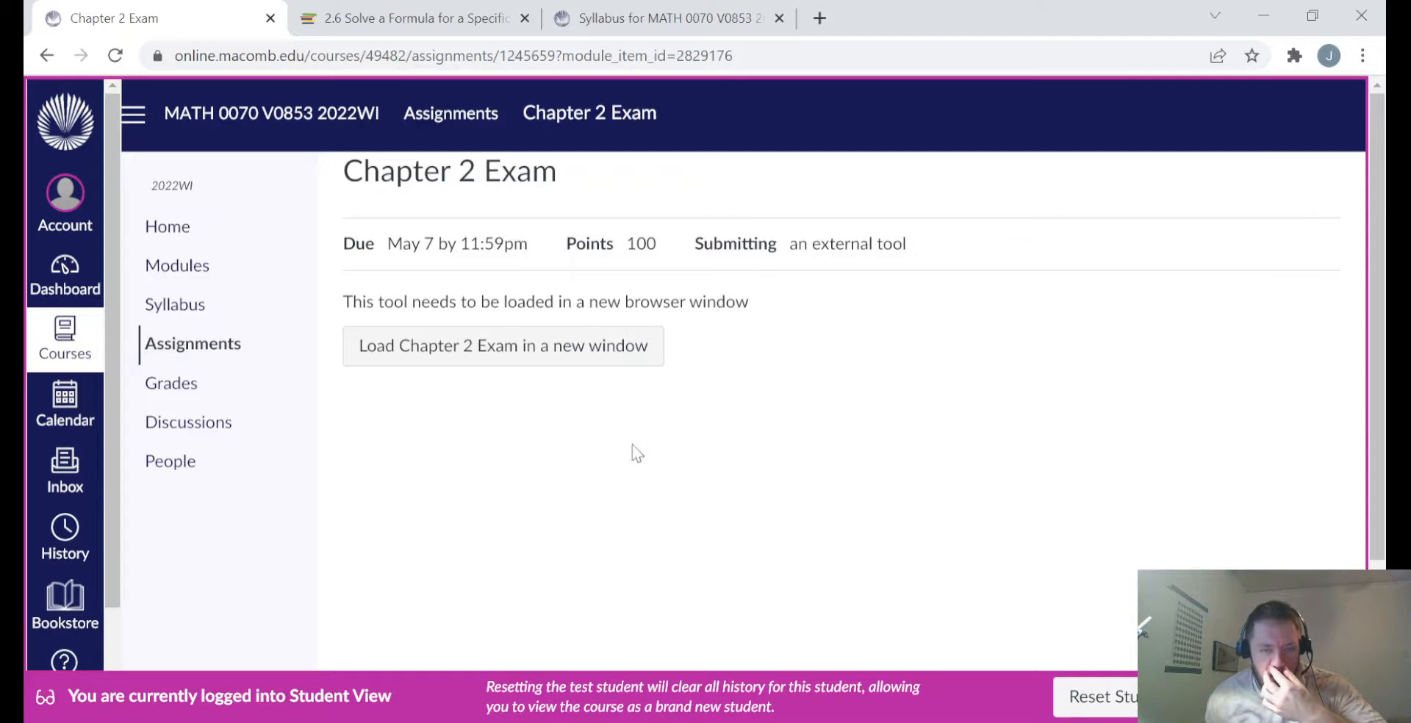
Step: Review the Chapter 2 Exam details: due date, 100 points and external-tool notice
scroll(down, 3)
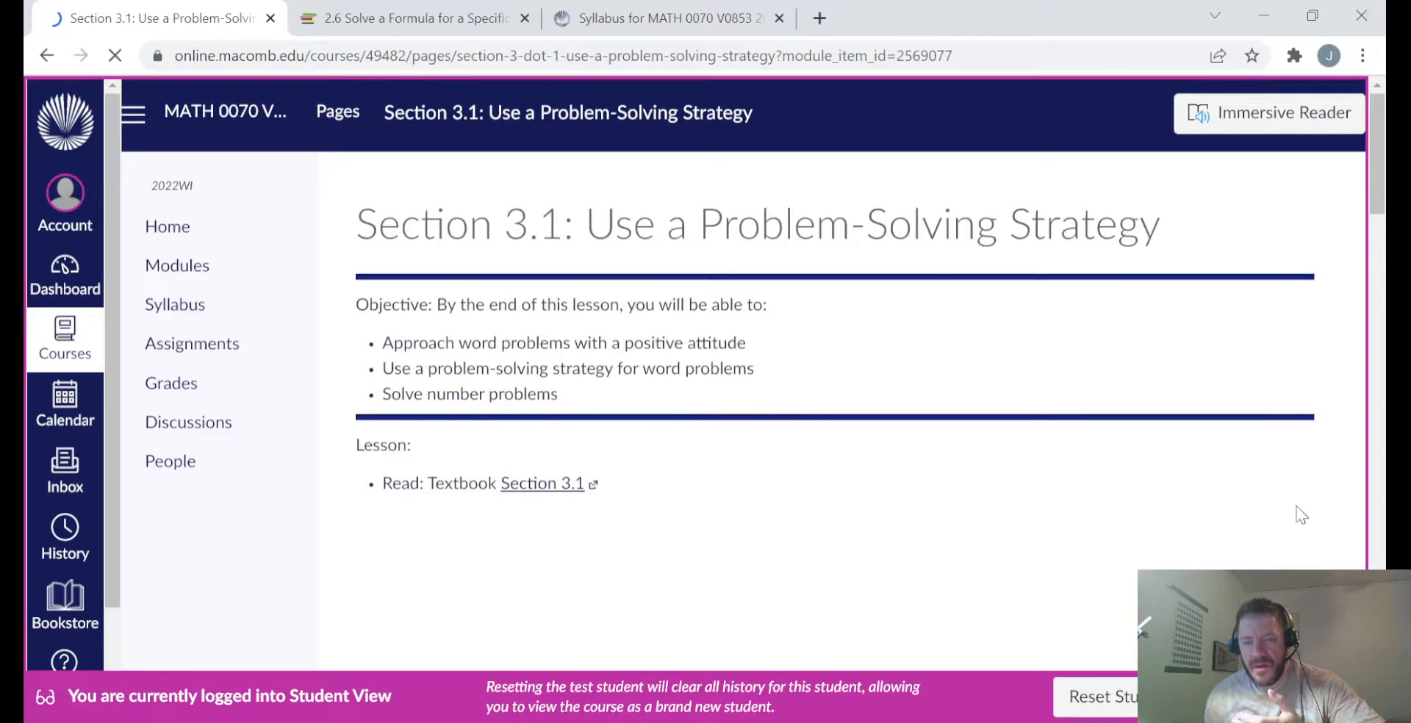
Step: Review Section 3.1 to its end and move on to Section 3.2: Solve Percent Applications
scroll(down, 3)
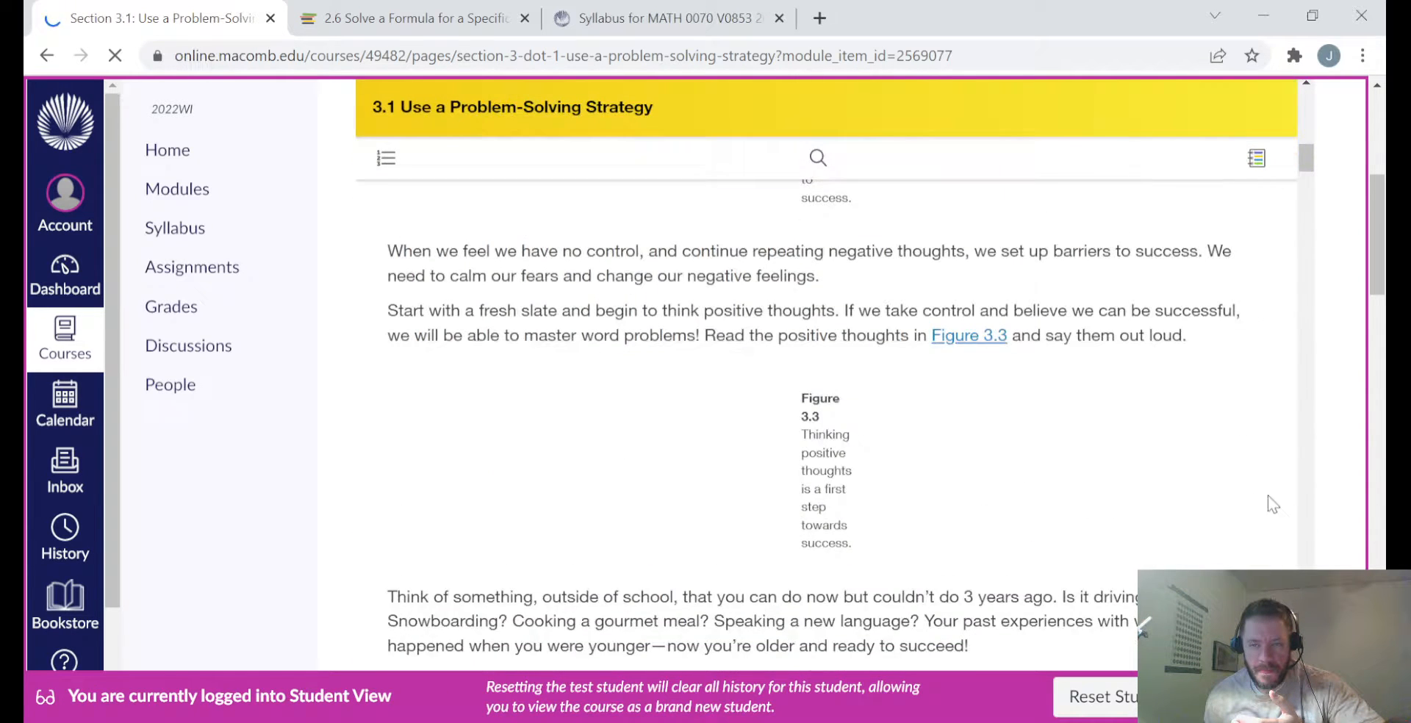
scroll(down, 3)
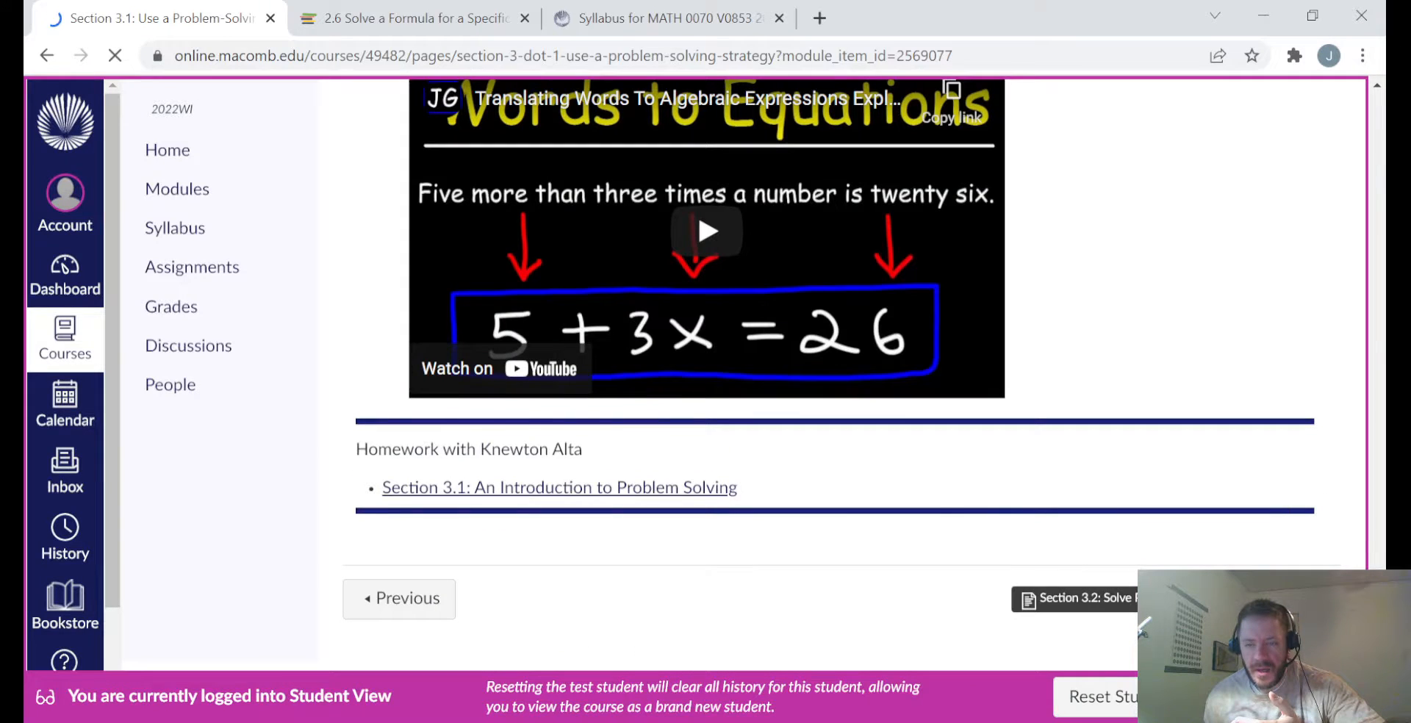
click(1076, 598)
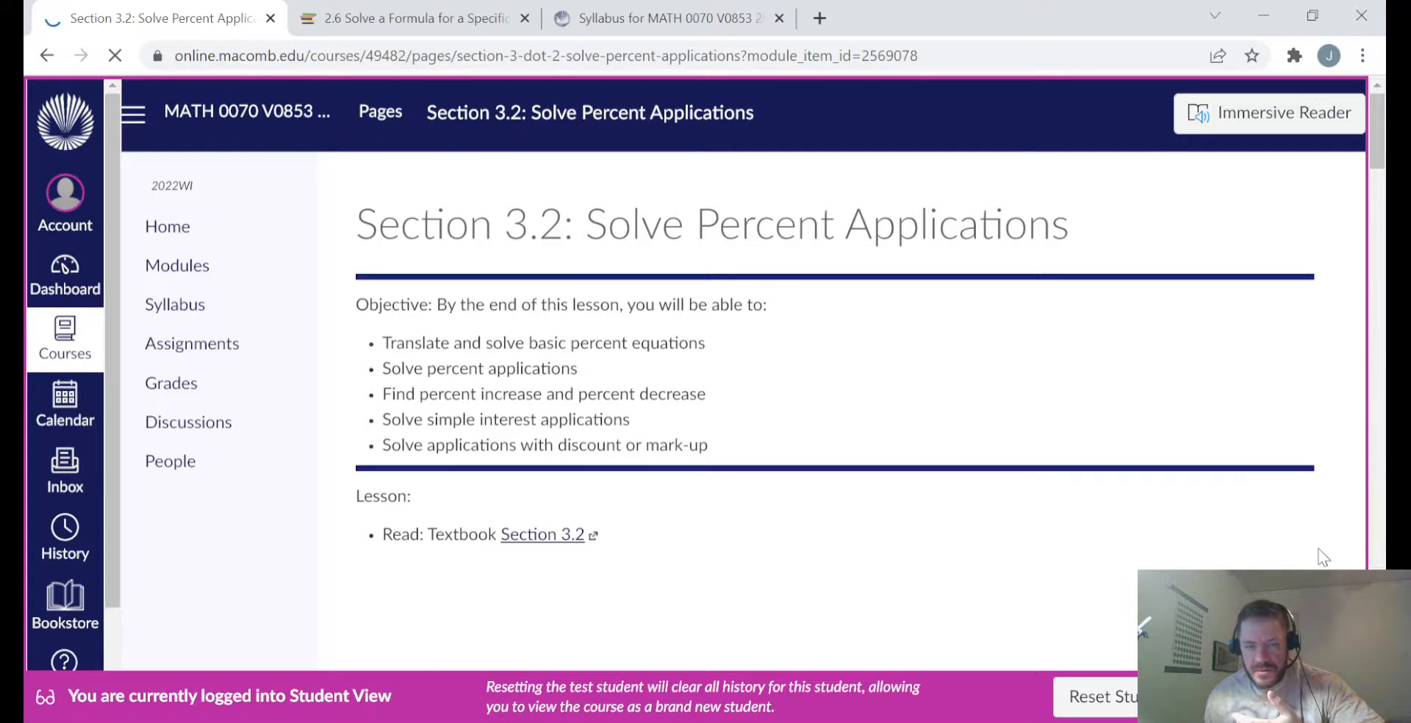
Step: Review Section 3.2 down to its two Knewton Alta homework links and continue to Section 3.3
scroll(down, 3)
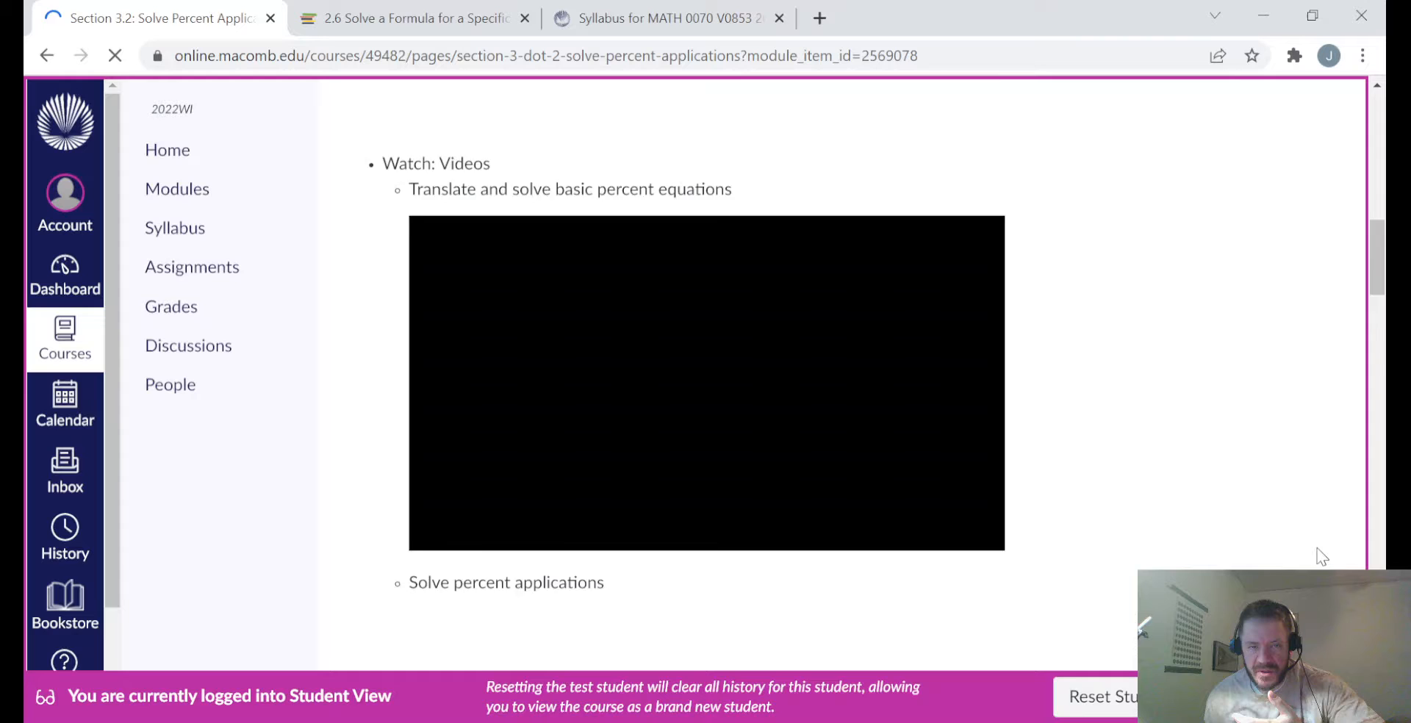
scroll(down, 3)
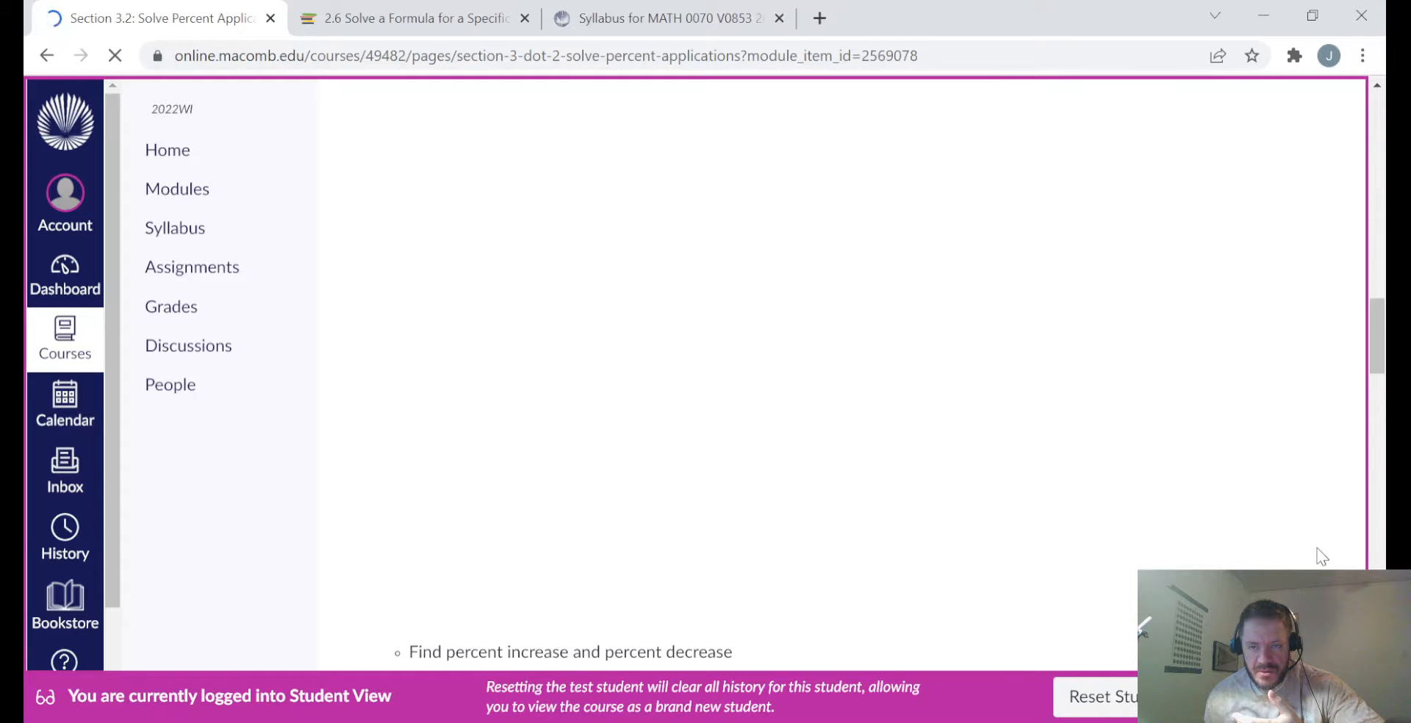
scroll(down, 3)
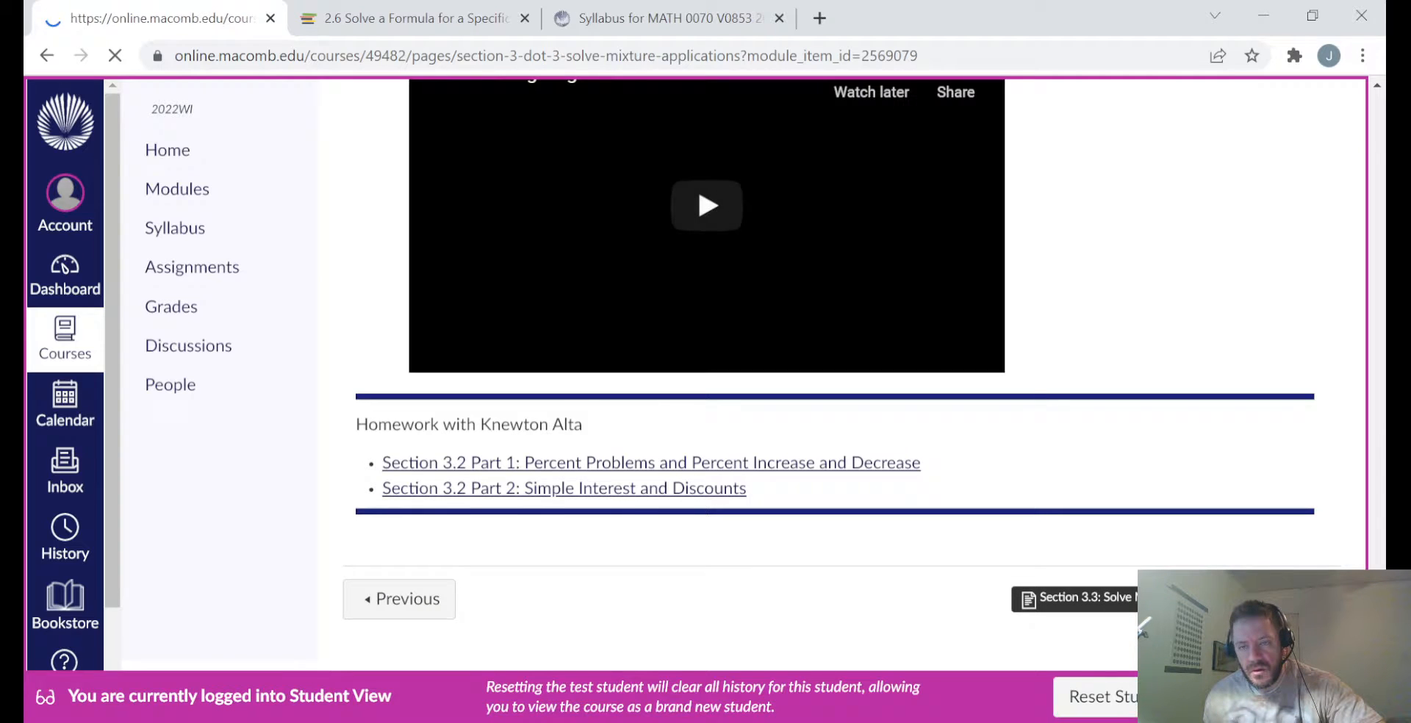
click(1074, 598)
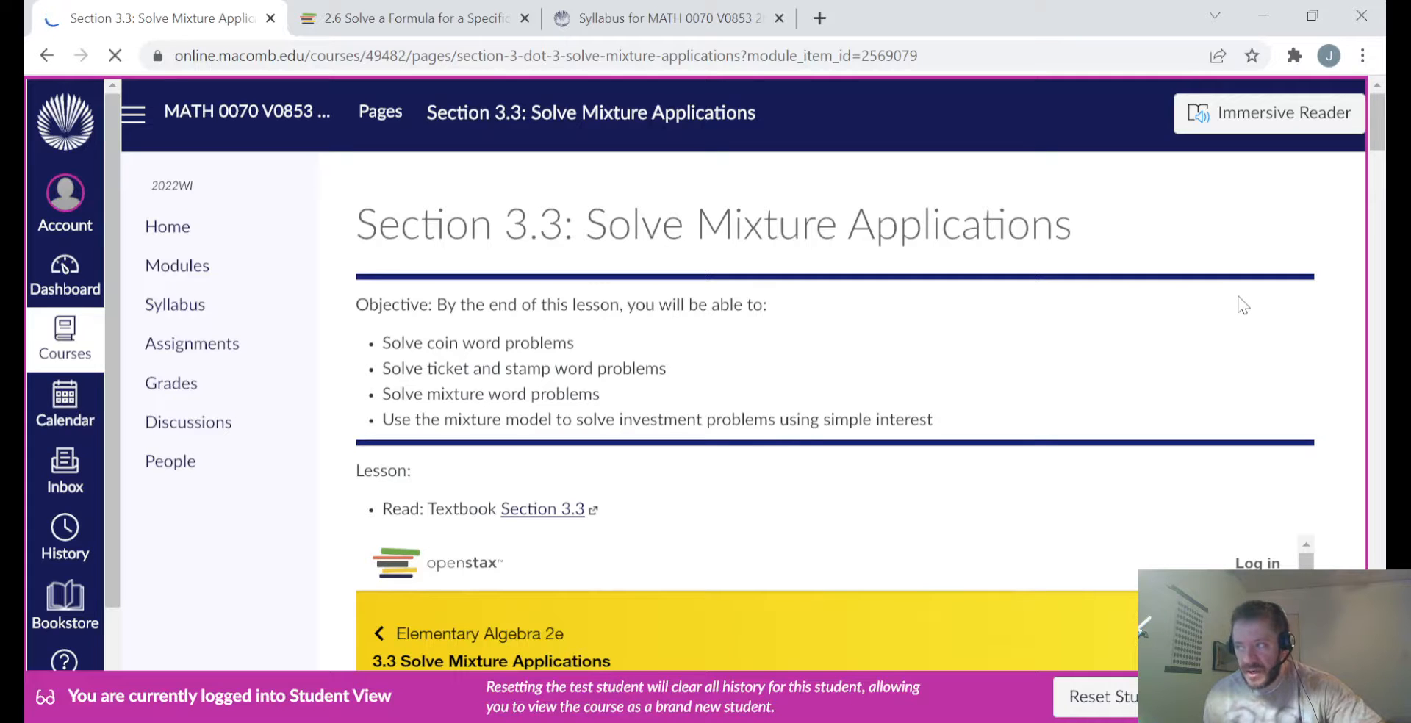
Step: Look over Section 3.3: Solve Mixture Applications, its objectives and embedded reading
scroll(down, 3)
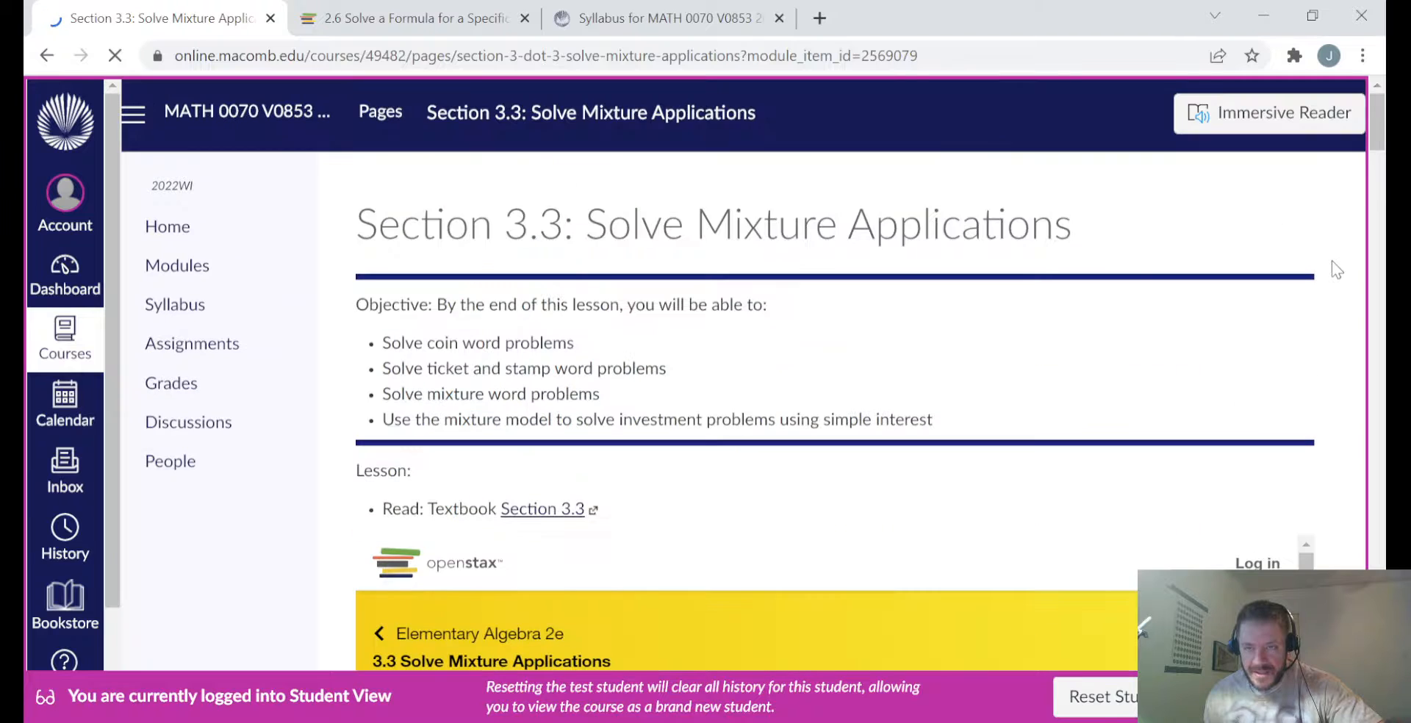
mouse_move(1182, 206)
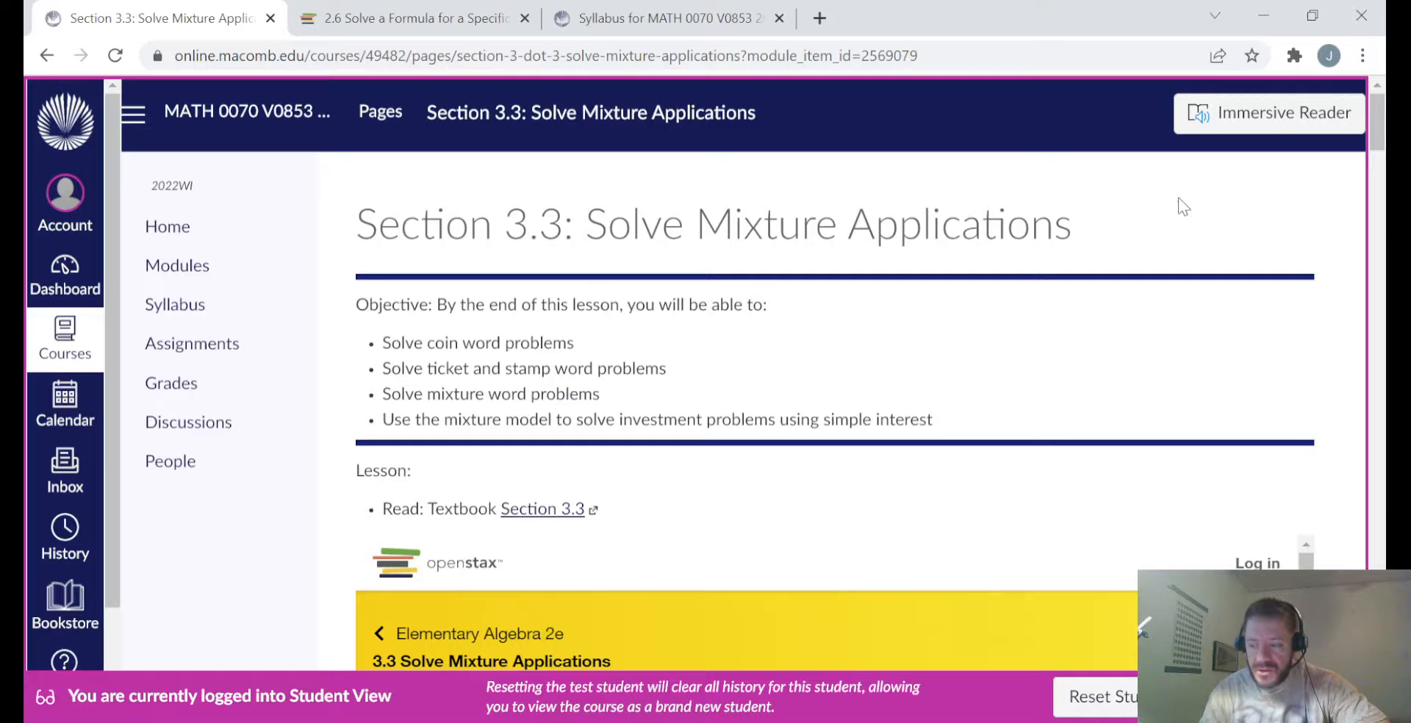
mouse_move(951, 244)
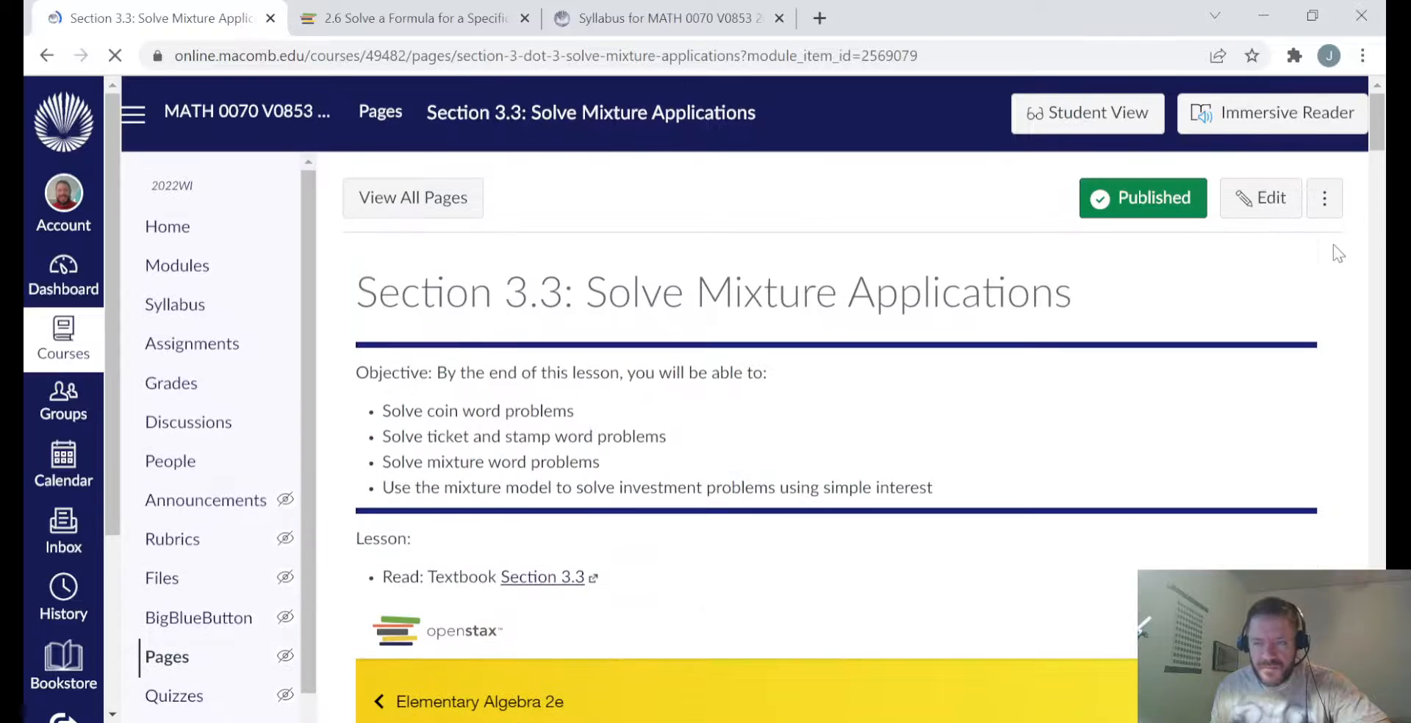
mouse_move(936, 212)
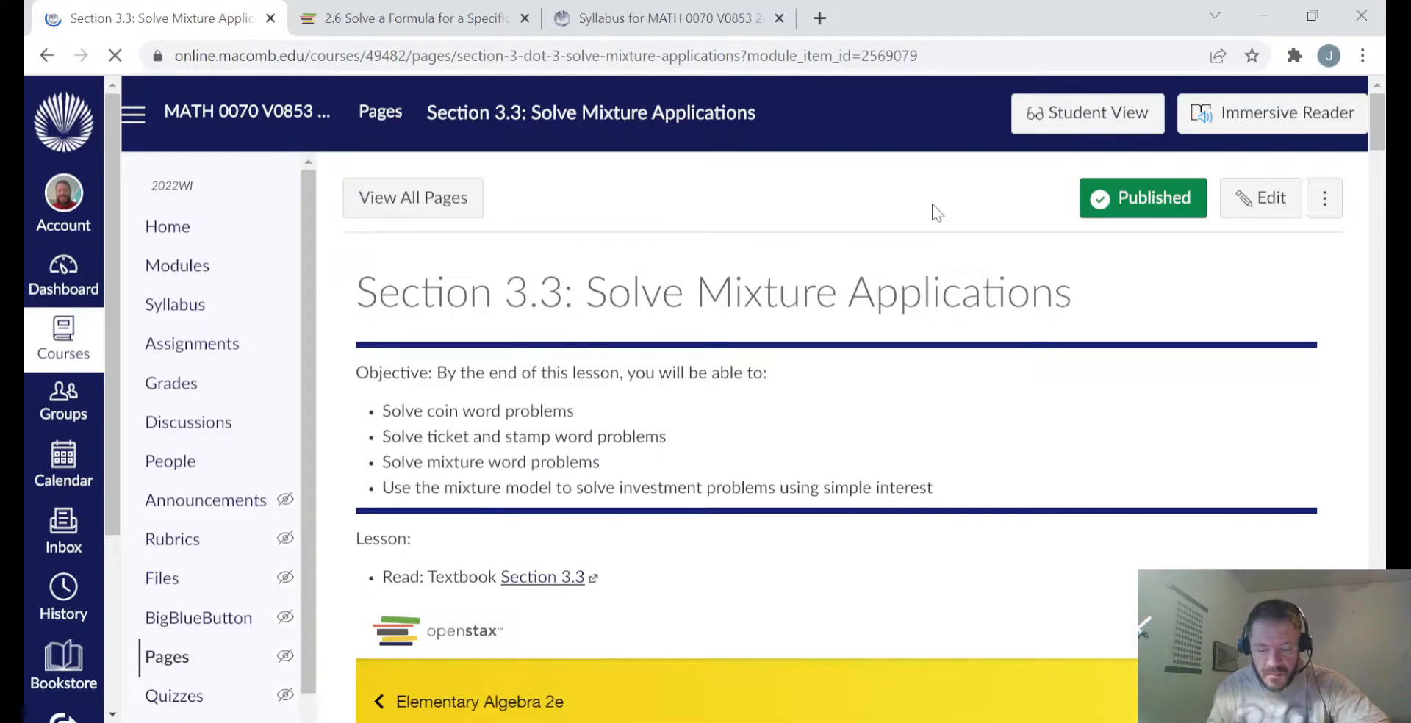